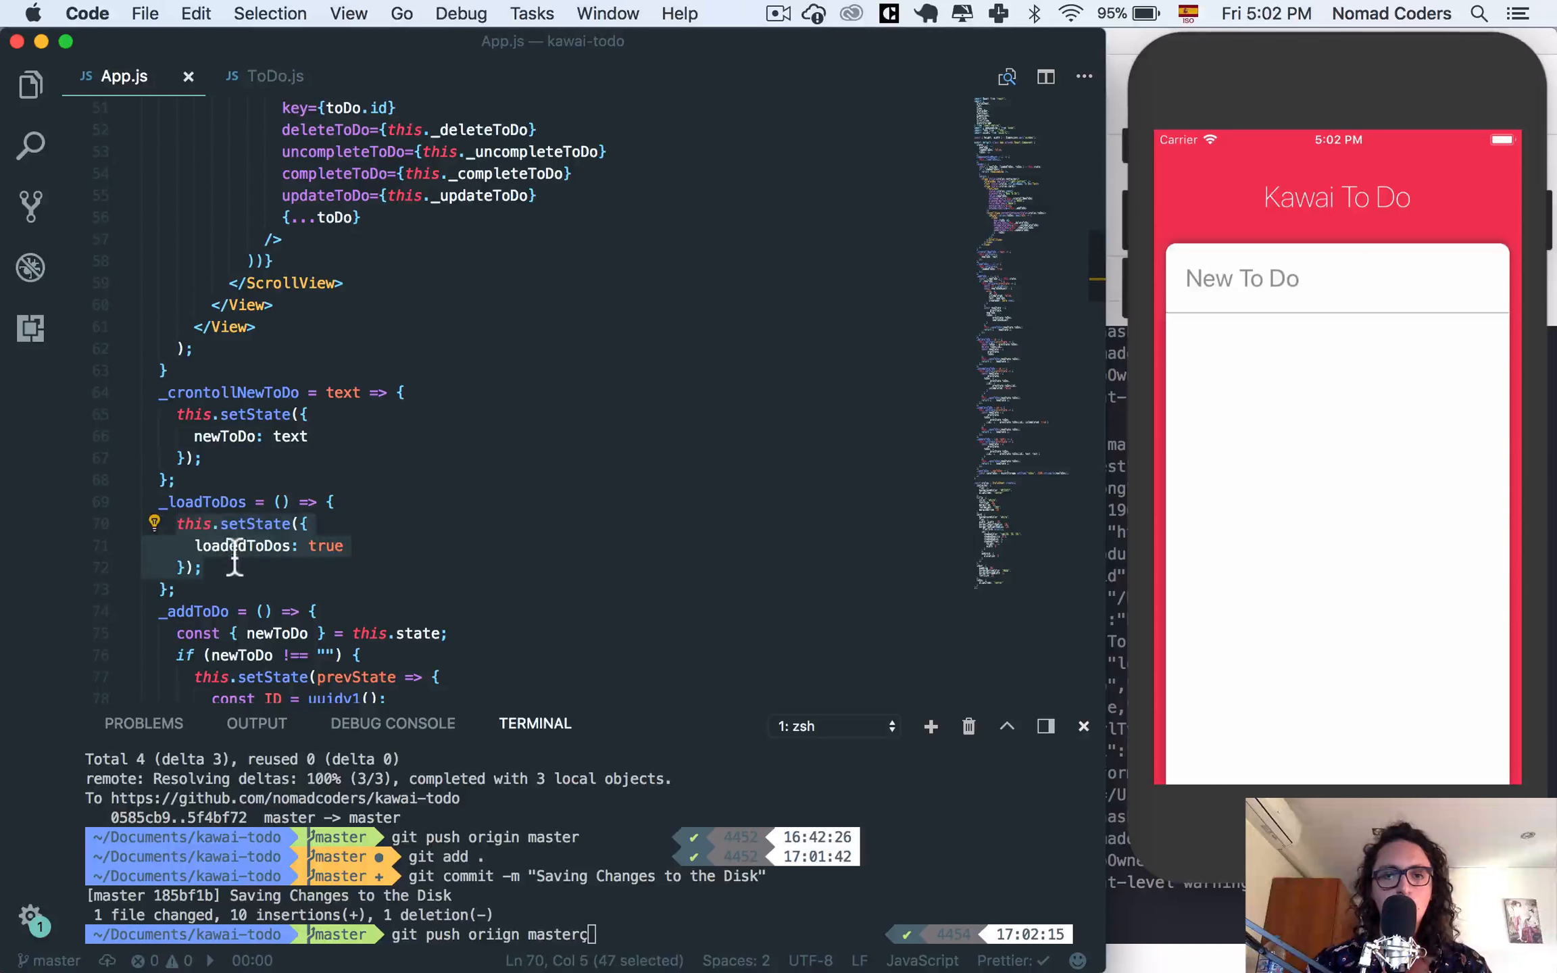
# Make _loadToDos async and wrap its body in a try/catch that logs errors.
pyautogui.click(200, 567)
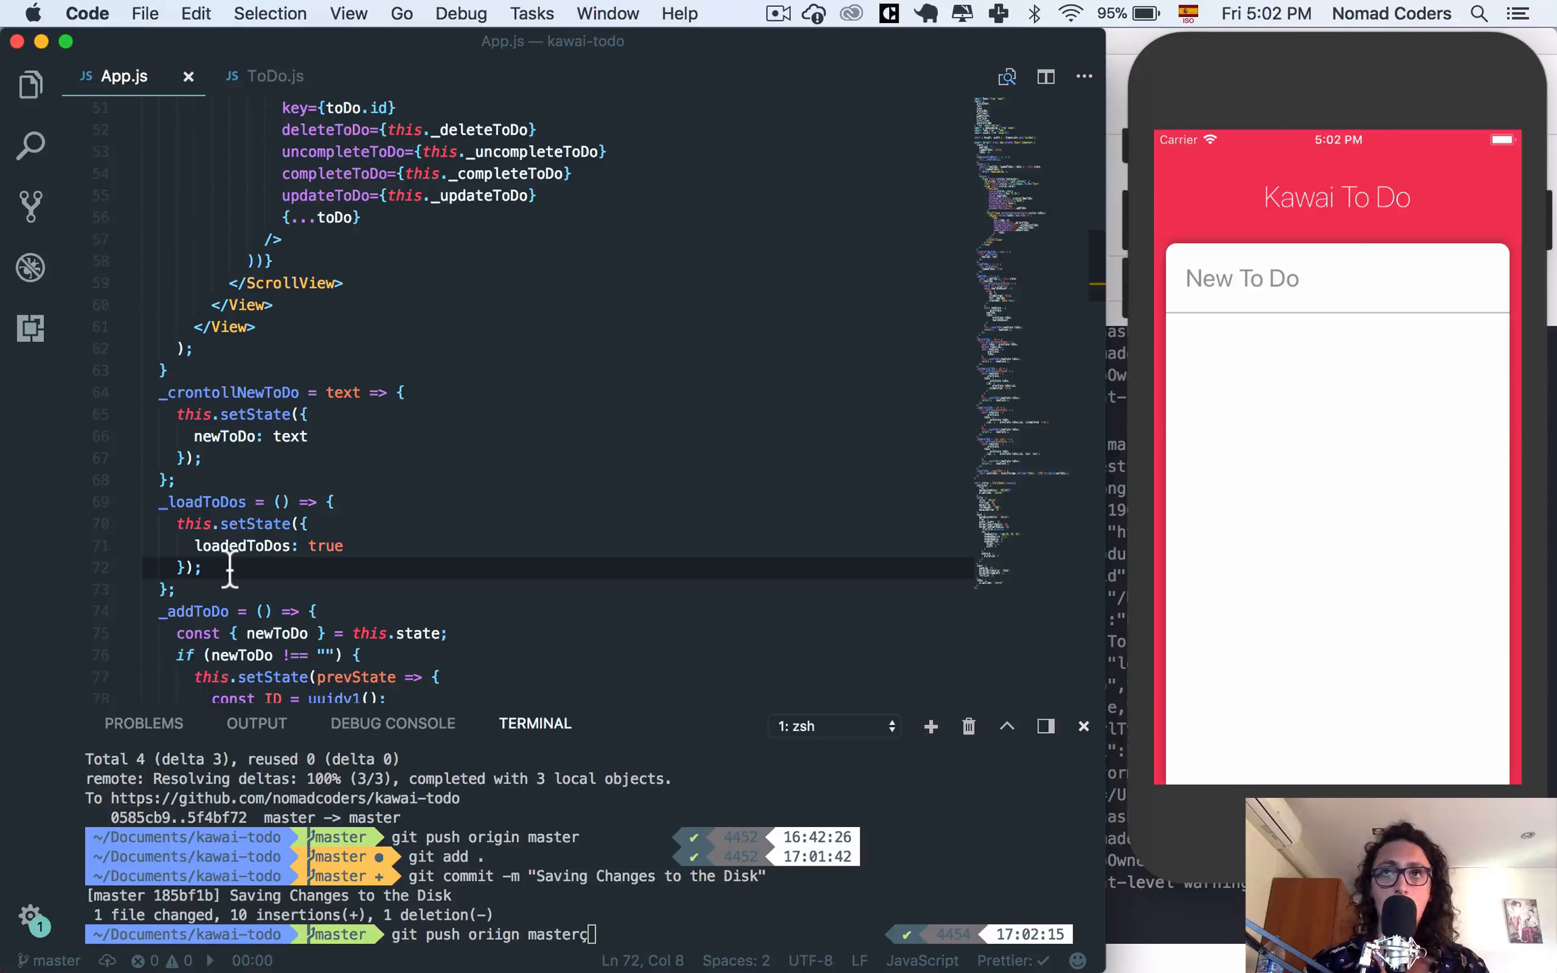
pyautogui.click(279, 502)
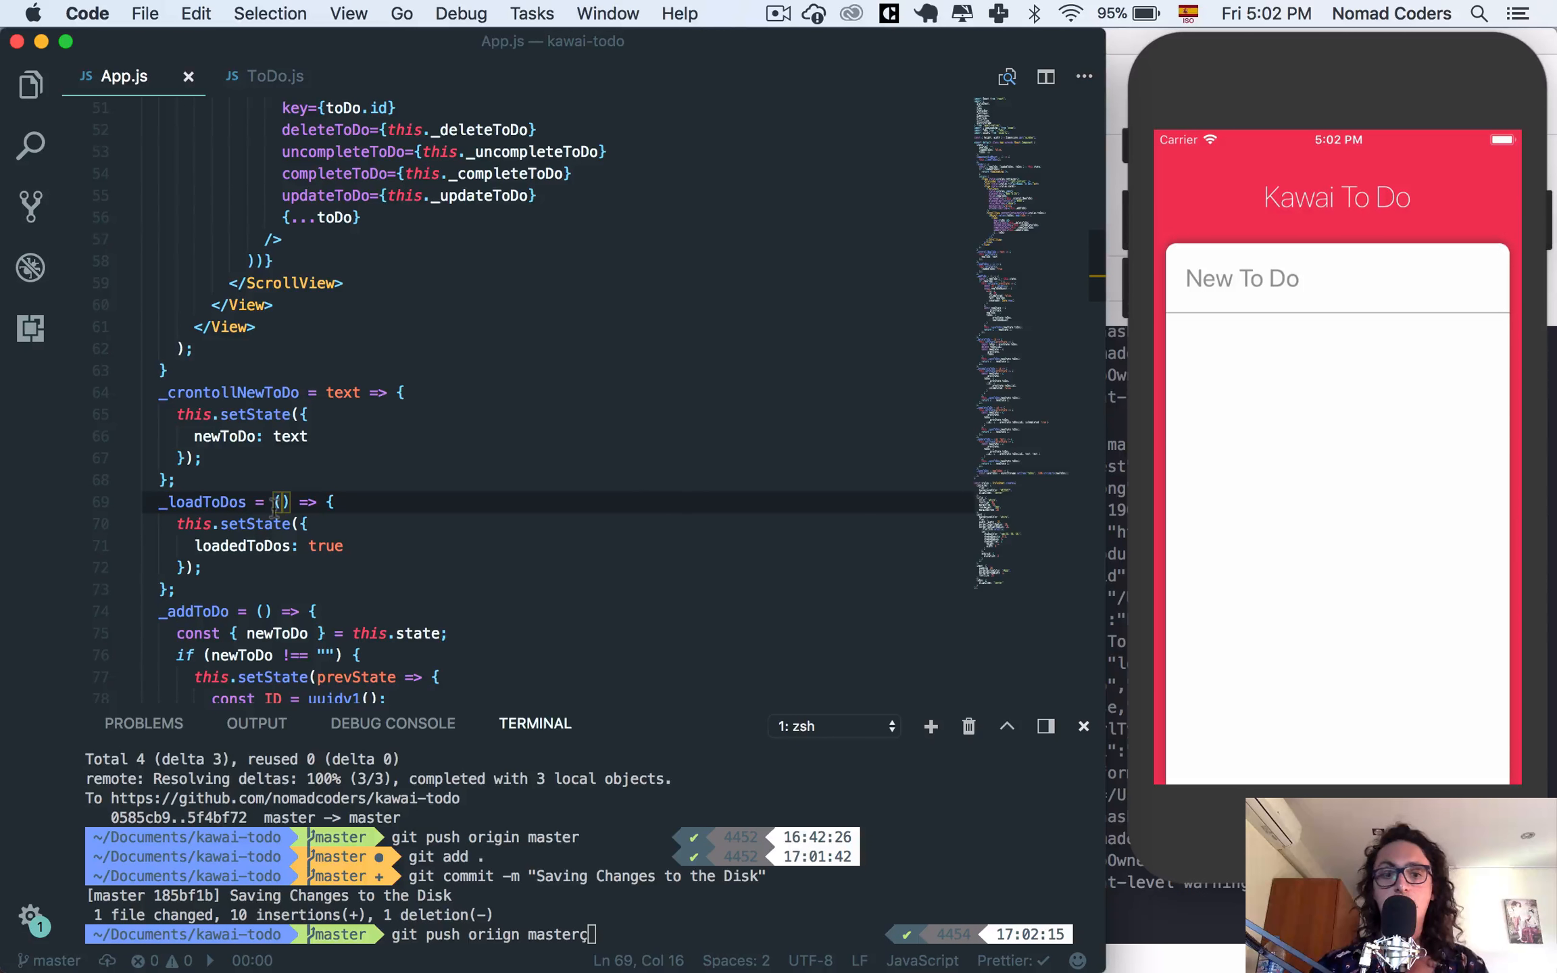
pyautogui.write('async')
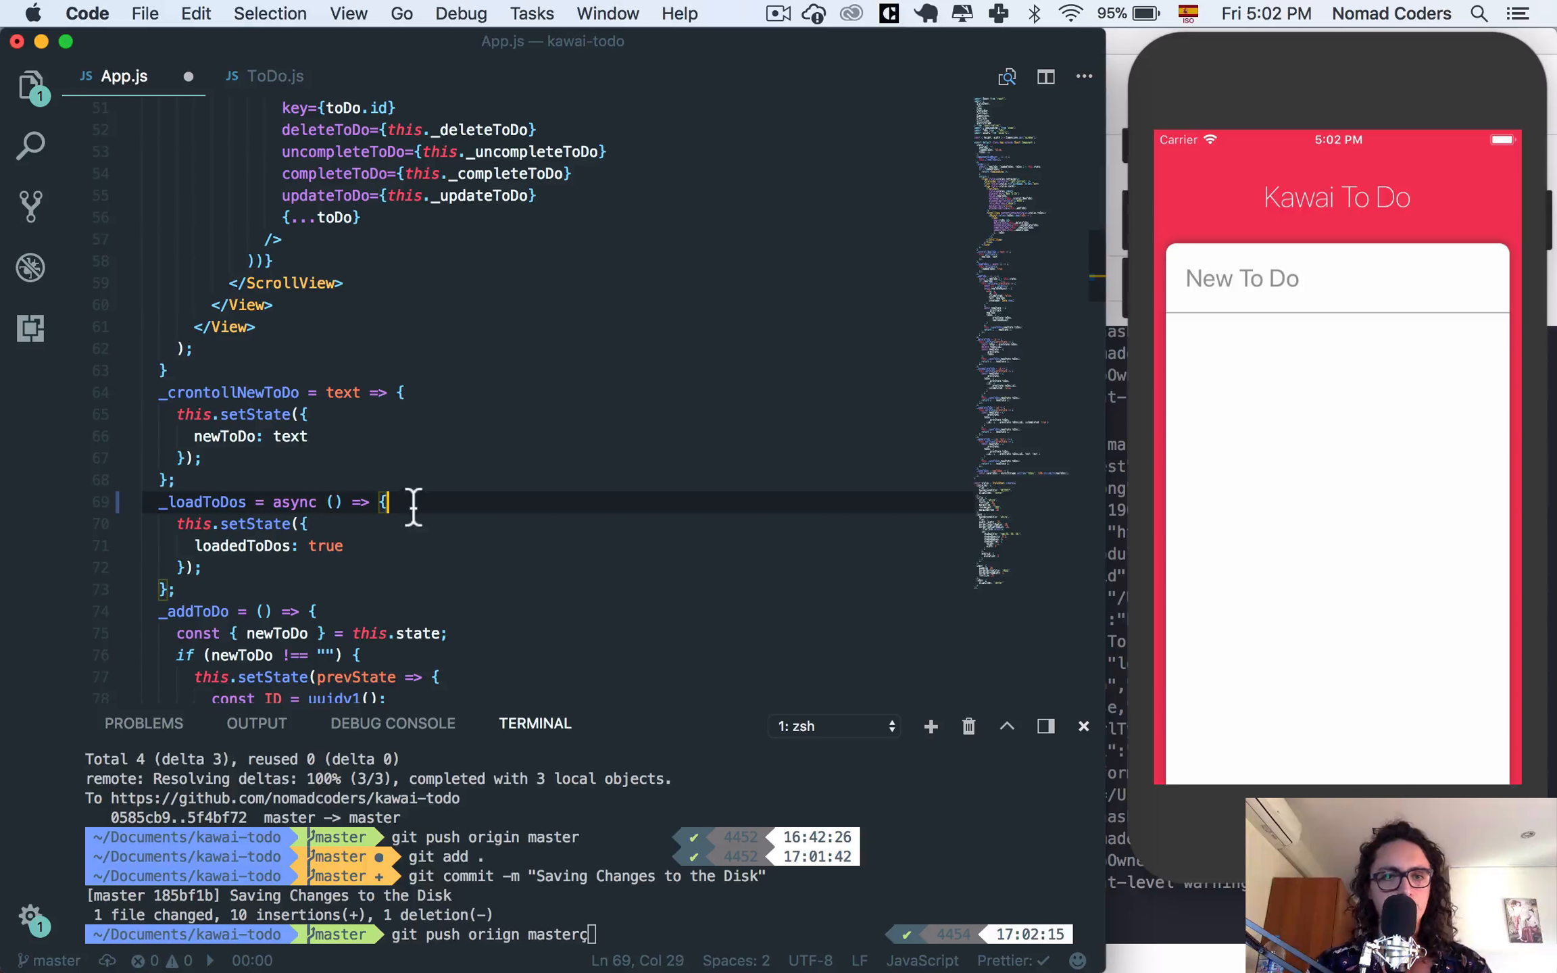
pyautogui.write('try {')
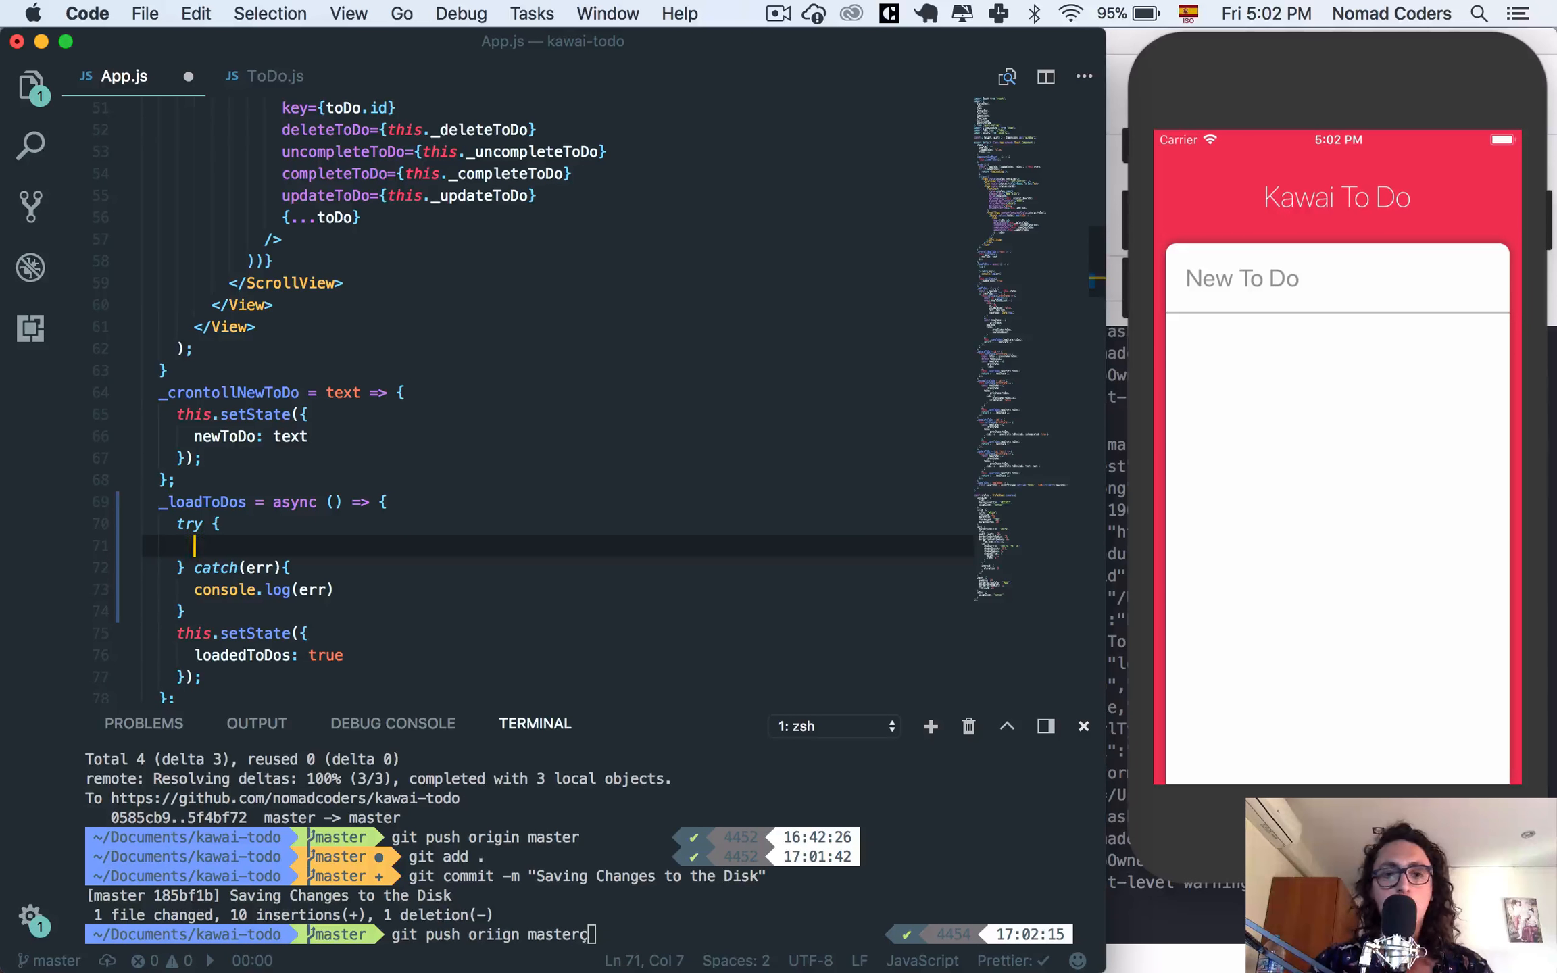
# Begin assigning const toDos from AsyncStorage inside the try block.
pyautogui.write('const t')
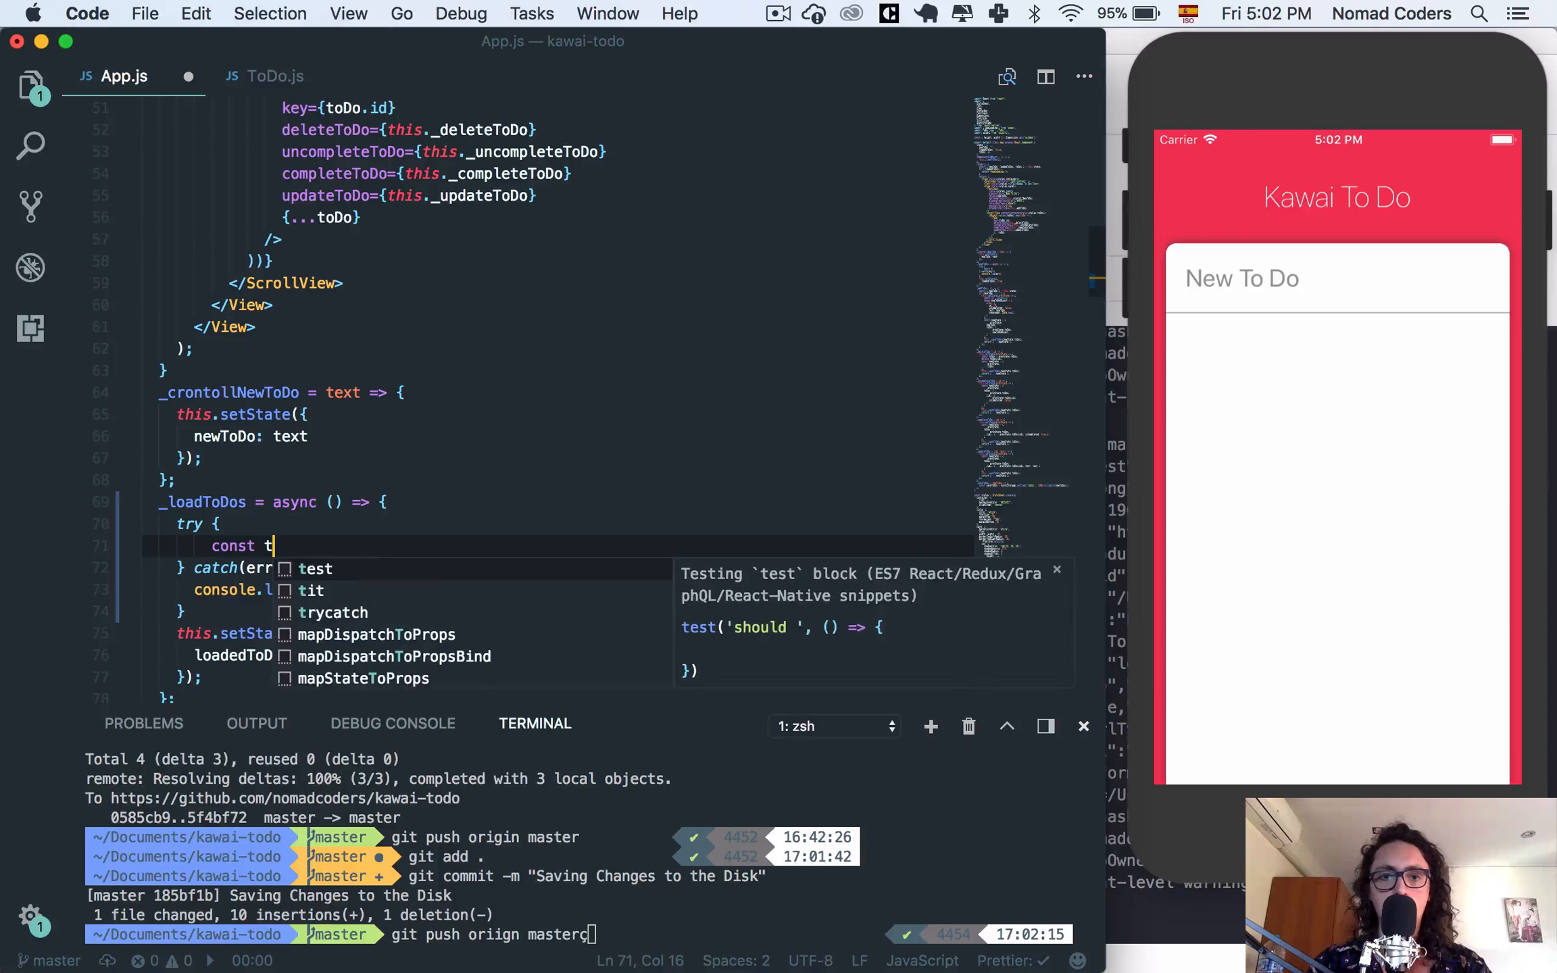
pyautogui.write('oDos = AsyncStorage.getItem("')
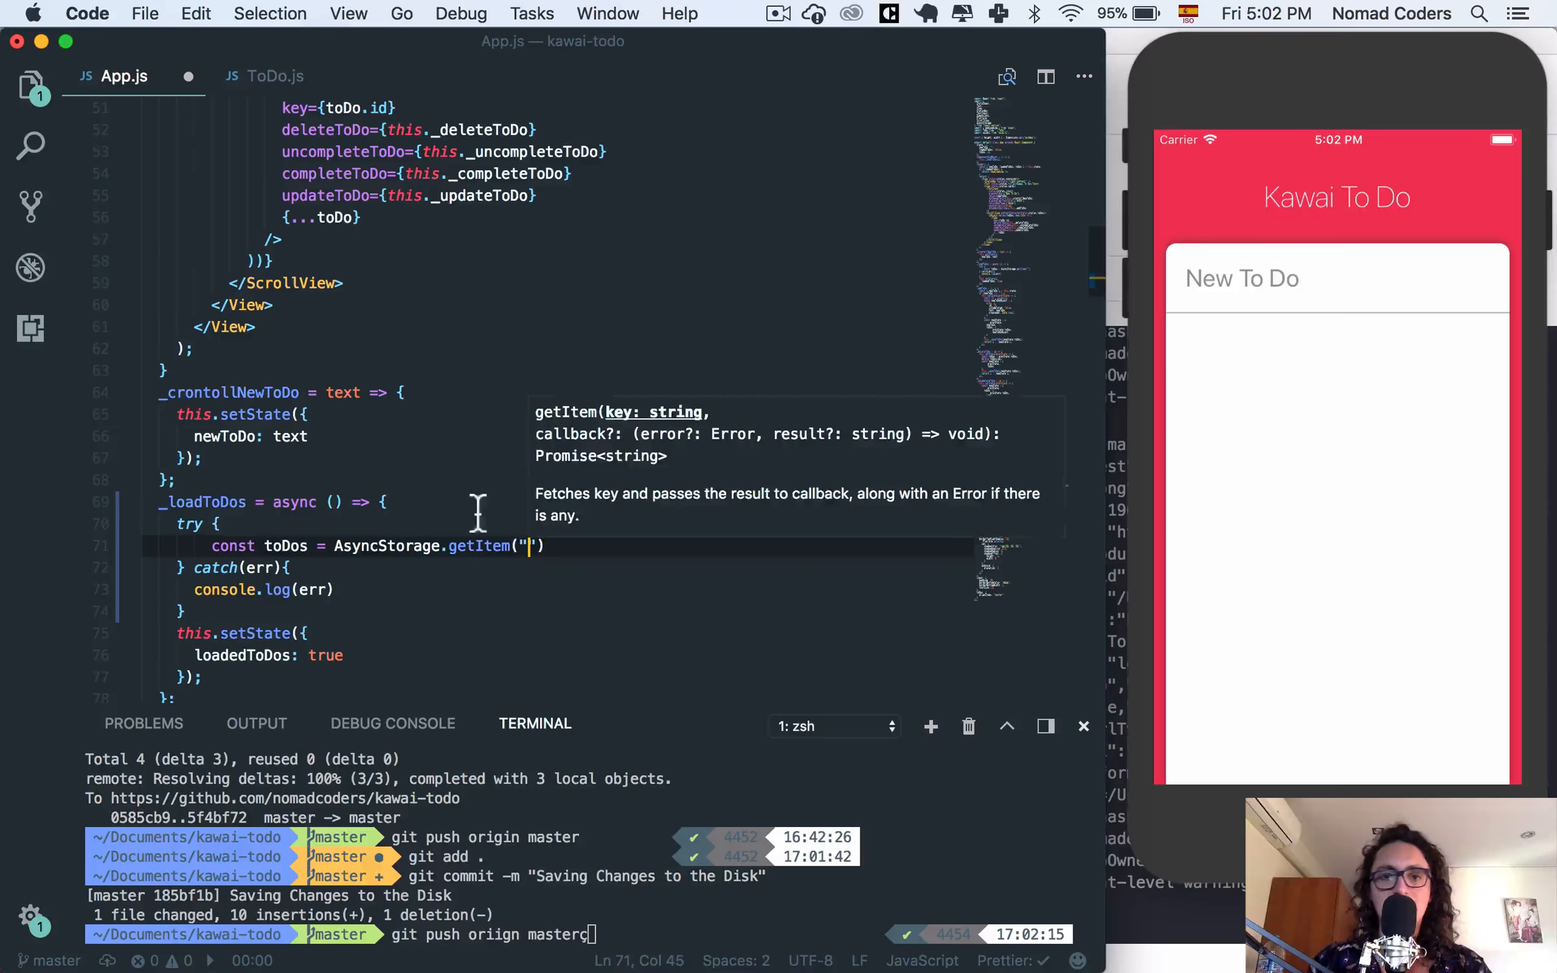
# Await the AsyncStorage.getItem call that loads toDos.
pyautogui.scroll(-3)
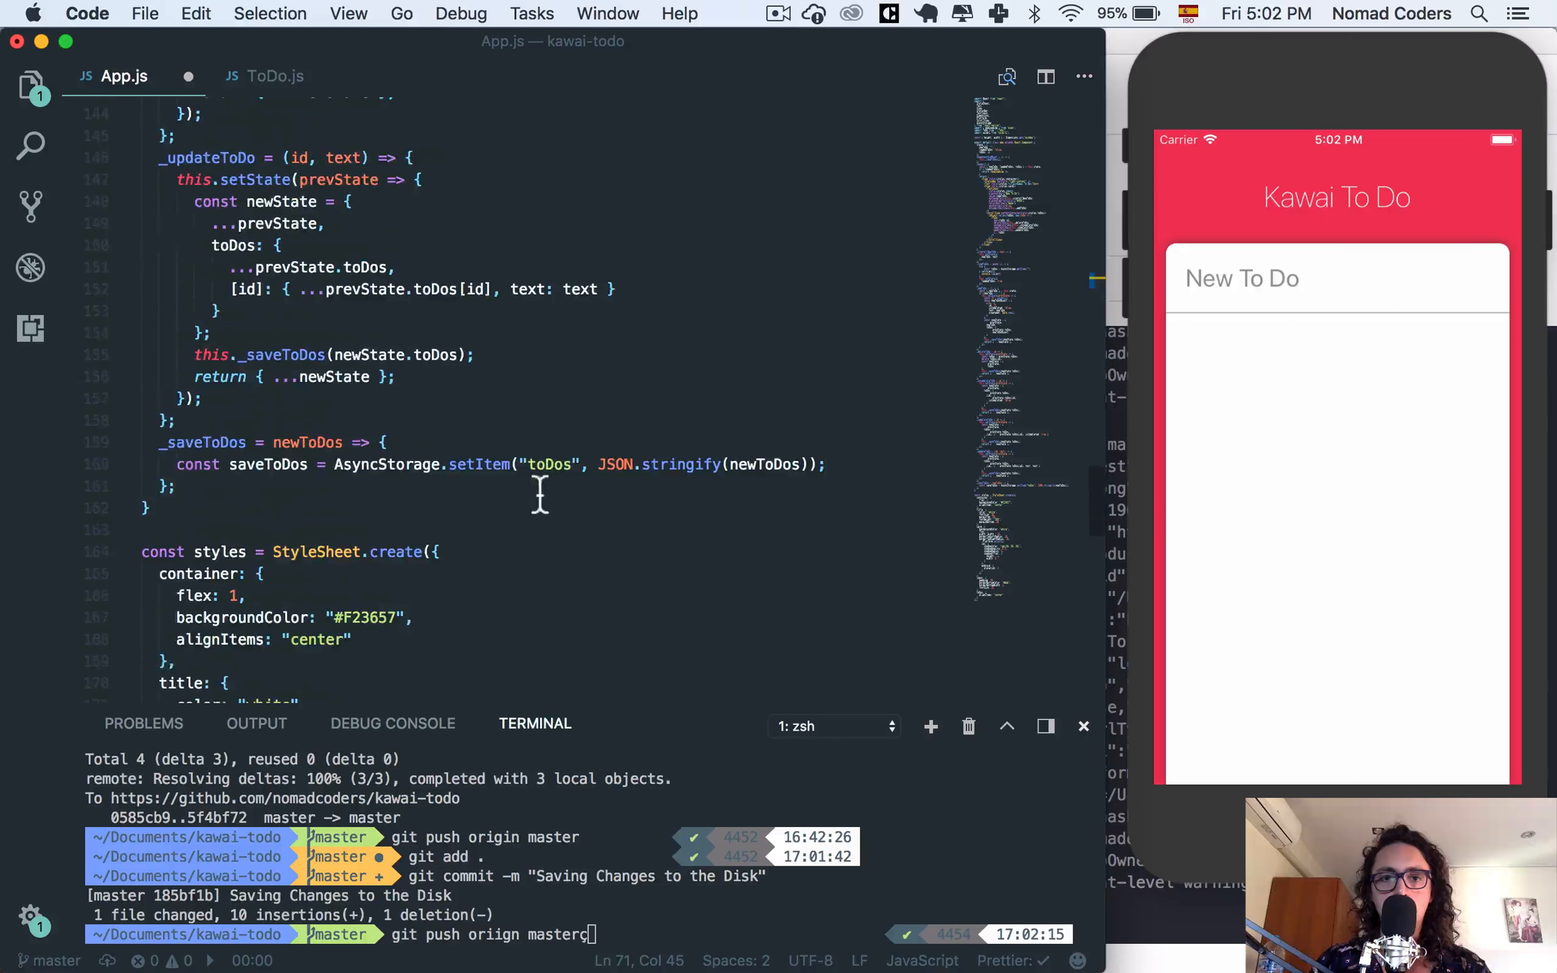
pyautogui.scroll(3)
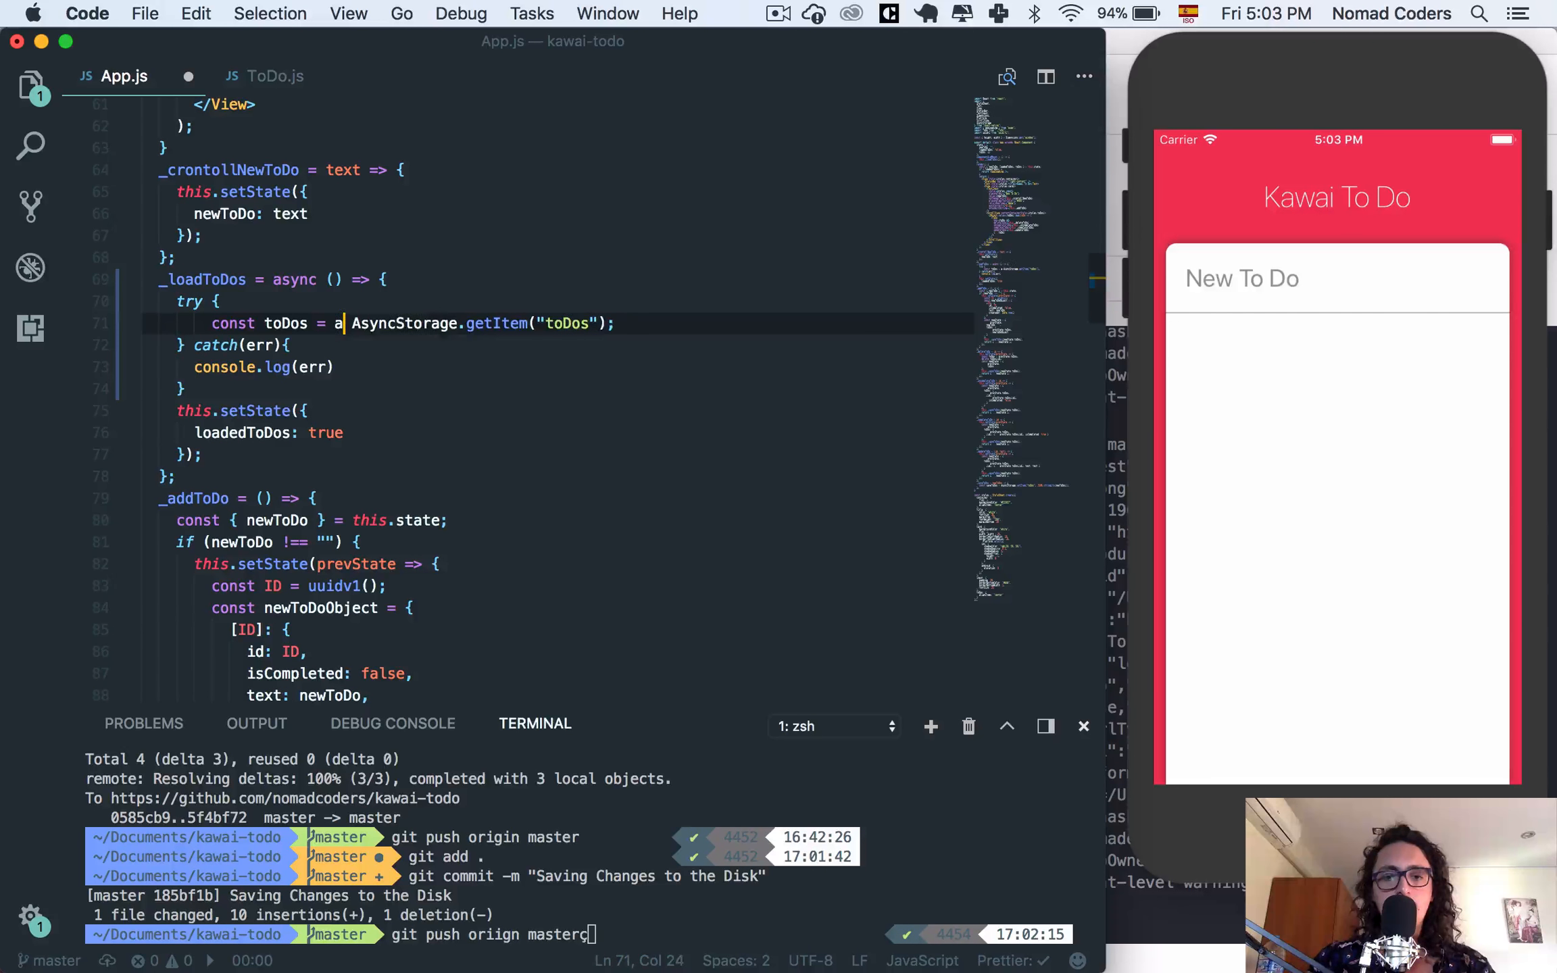
pyautogui.write('wait')
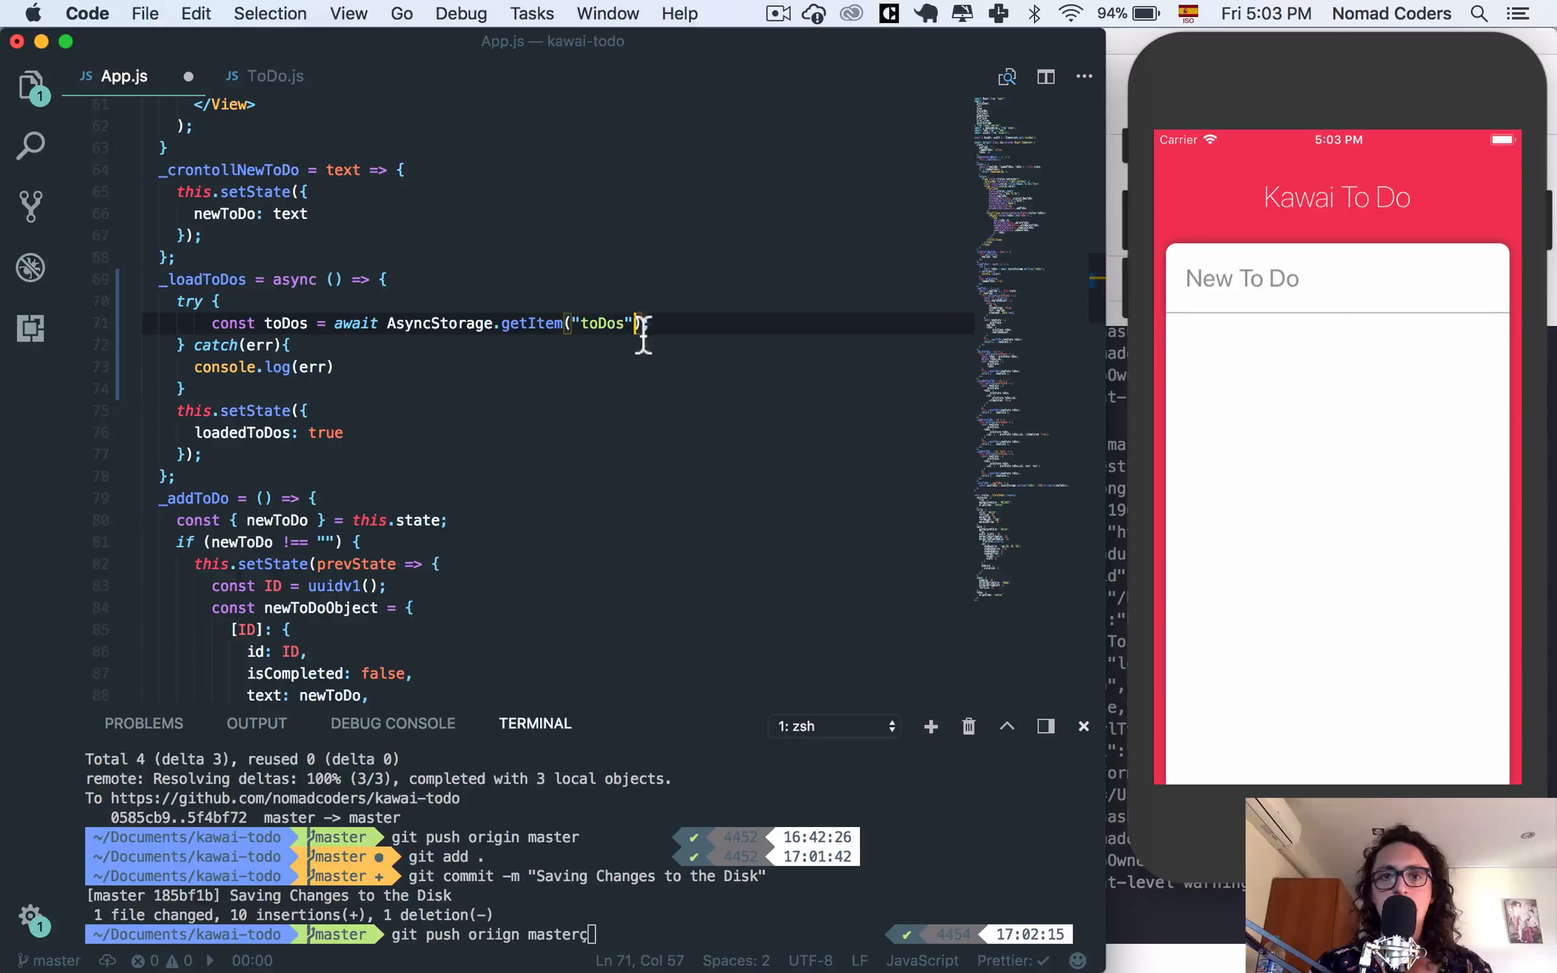
# Confirm _saveToDos uses the "toDos" key and reuse it in getItem("toDos").
pyautogui.scroll(-3)
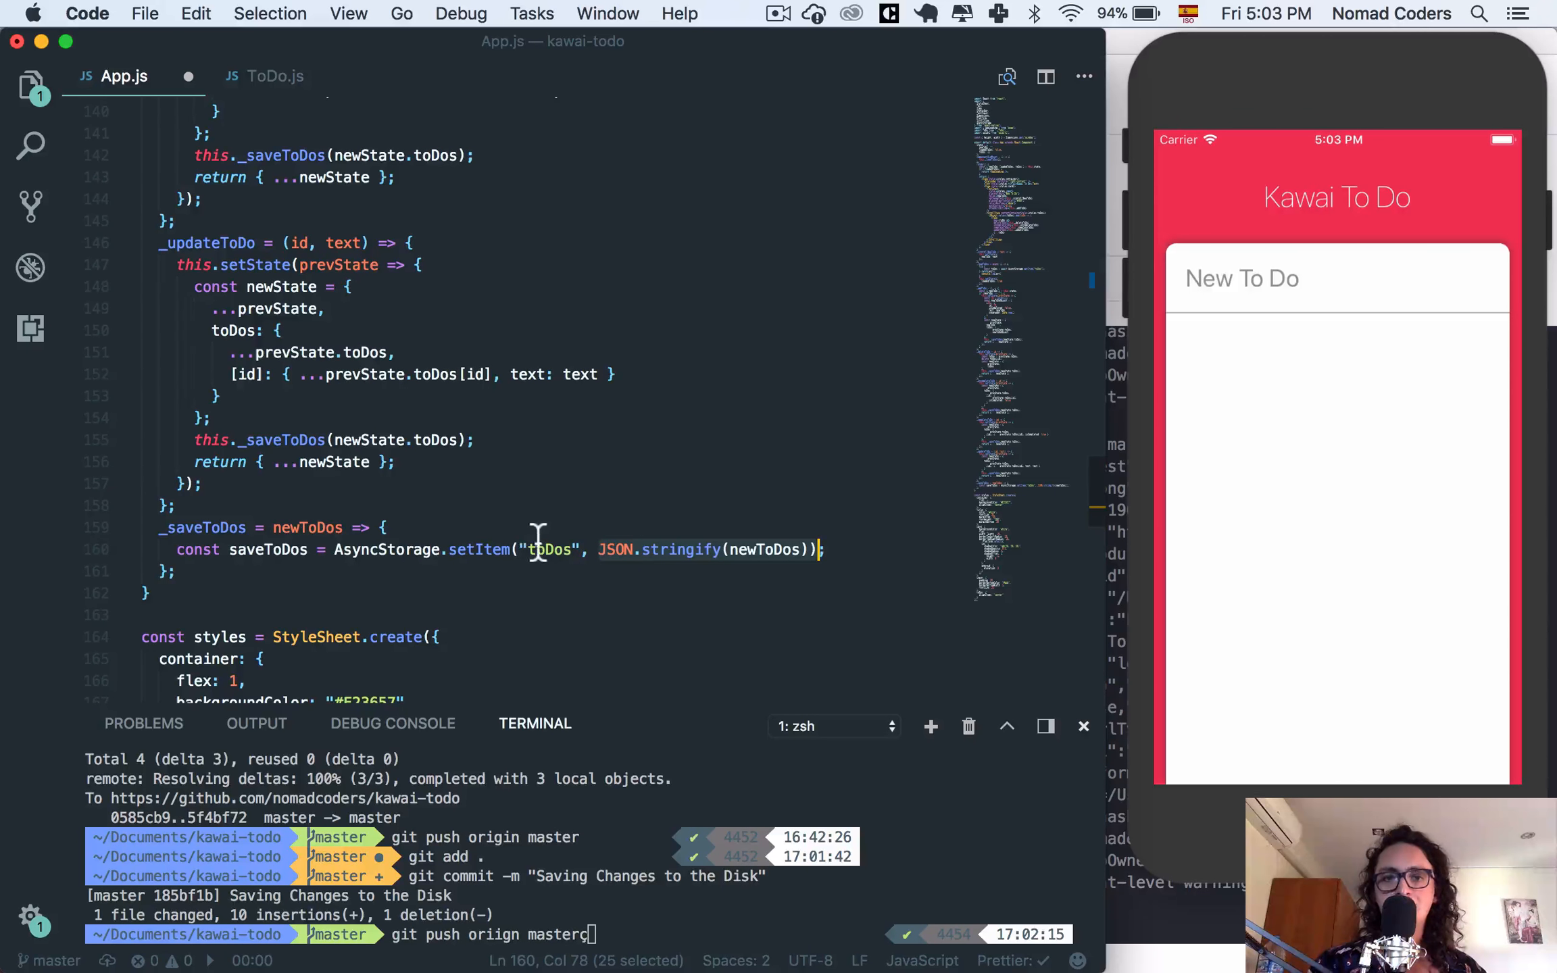
pyautogui.click(551, 549)
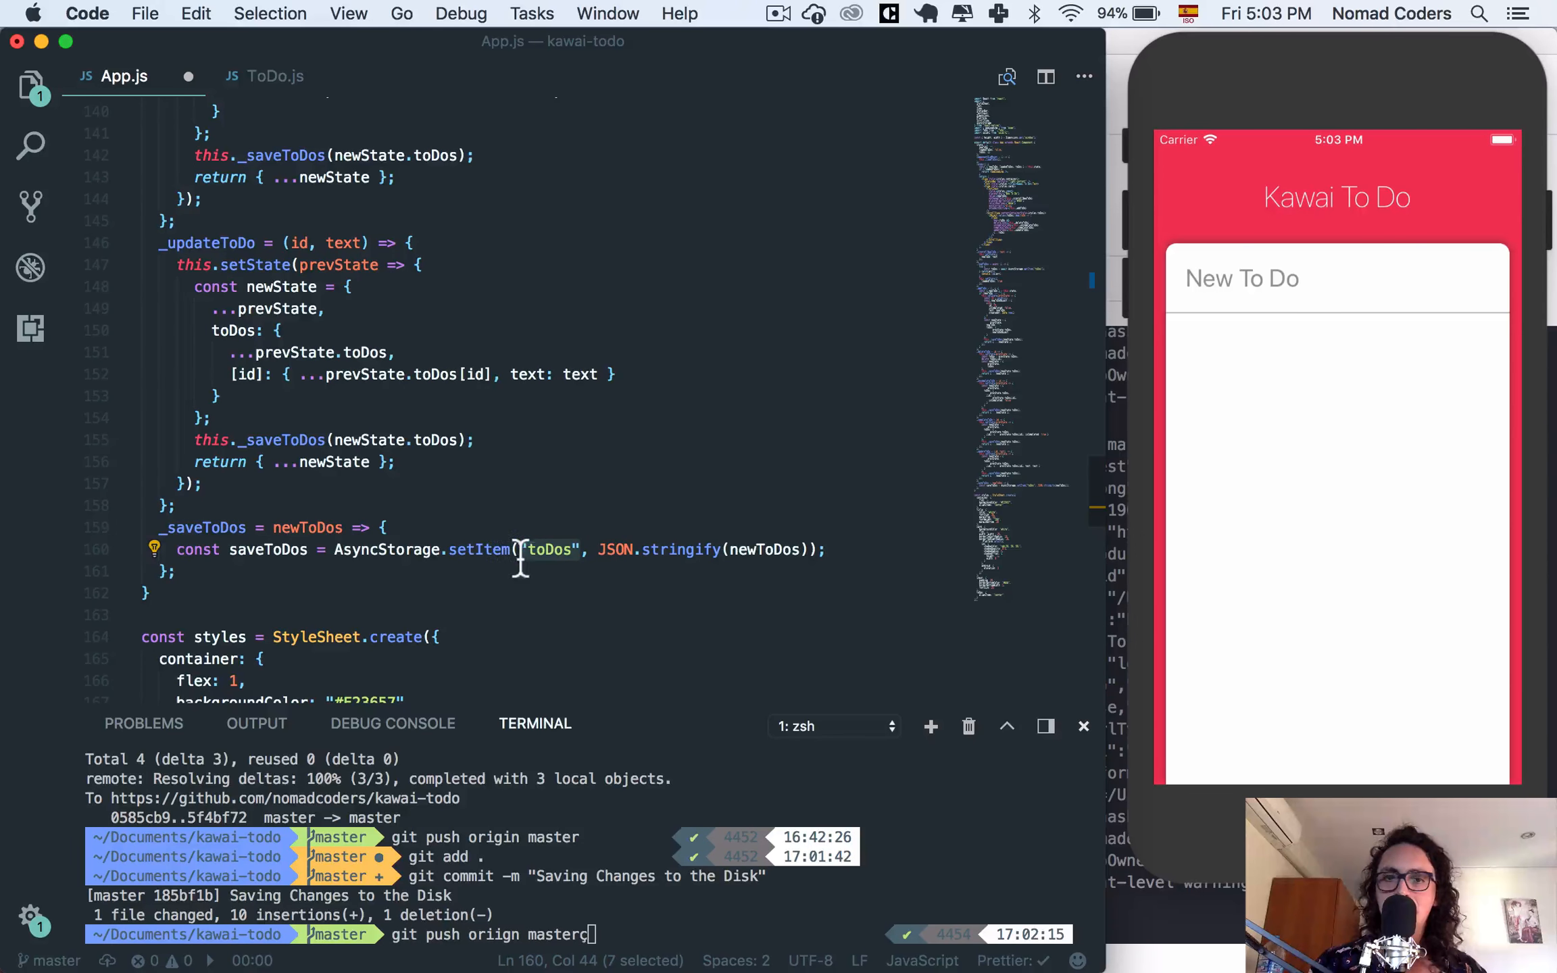
pyautogui.moveTo(479, 549)
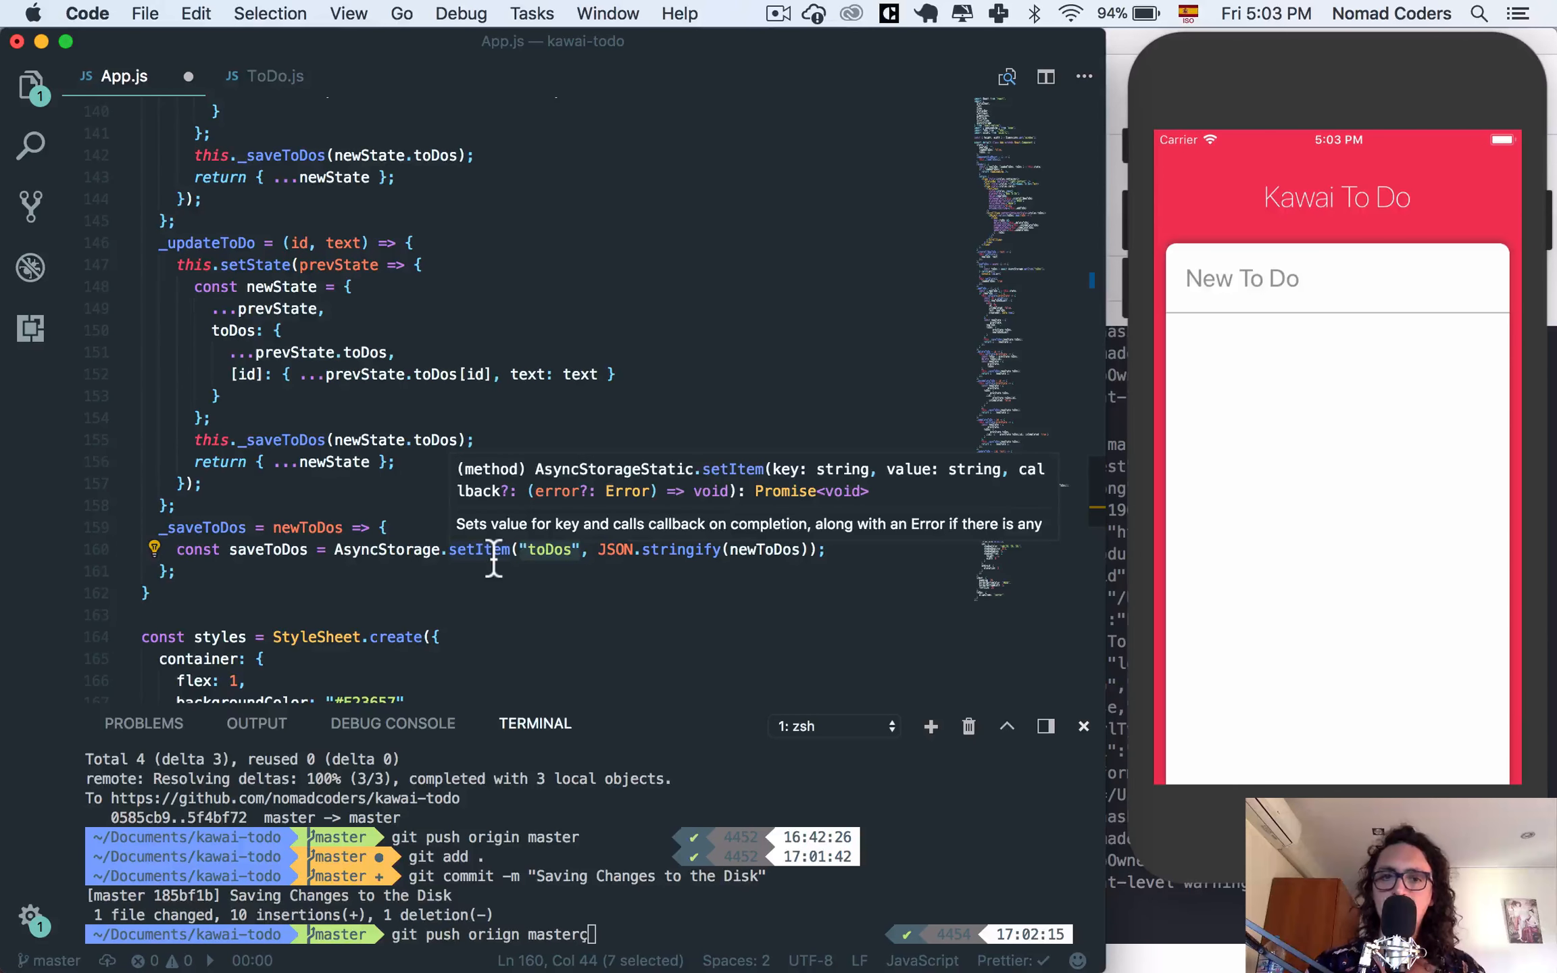
pyautogui.scroll(3)
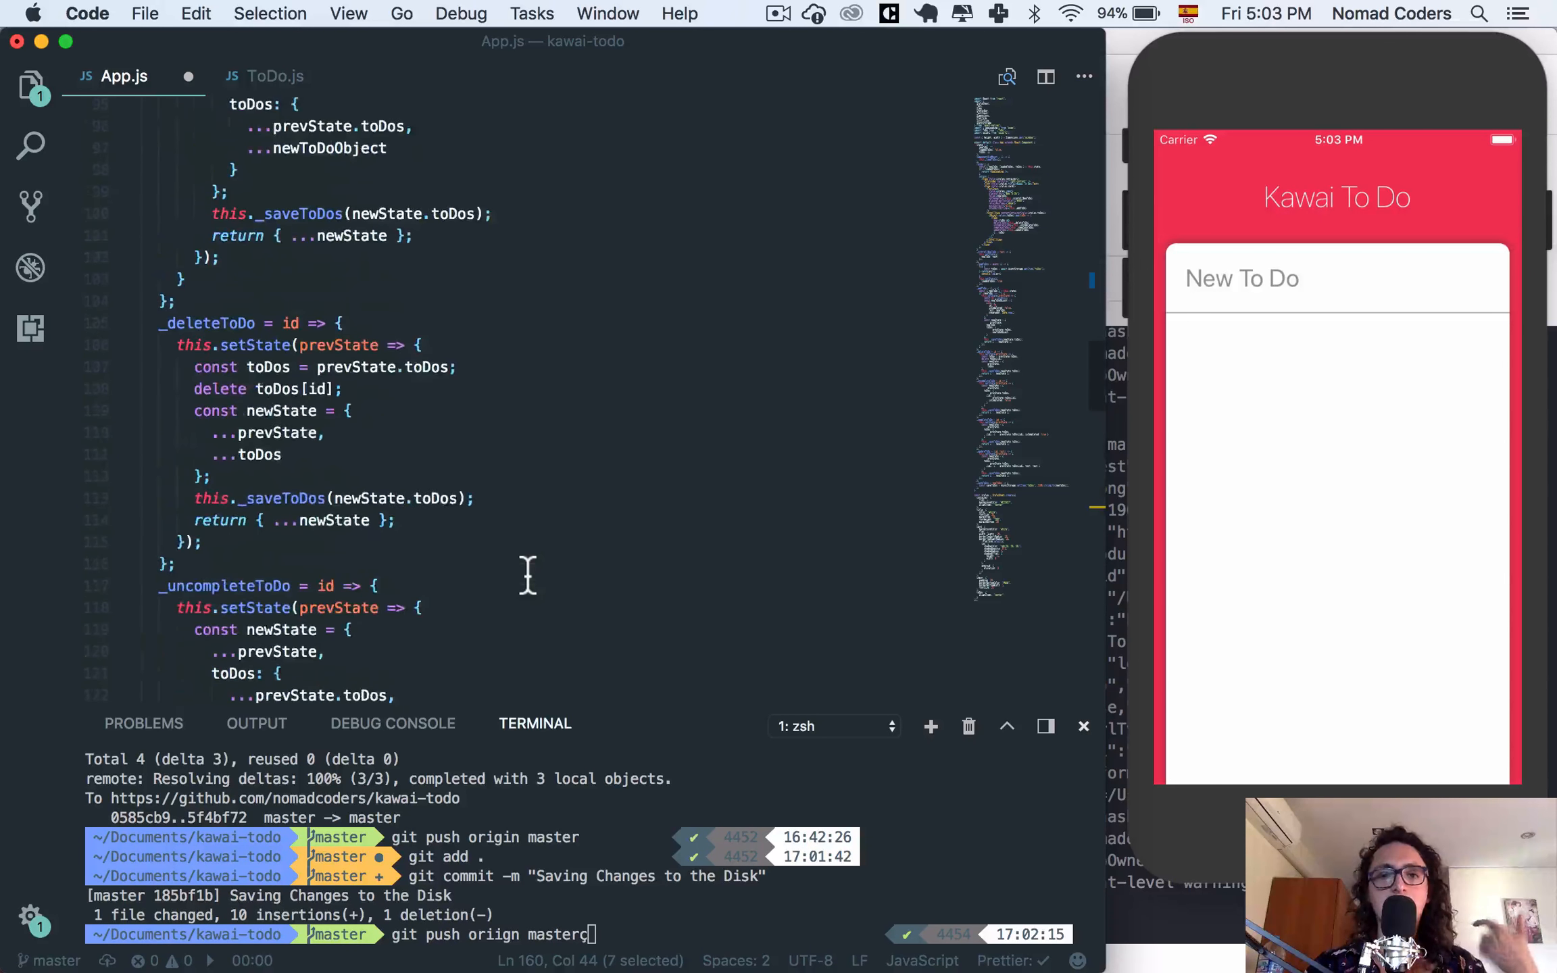
pyautogui.scroll(3)
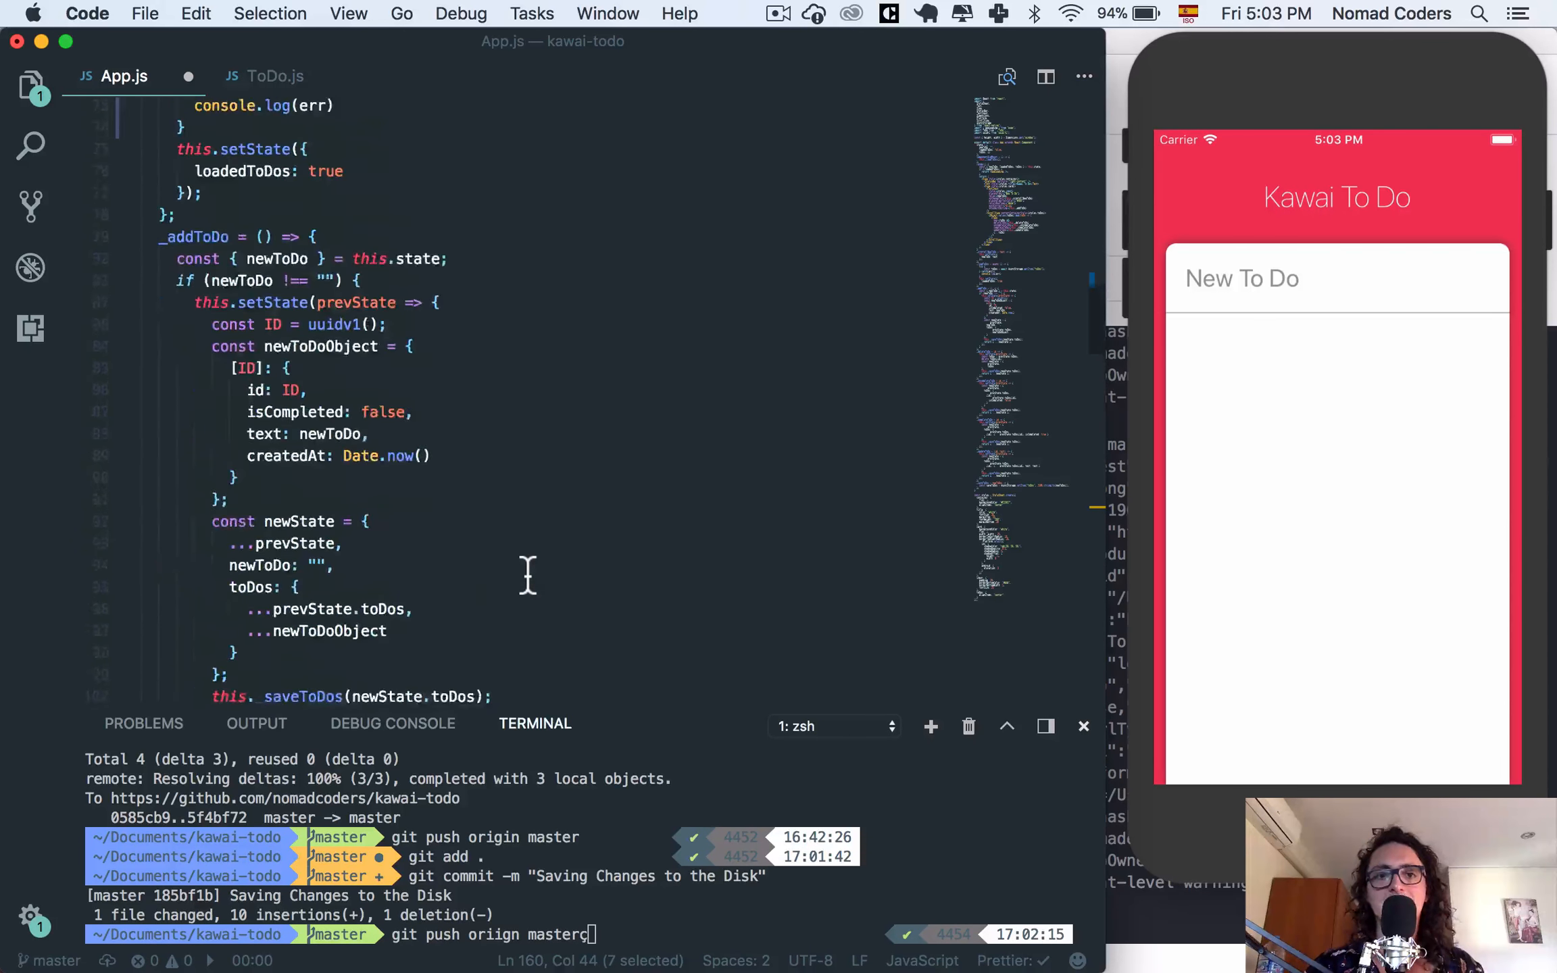
pyautogui.scroll(3)
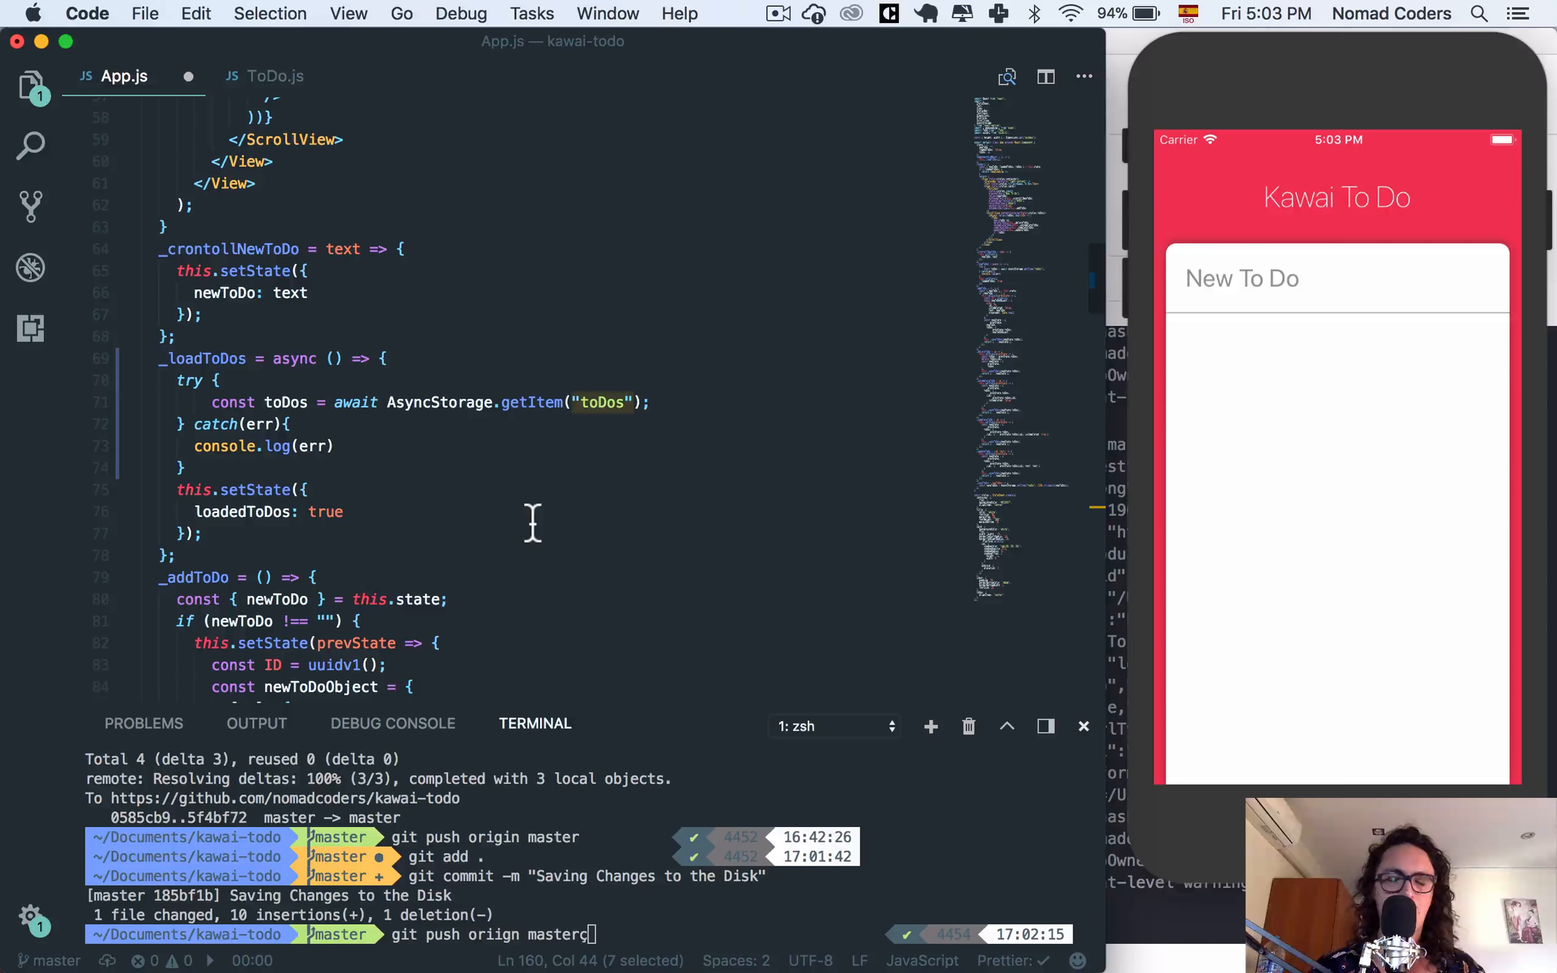
pyautogui.moveTo(362, 388)
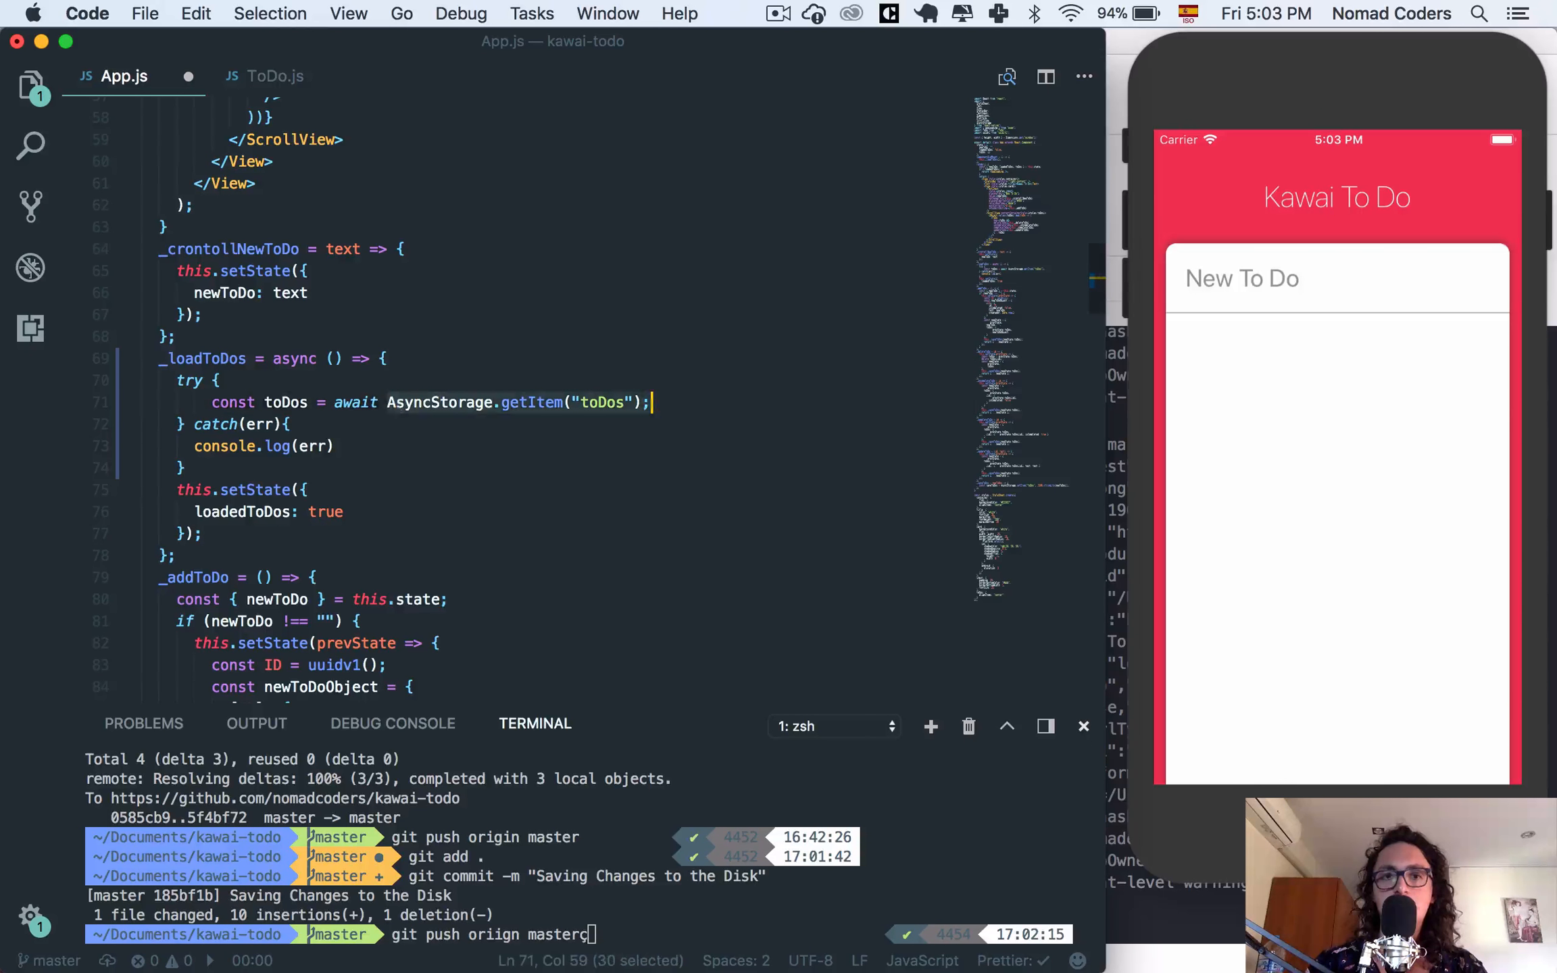
# Log the loaded toDos and move setState({ loadedToDos: true }) into the try block.
pyautogui.click(424, 403)
pyautogui.write('...')
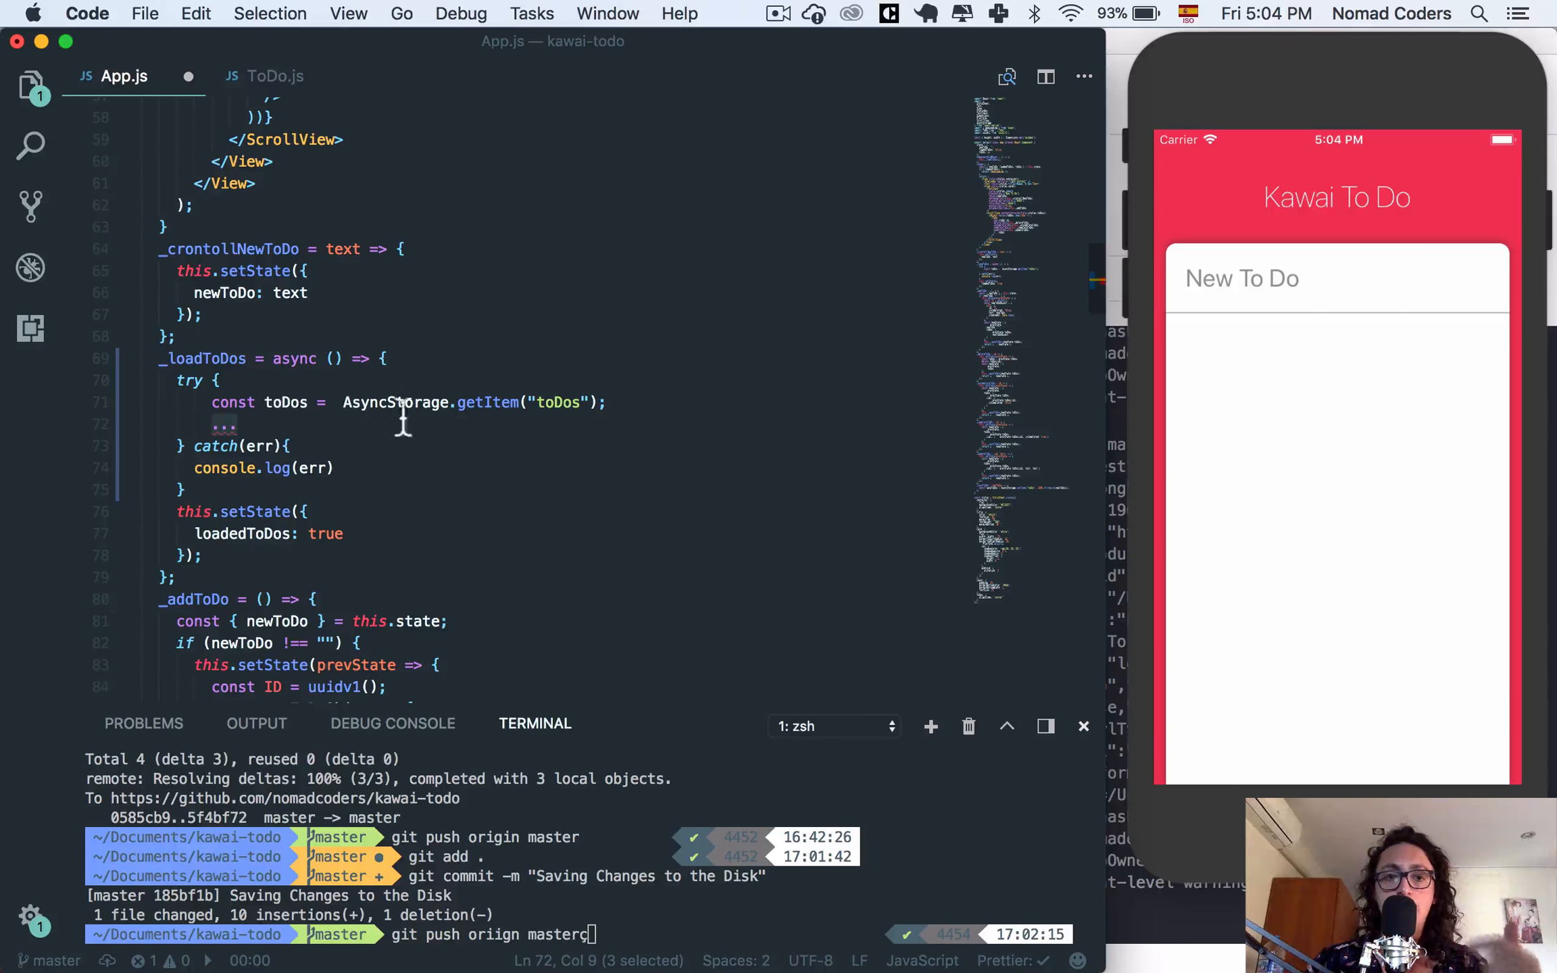
pyautogui.click(238, 425)
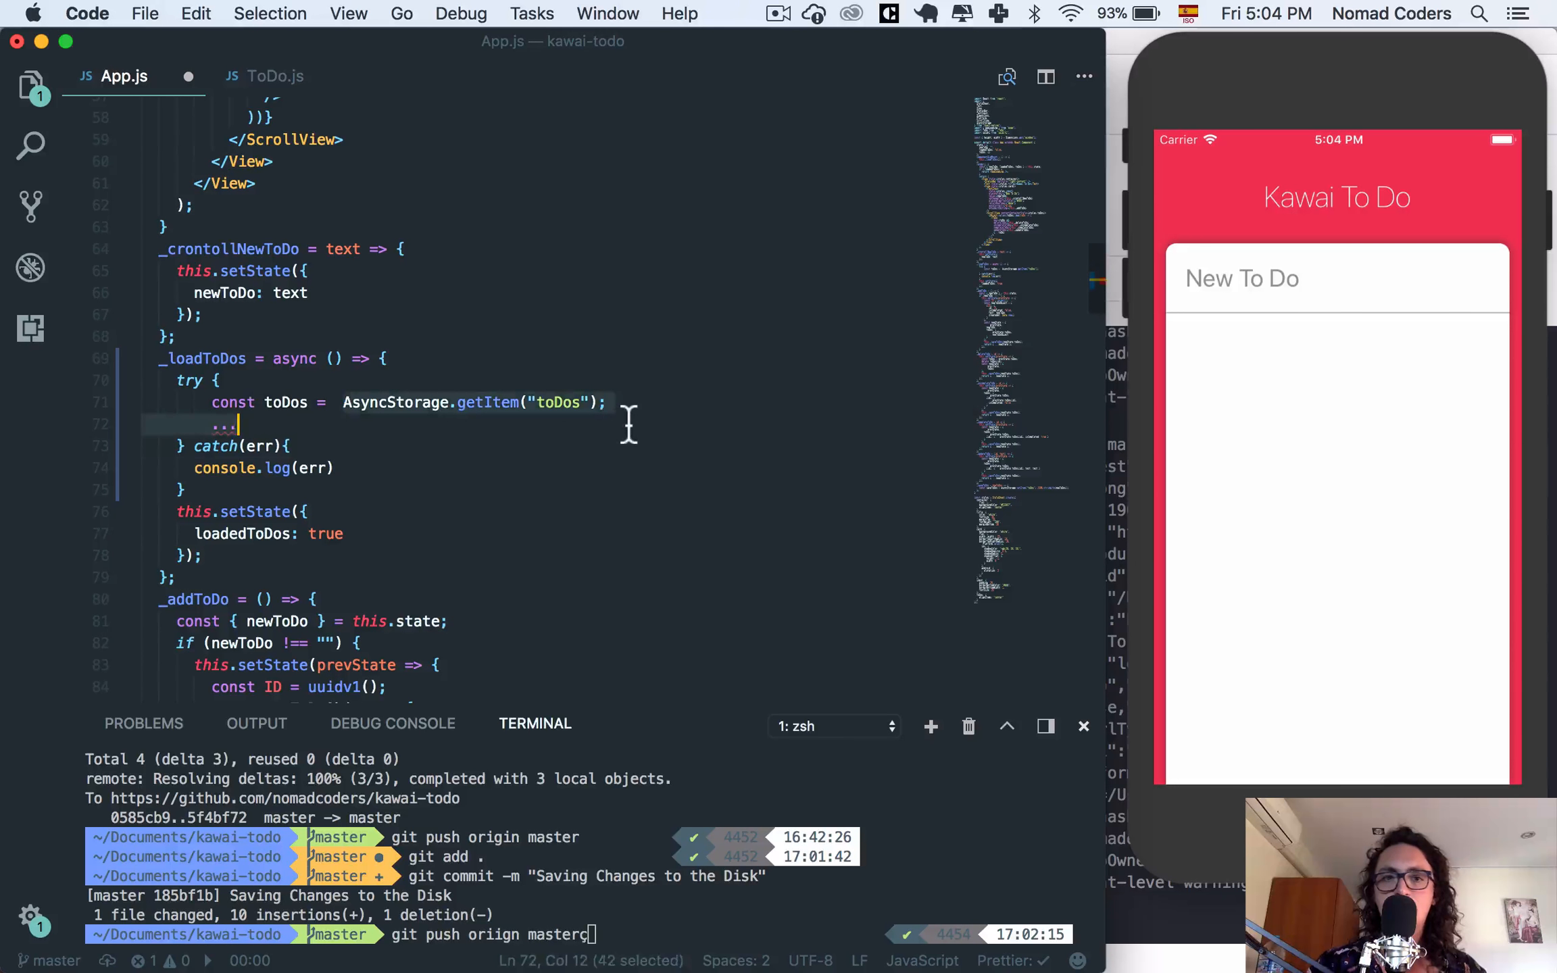
pyautogui.click(279, 425)
pyautogui.write(' await')
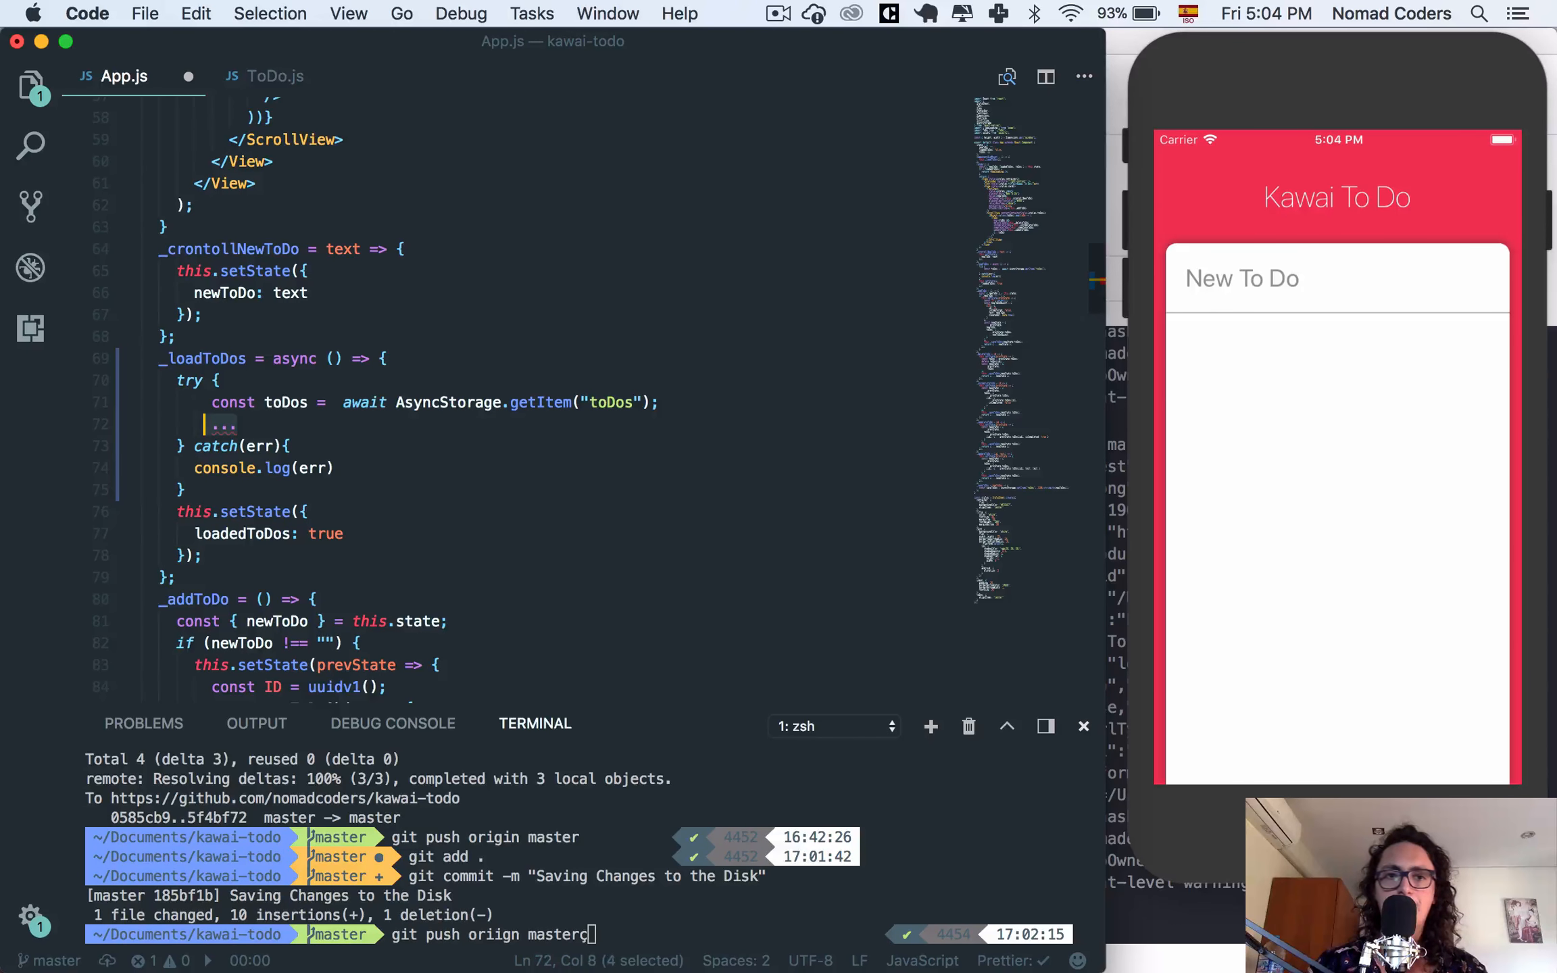
pyautogui.write('console.log')
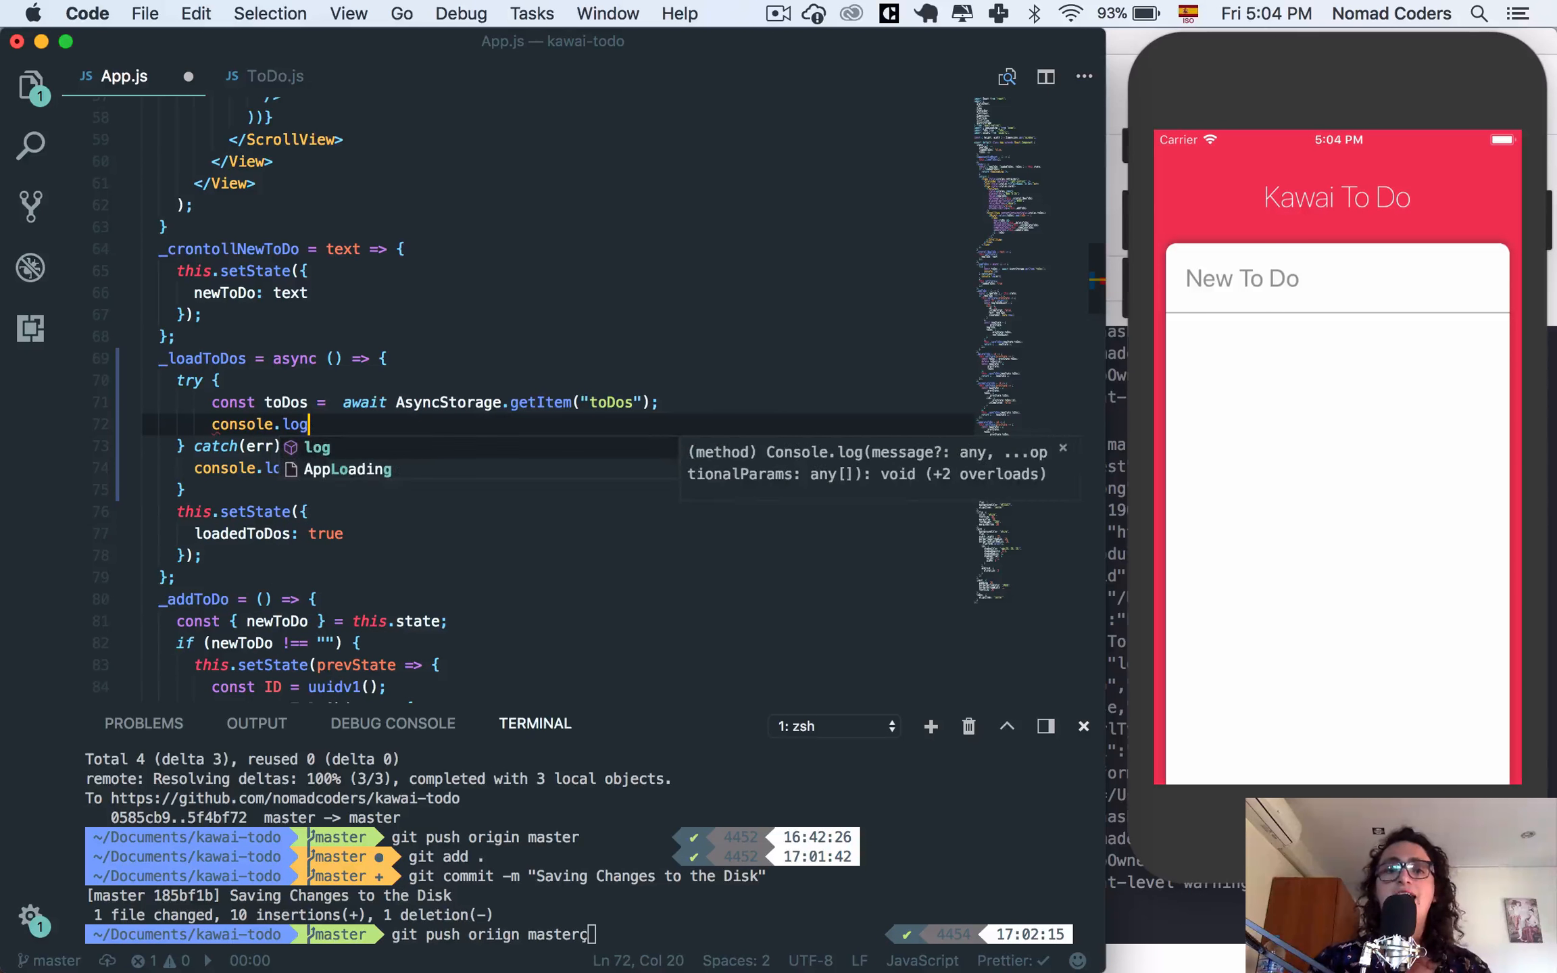
pyautogui.write('(toDos);')
pyautogui.write('this.setState({ loadedToDos: true });')
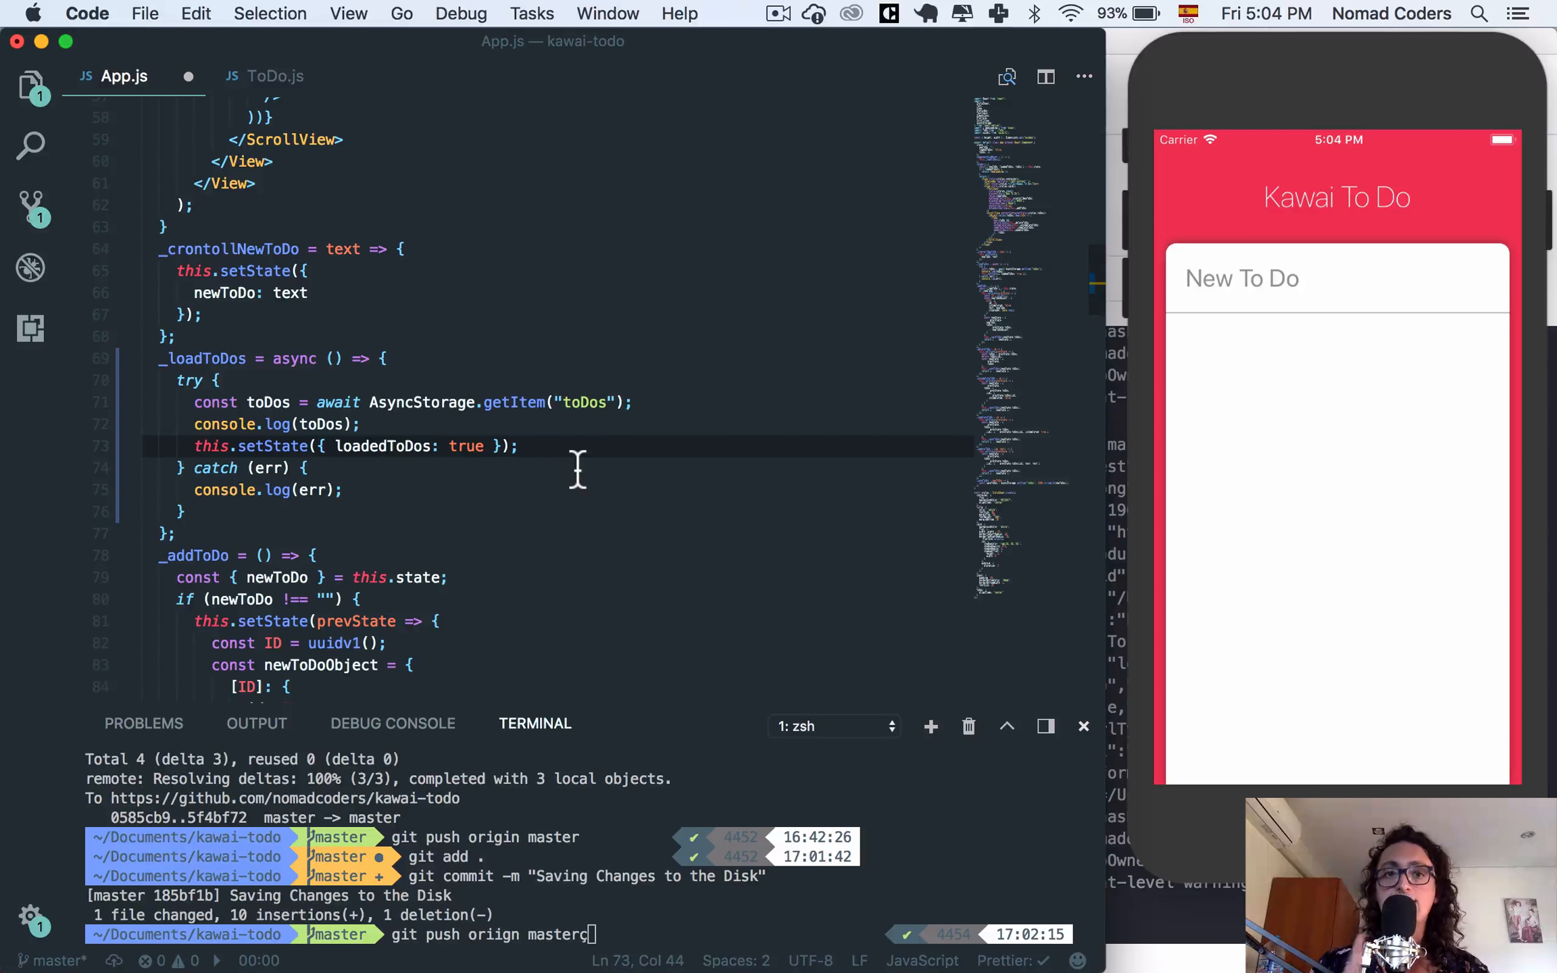
pyautogui.moveTo(623, 477)
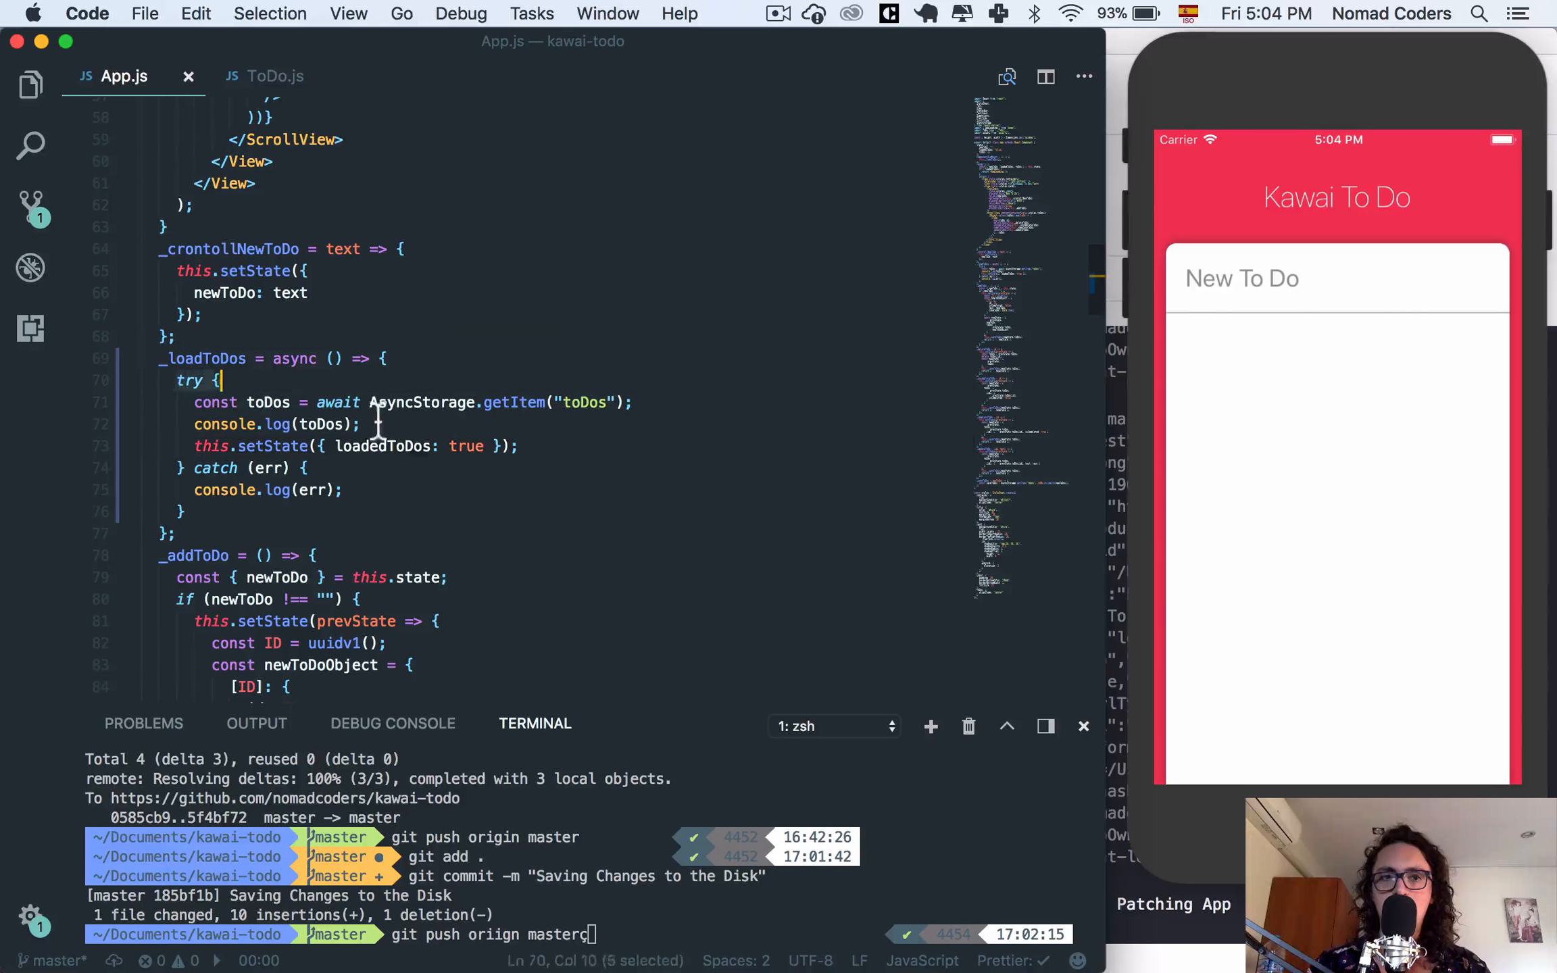
# Save App.js, let the simulator reload, and bring the render section into view.
pyautogui.click(650, 425)
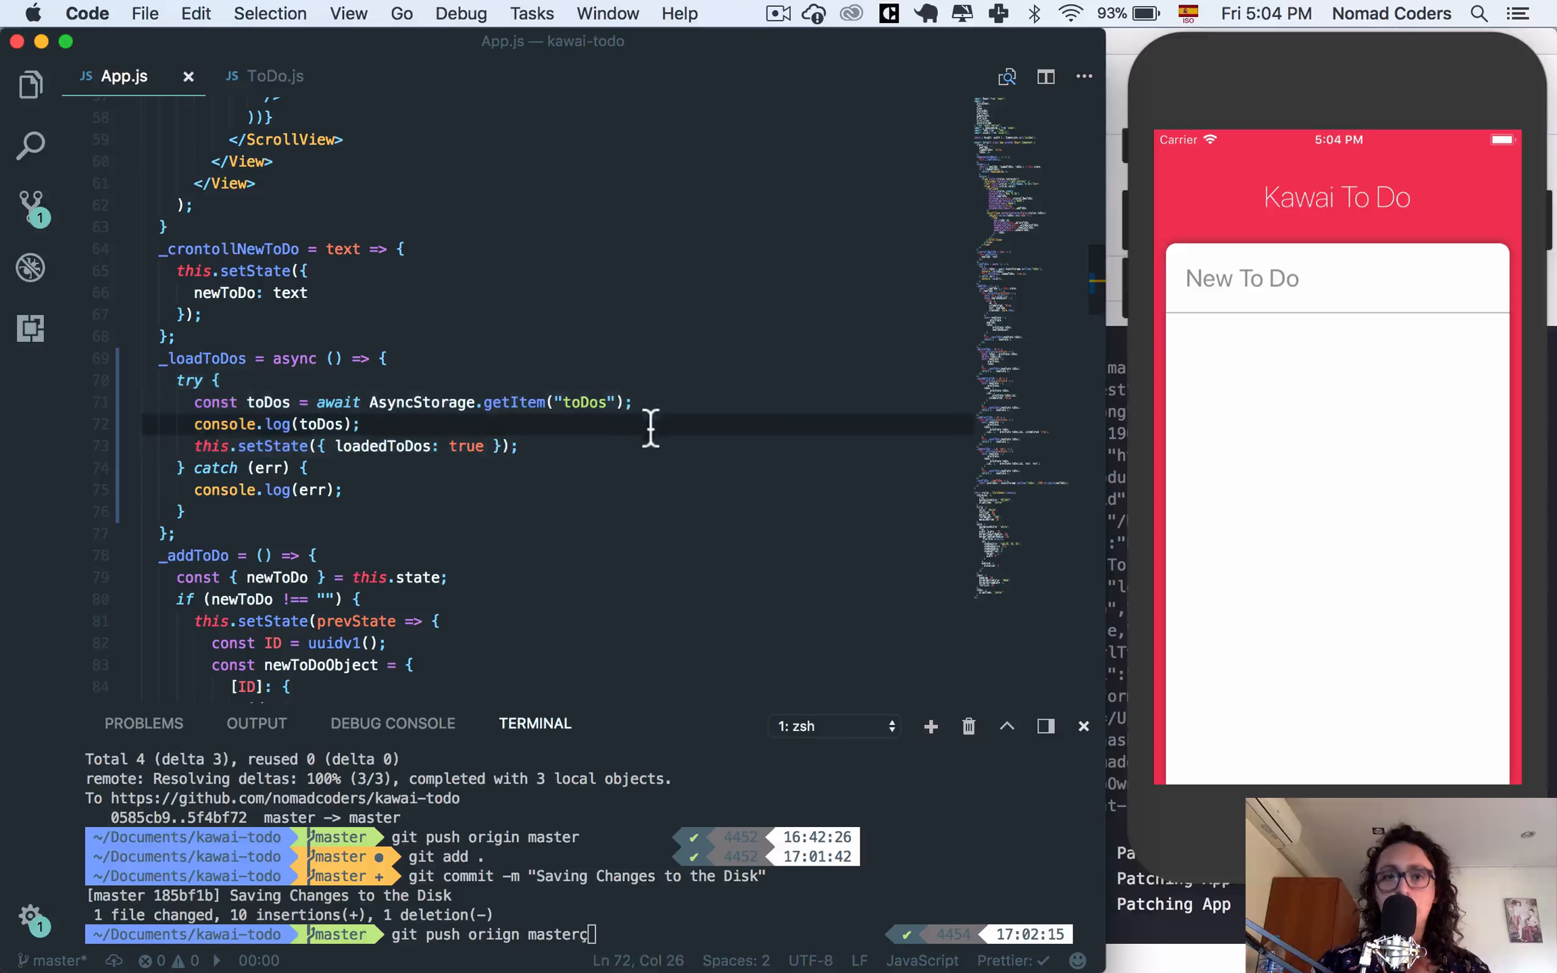
pyautogui.click(579, 403)
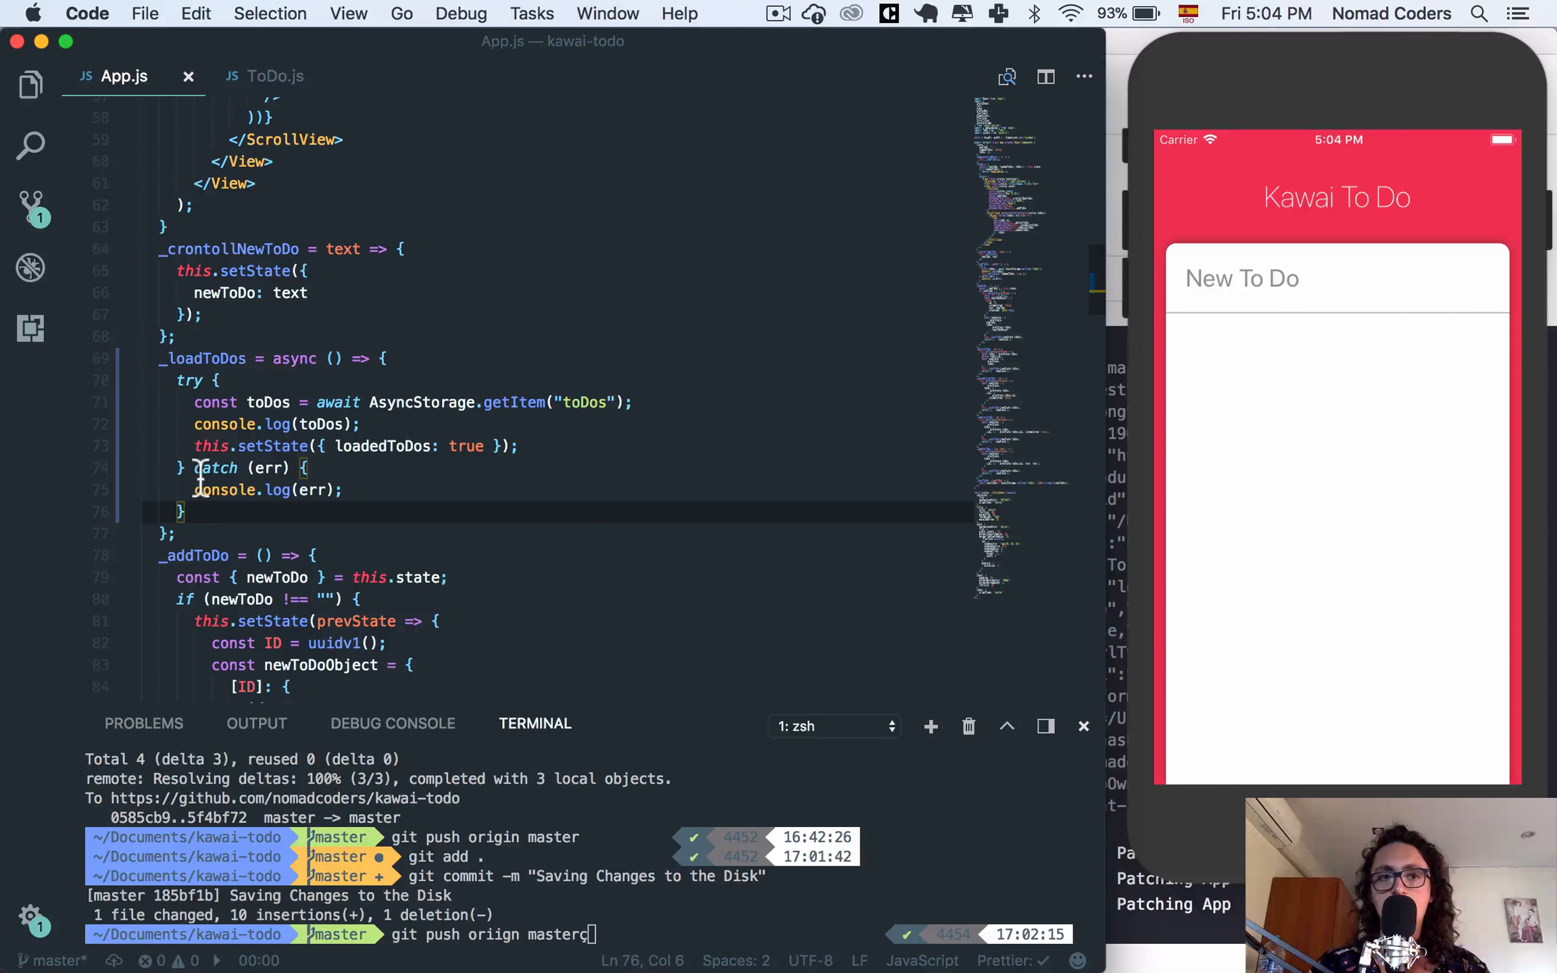
pyautogui.click(1288, 448)
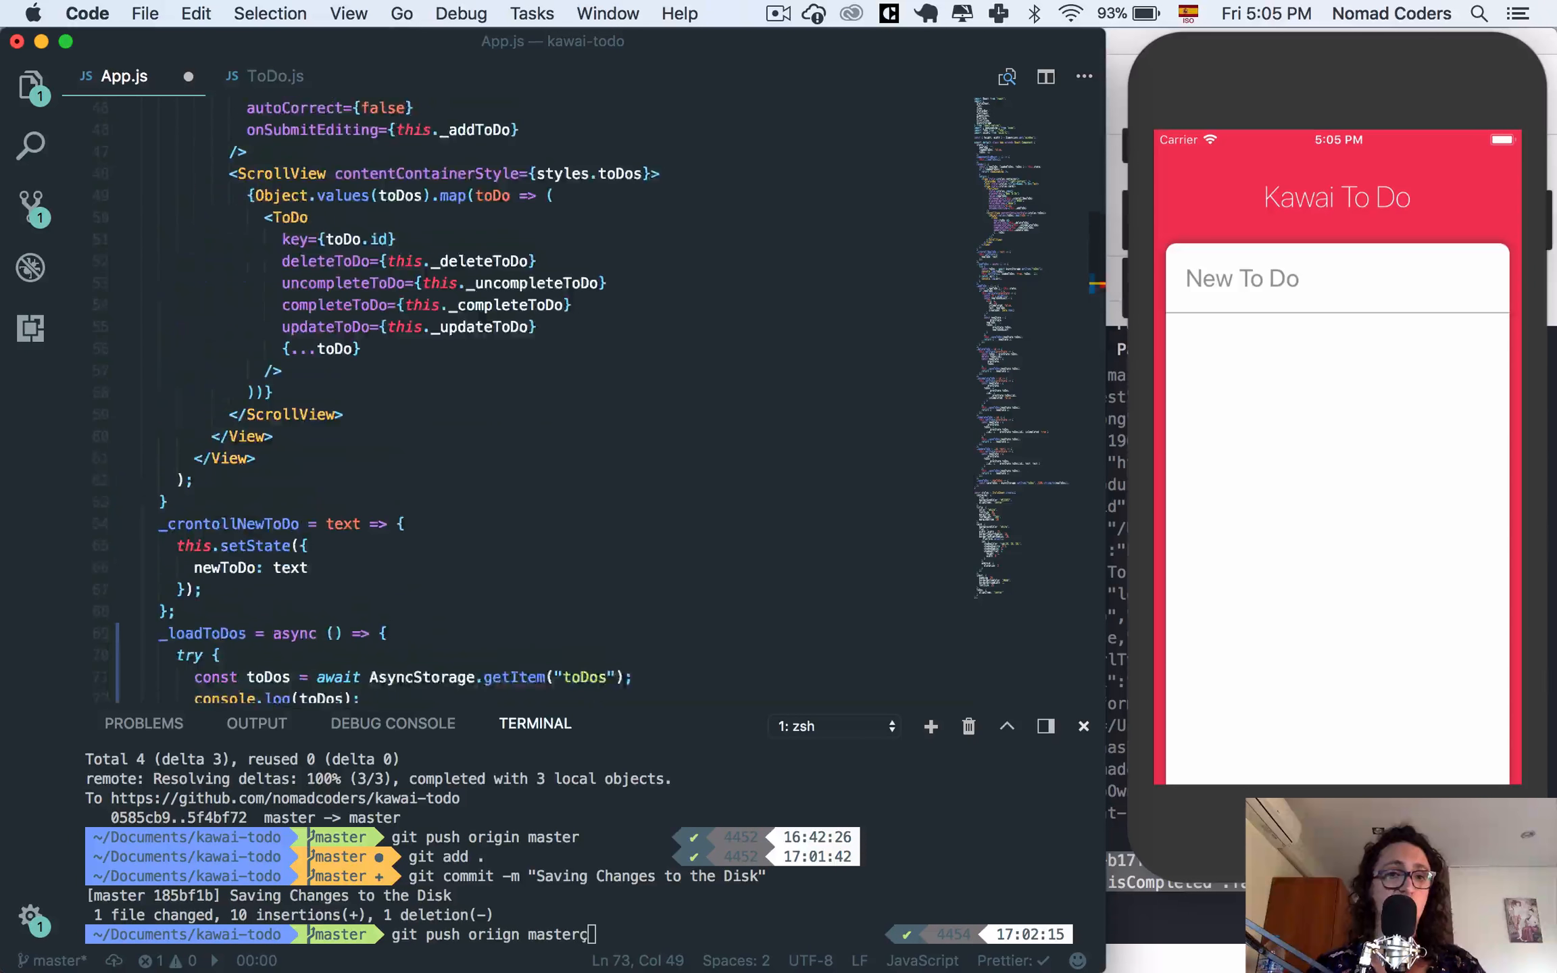
# Pass the raw stored toDos into state, save, and see the simulator's TypeError.
pyautogui.scroll(-3)
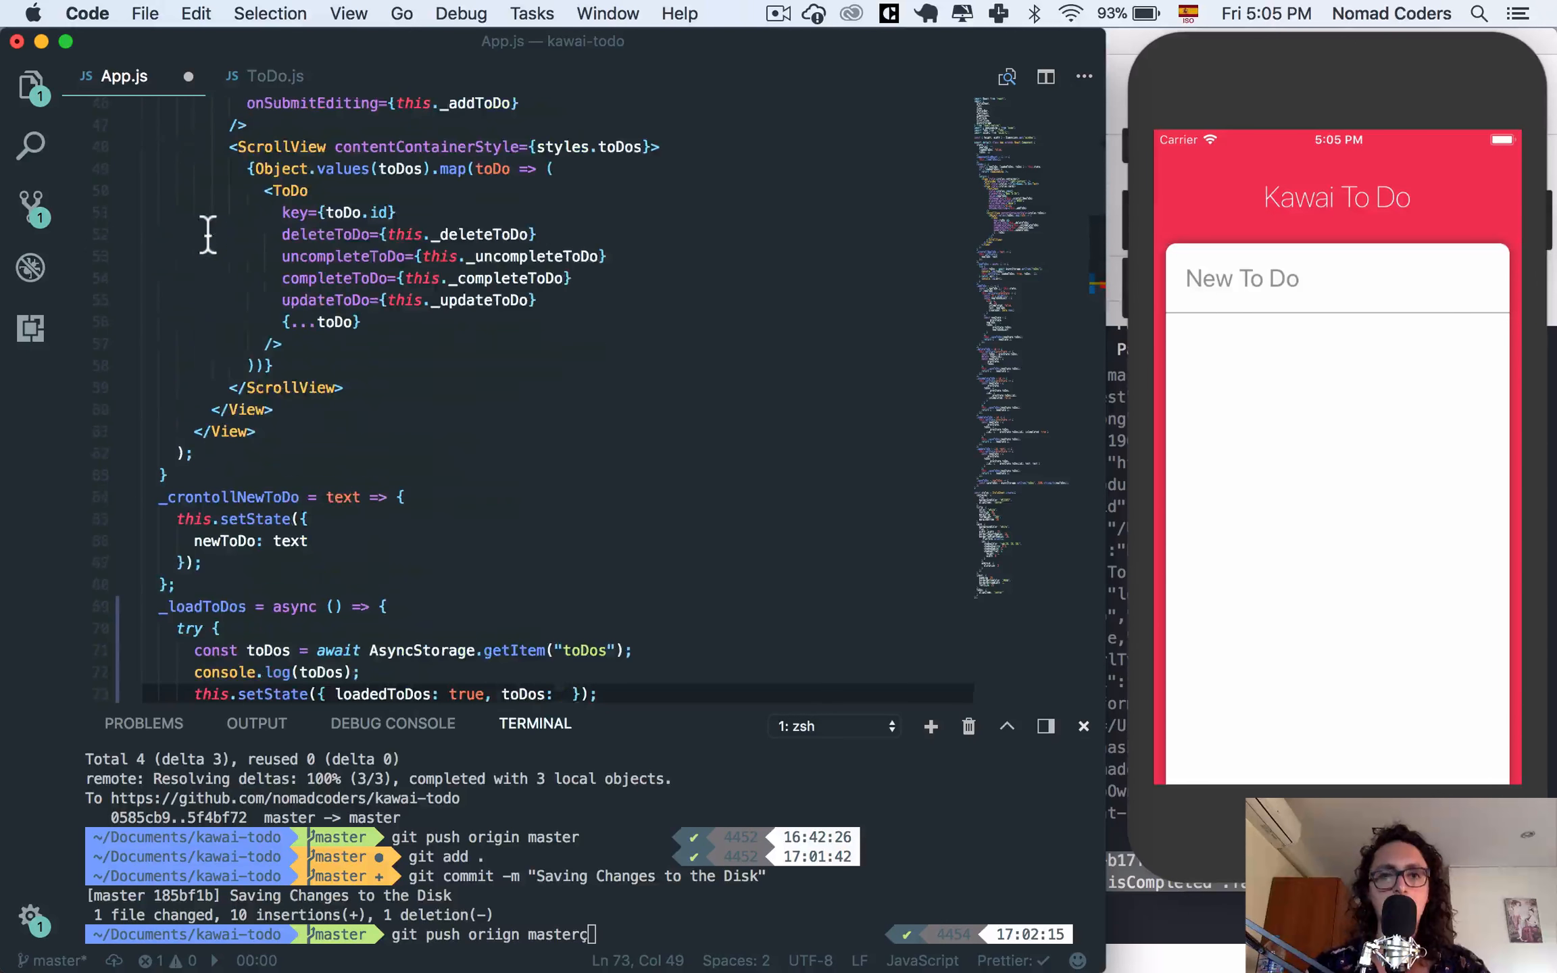
pyautogui.scroll(-3)
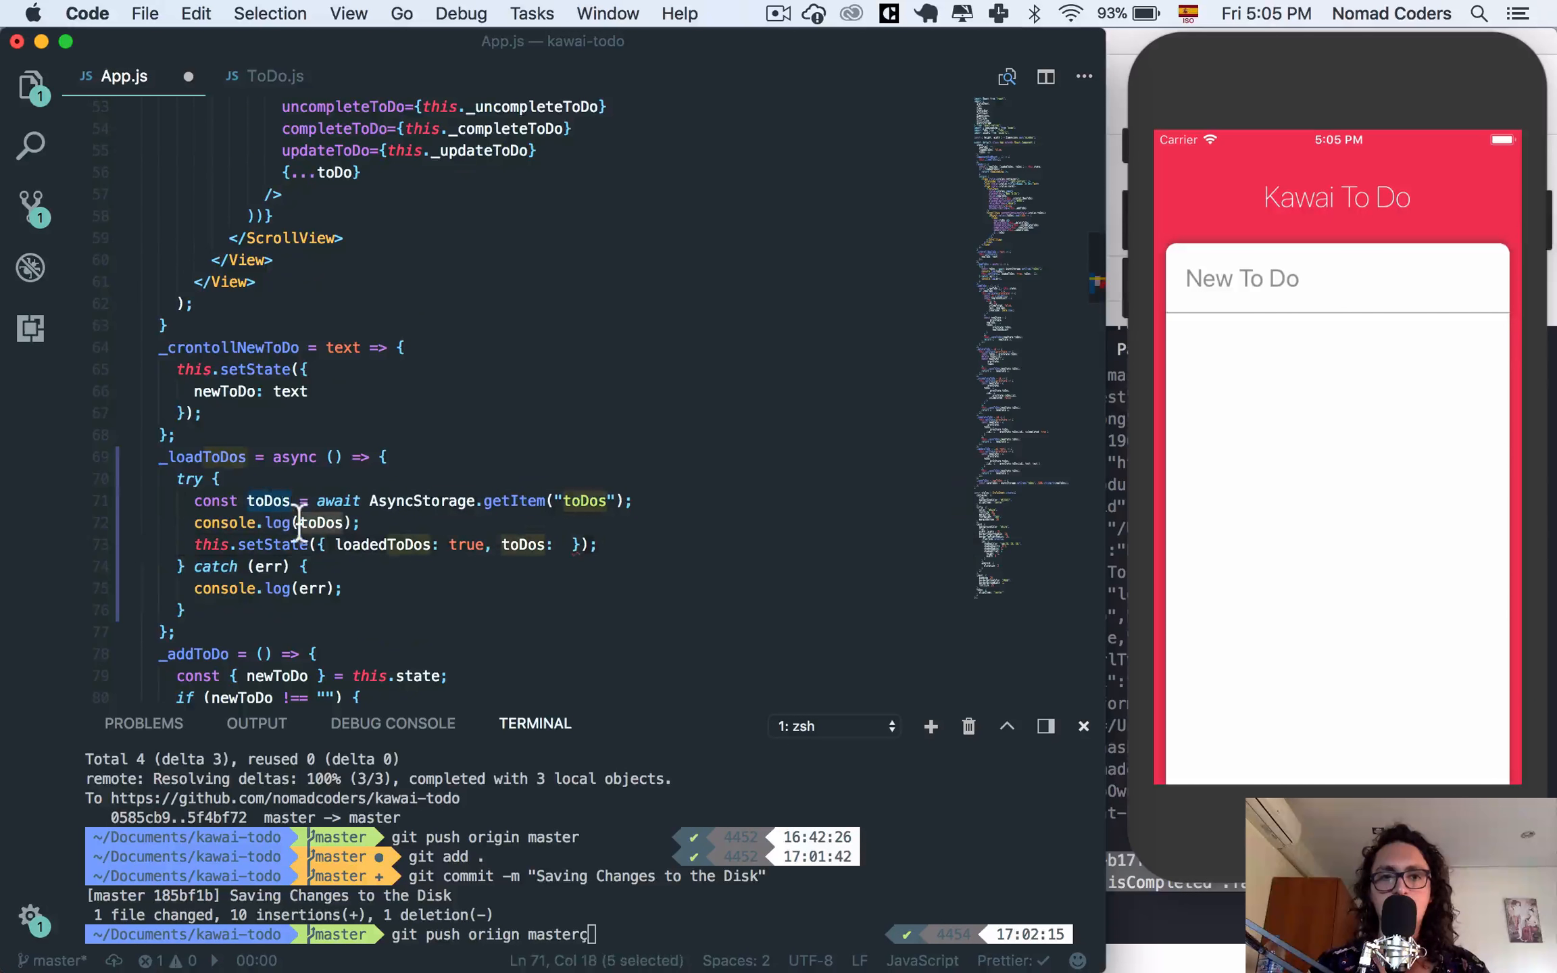
pyautogui.moveTo(267, 500)
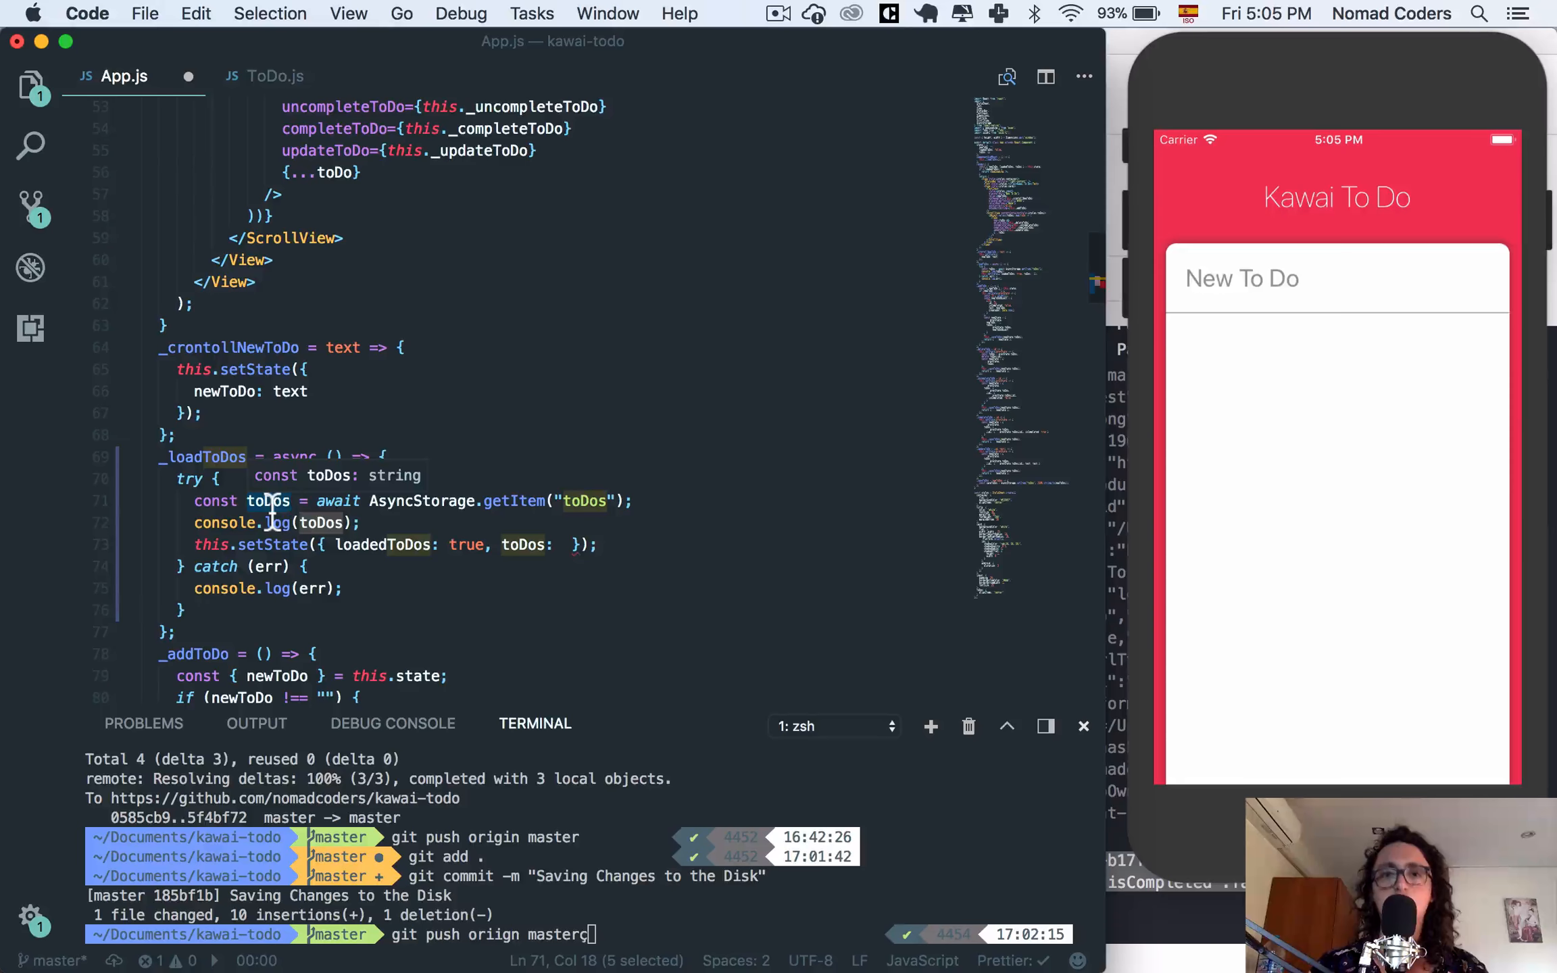
pyautogui.moveTo(585, 600)
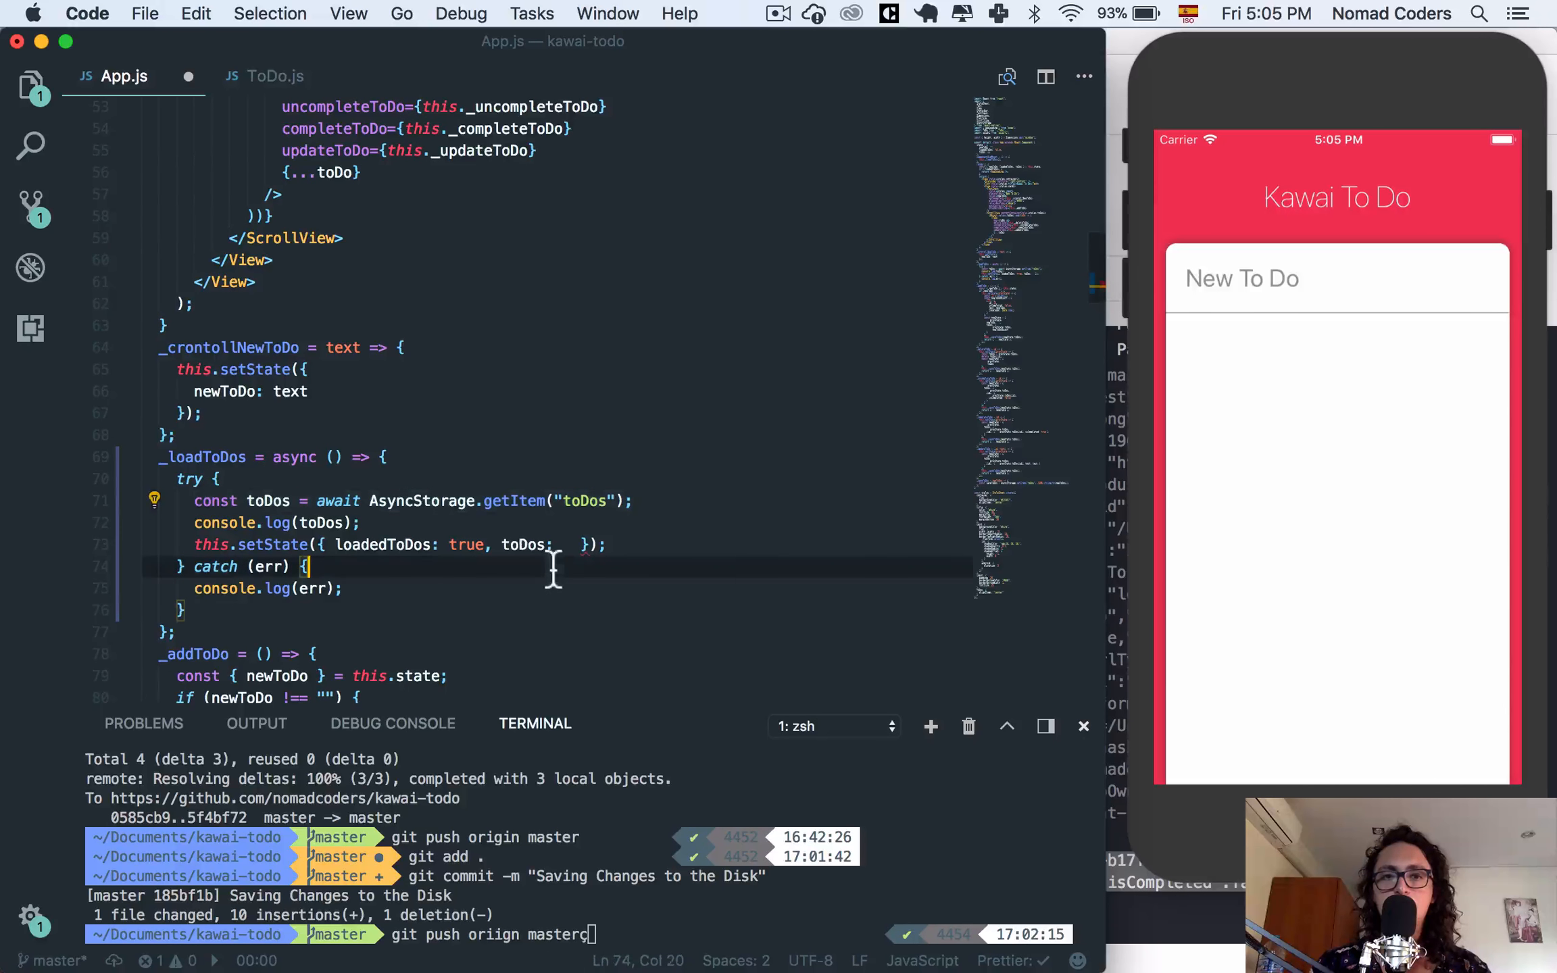
pyautogui.scroll(3)
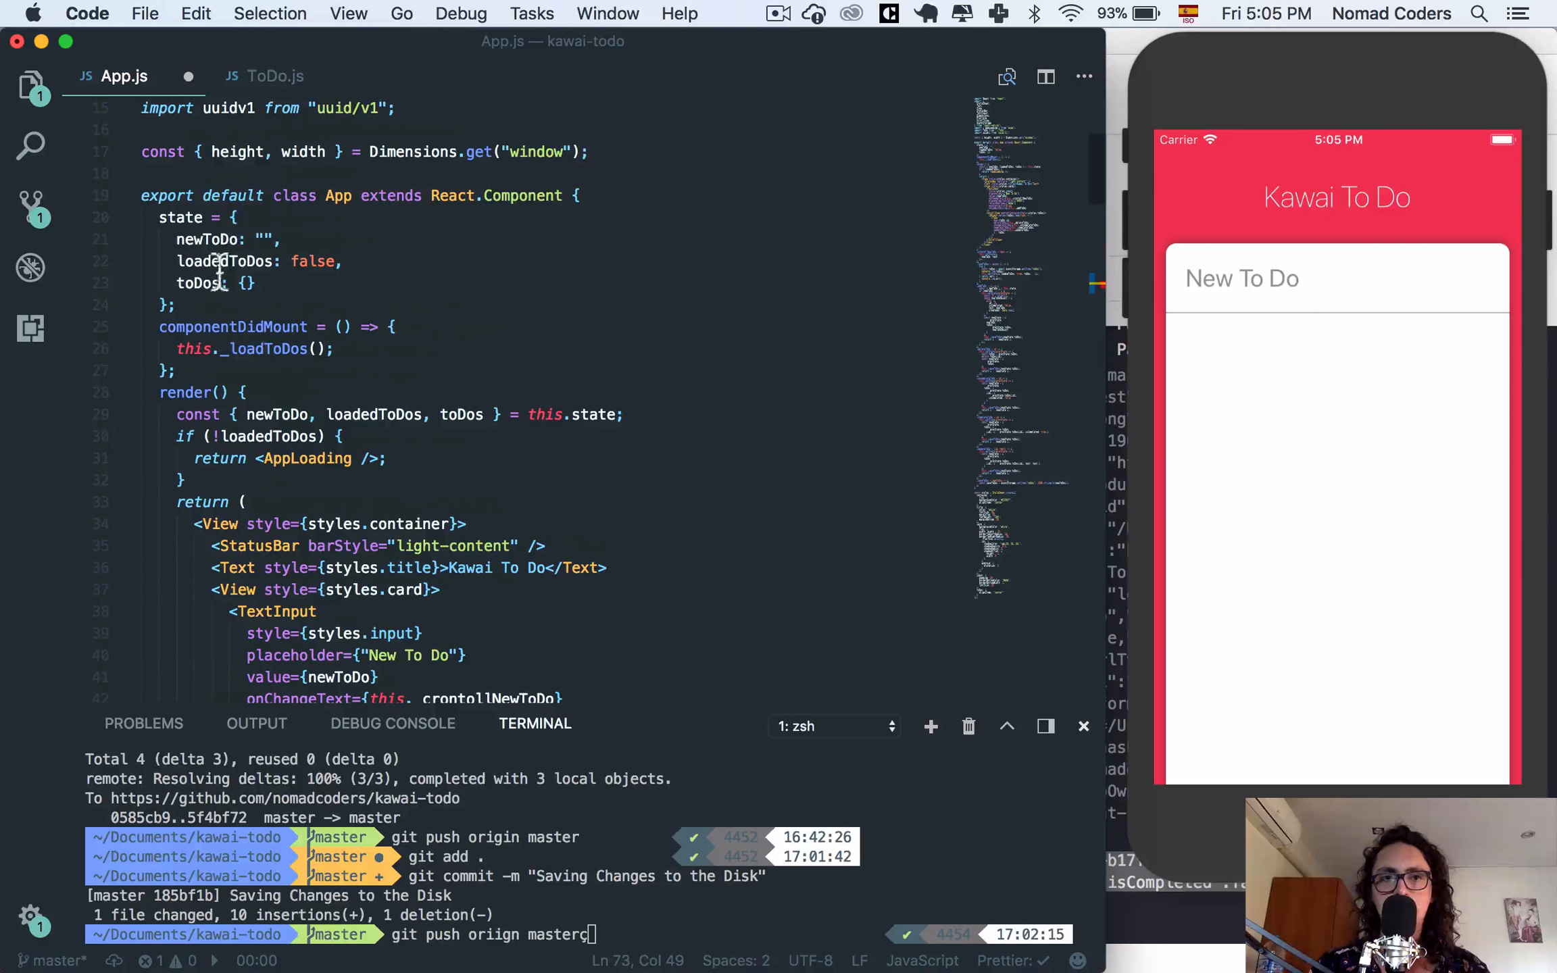
pyautogui.scroll(-3)
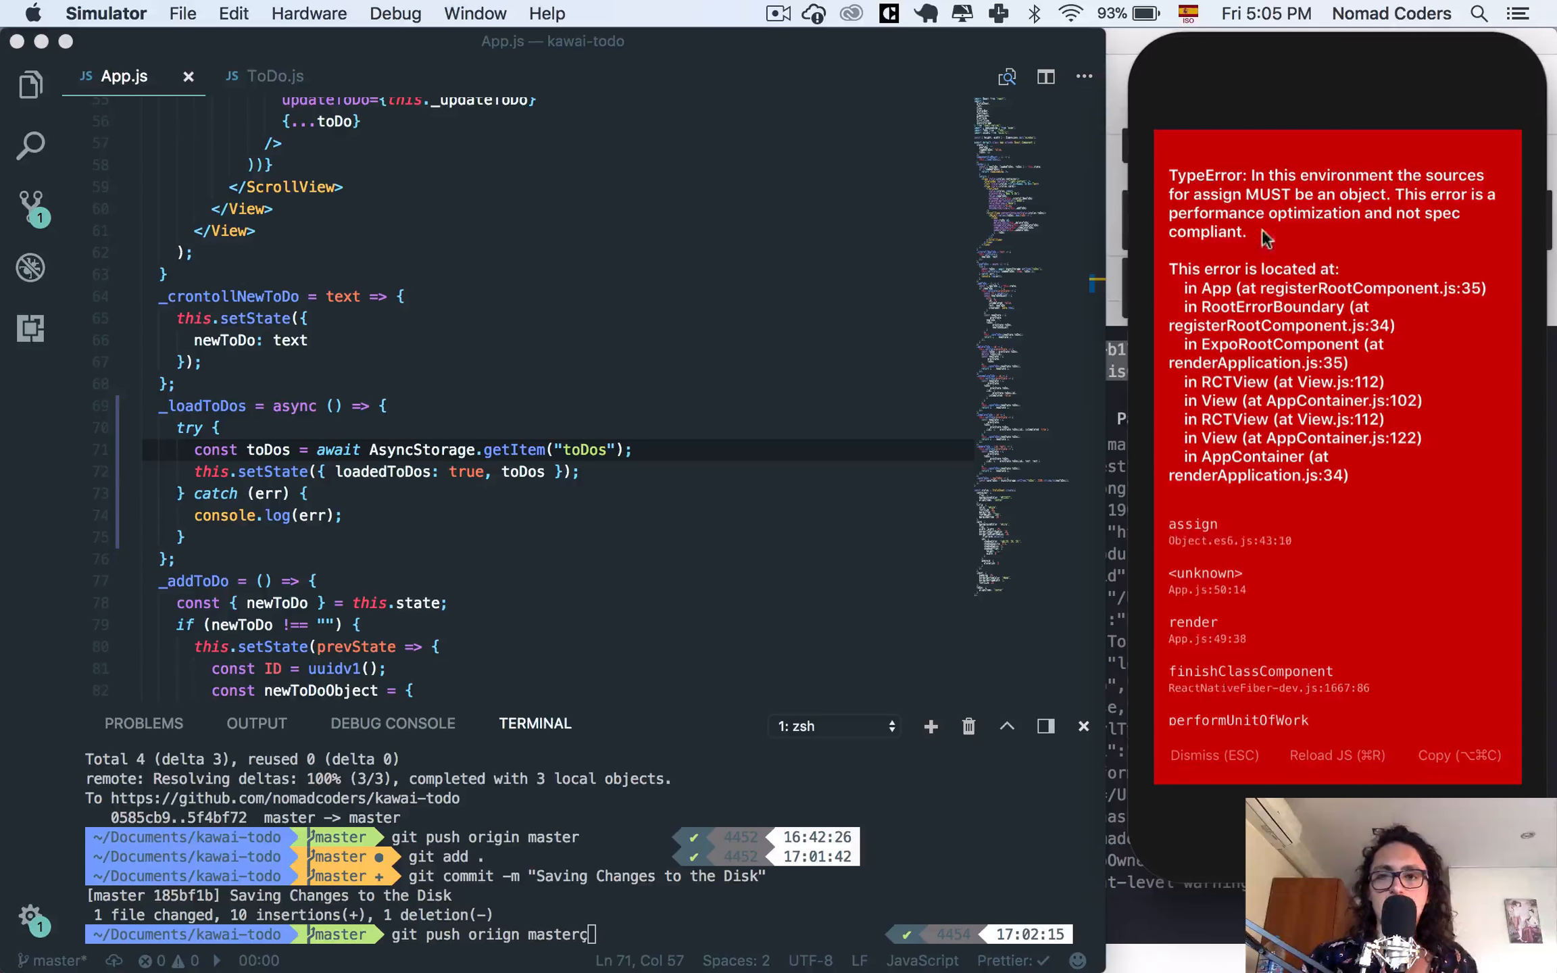
pyautogui.moveTo(1321, 214)
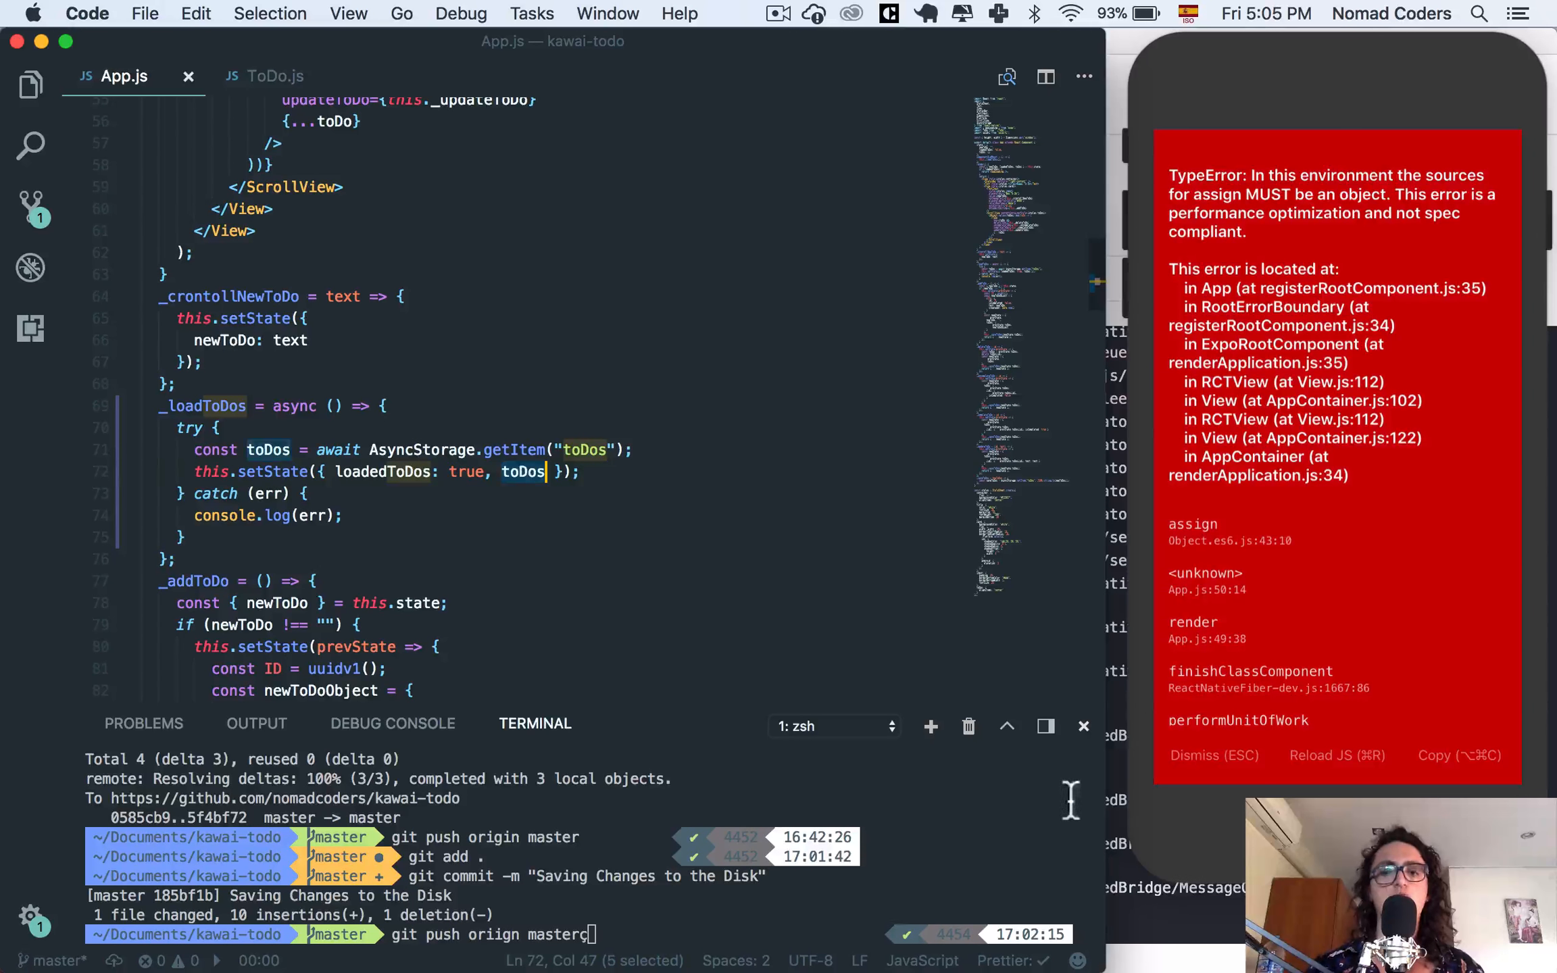
pyautogui.moveTo(326, 486)
pyautogui.write('const convertedToD')
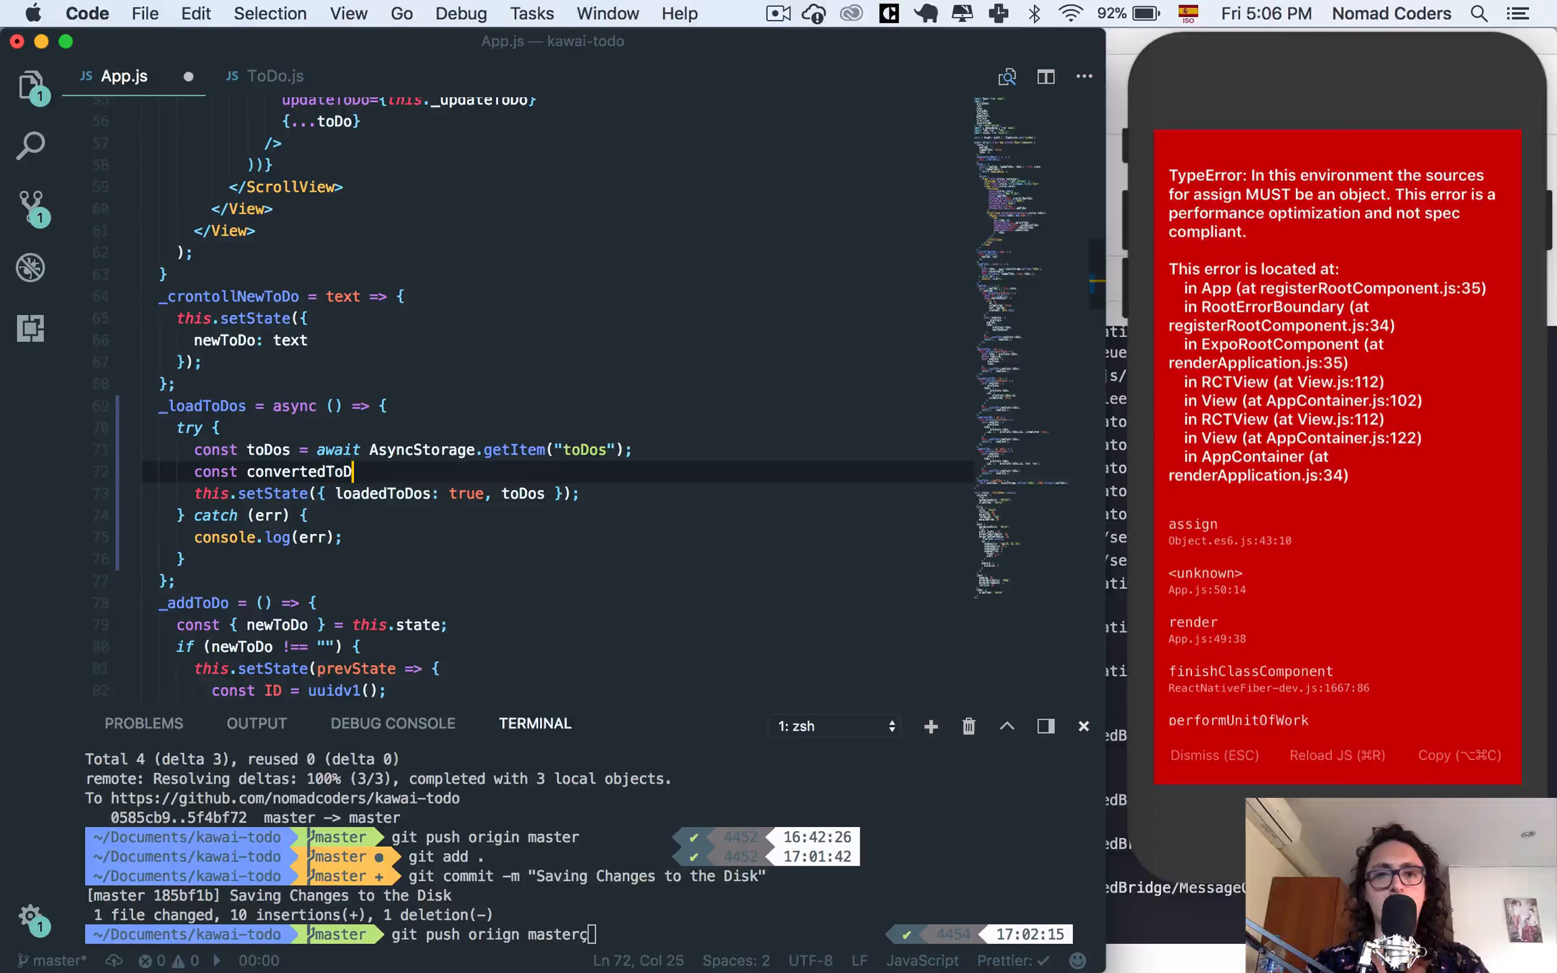
# Add const parsedToDos = JSON.parse(toDos) below the getItem line.
pyautogui.press('Backspace')
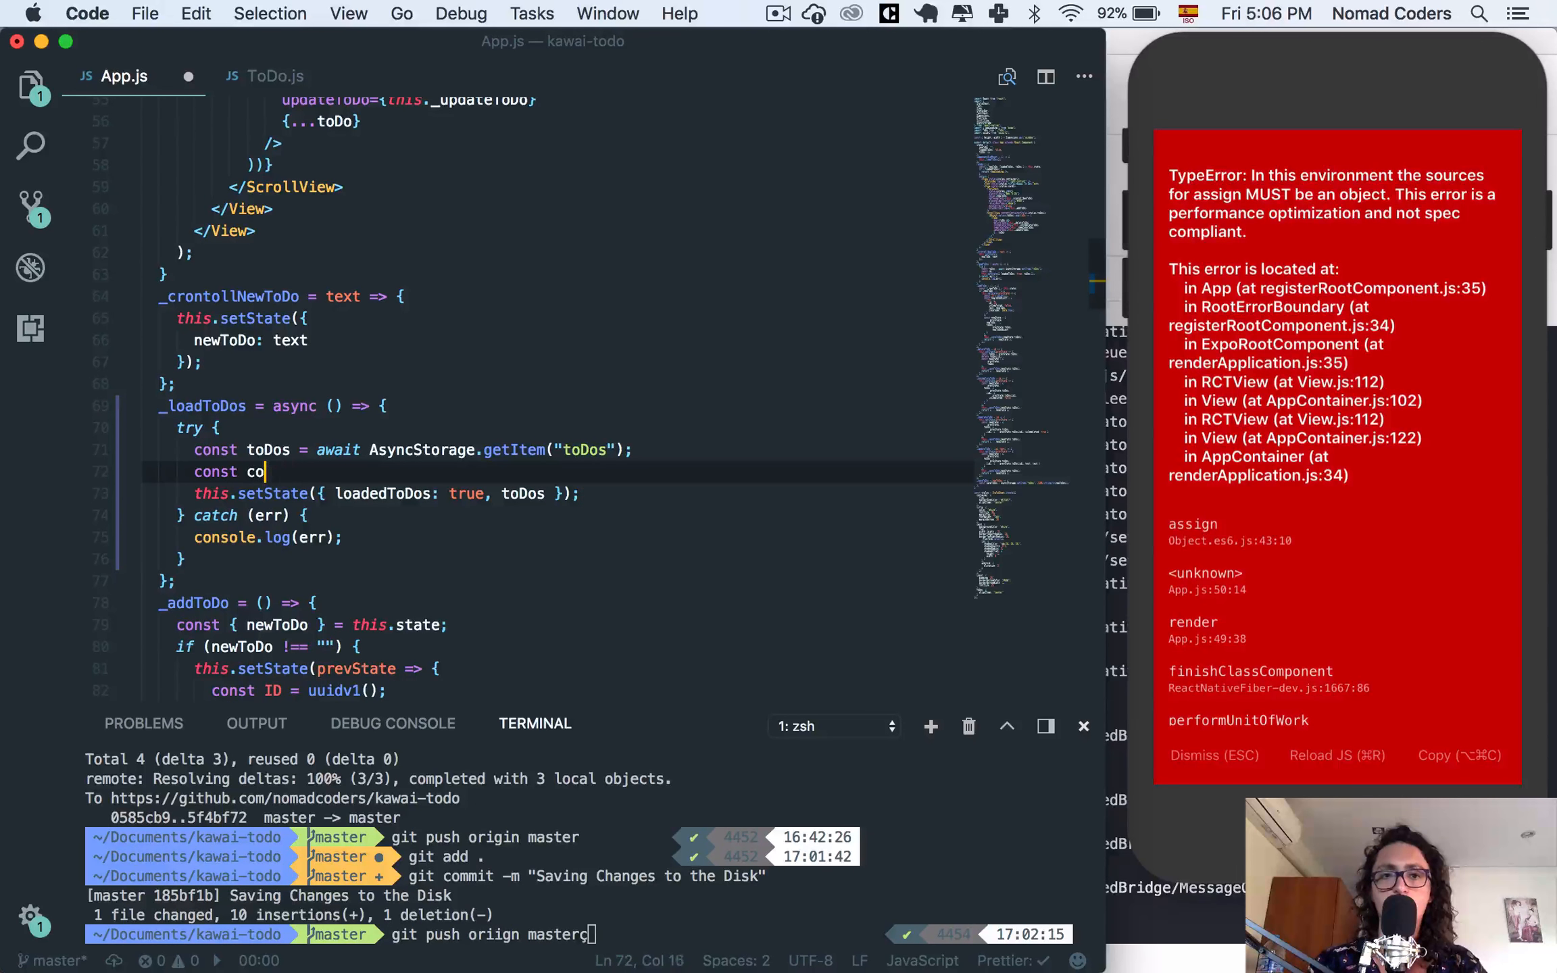
pyautogui.write('parsedTodoS')
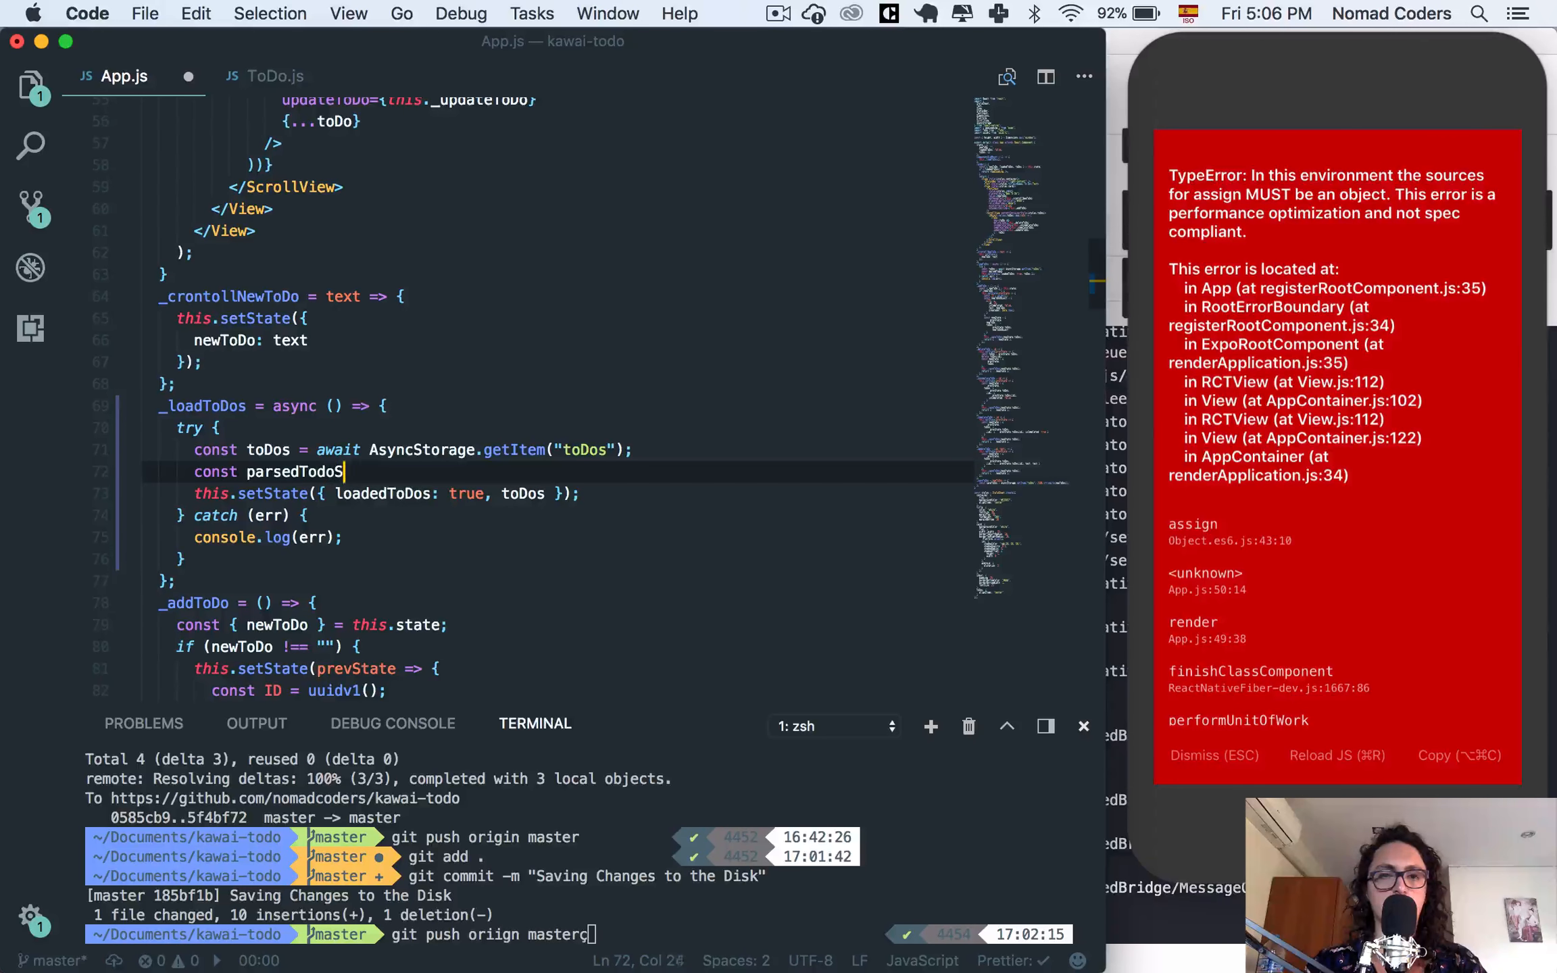
pyautogui.write('=')
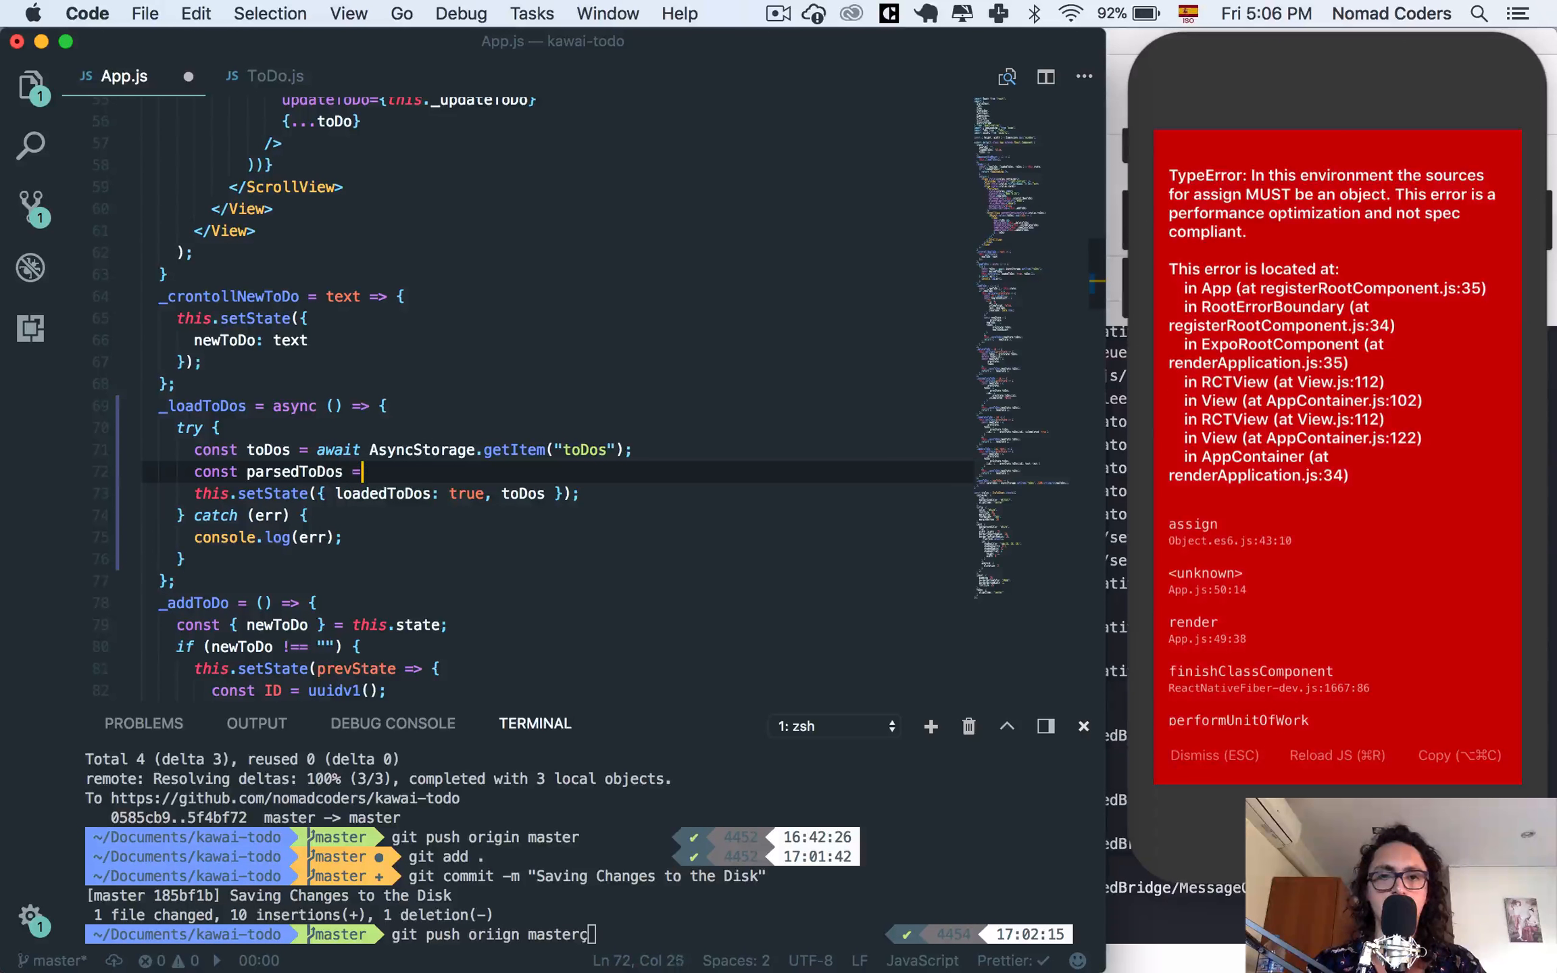
pyautogui.write('Js')
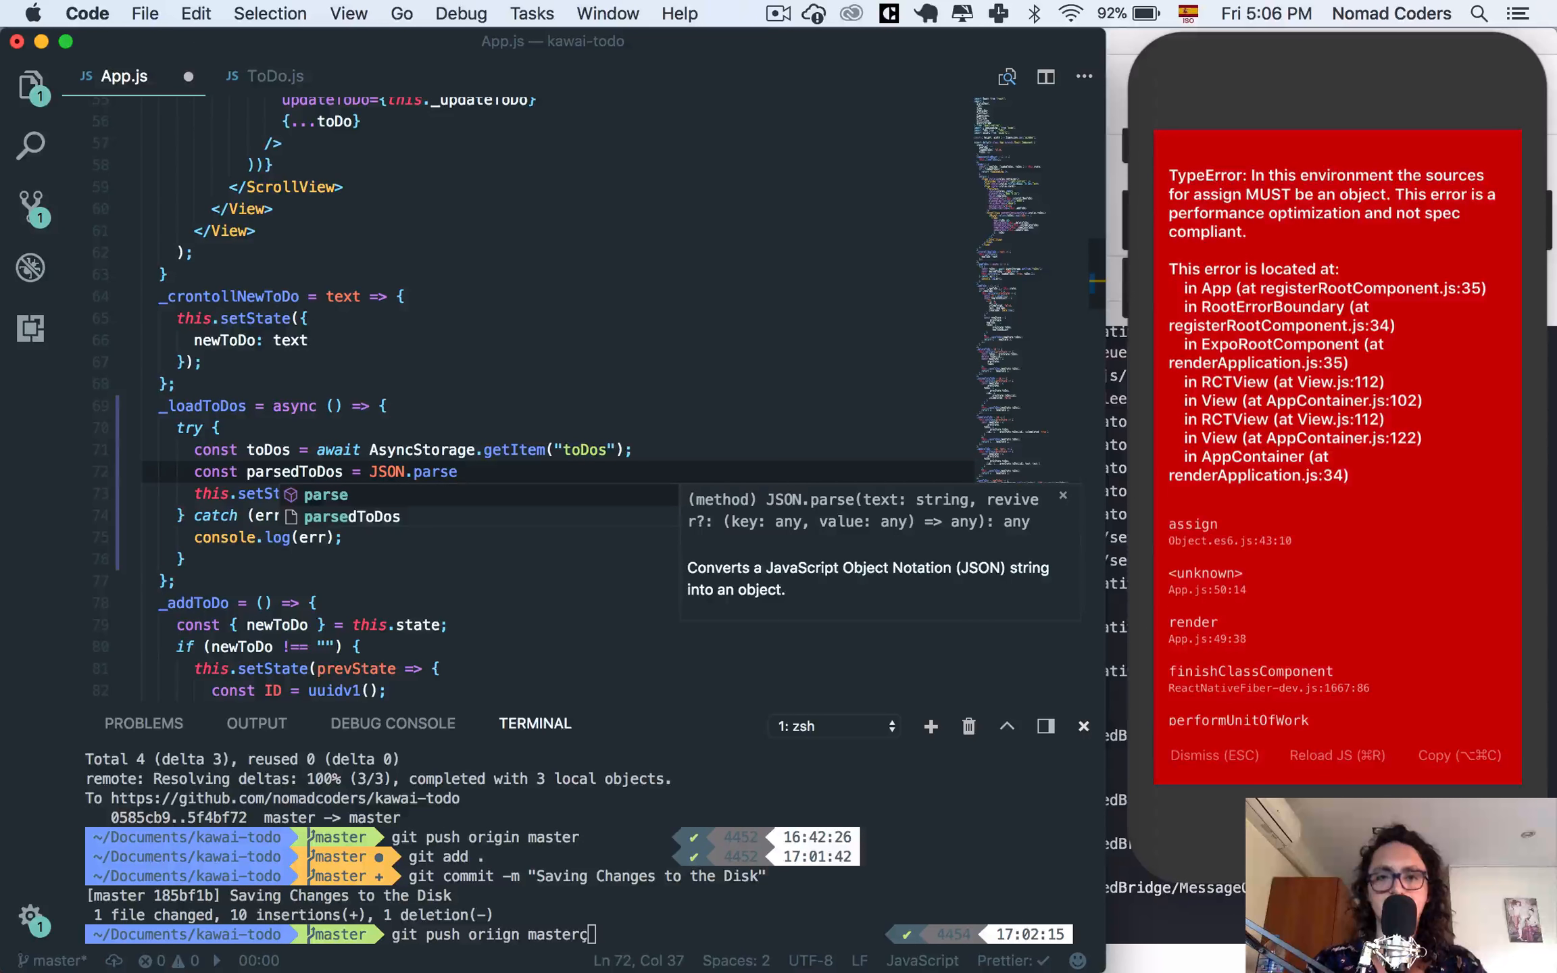
pyautogui.write('()')
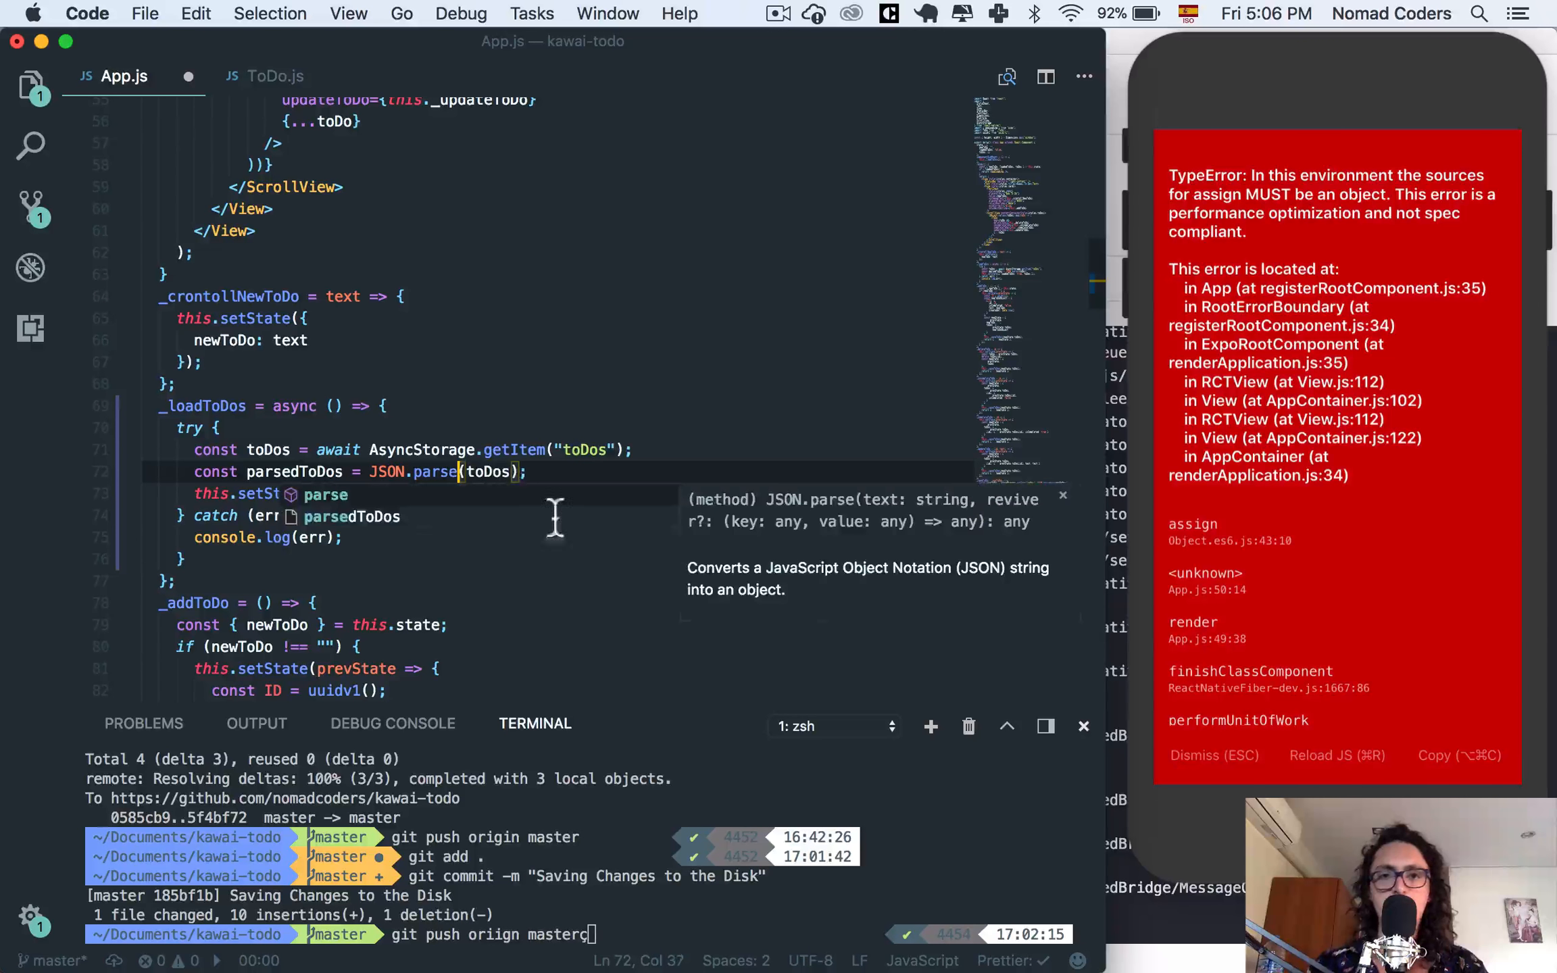
pyautogui.moveTo(814, 585)
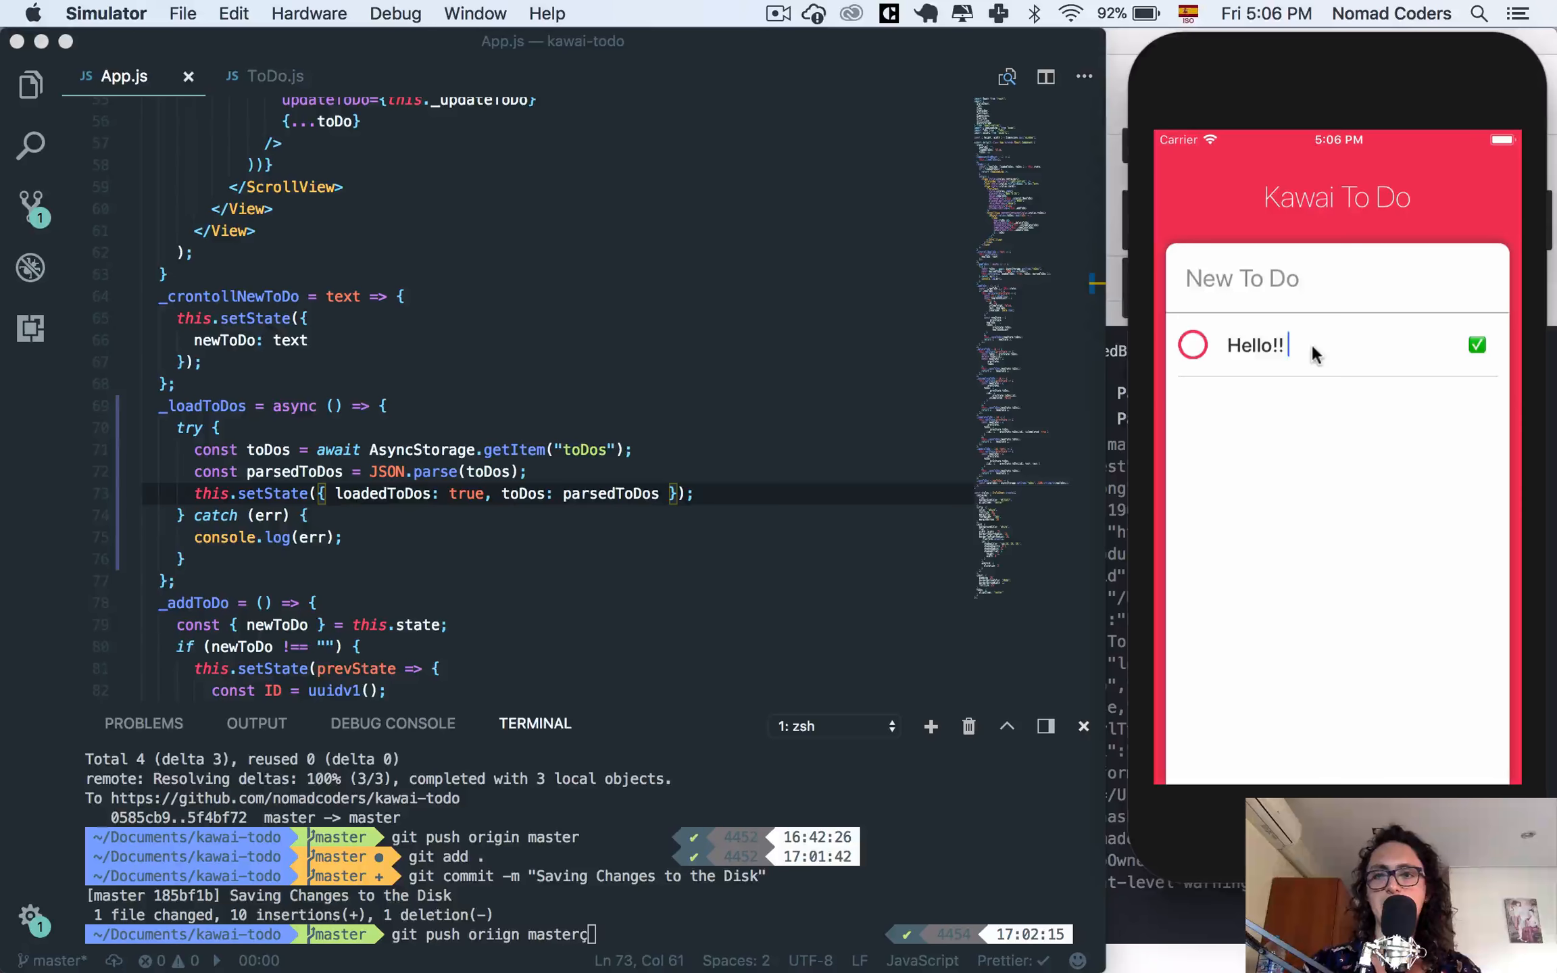
# Set state toDos to parsedToDos, save, and add test to-dos in the reloaded simulator.
pyautogui.write('Baby!')
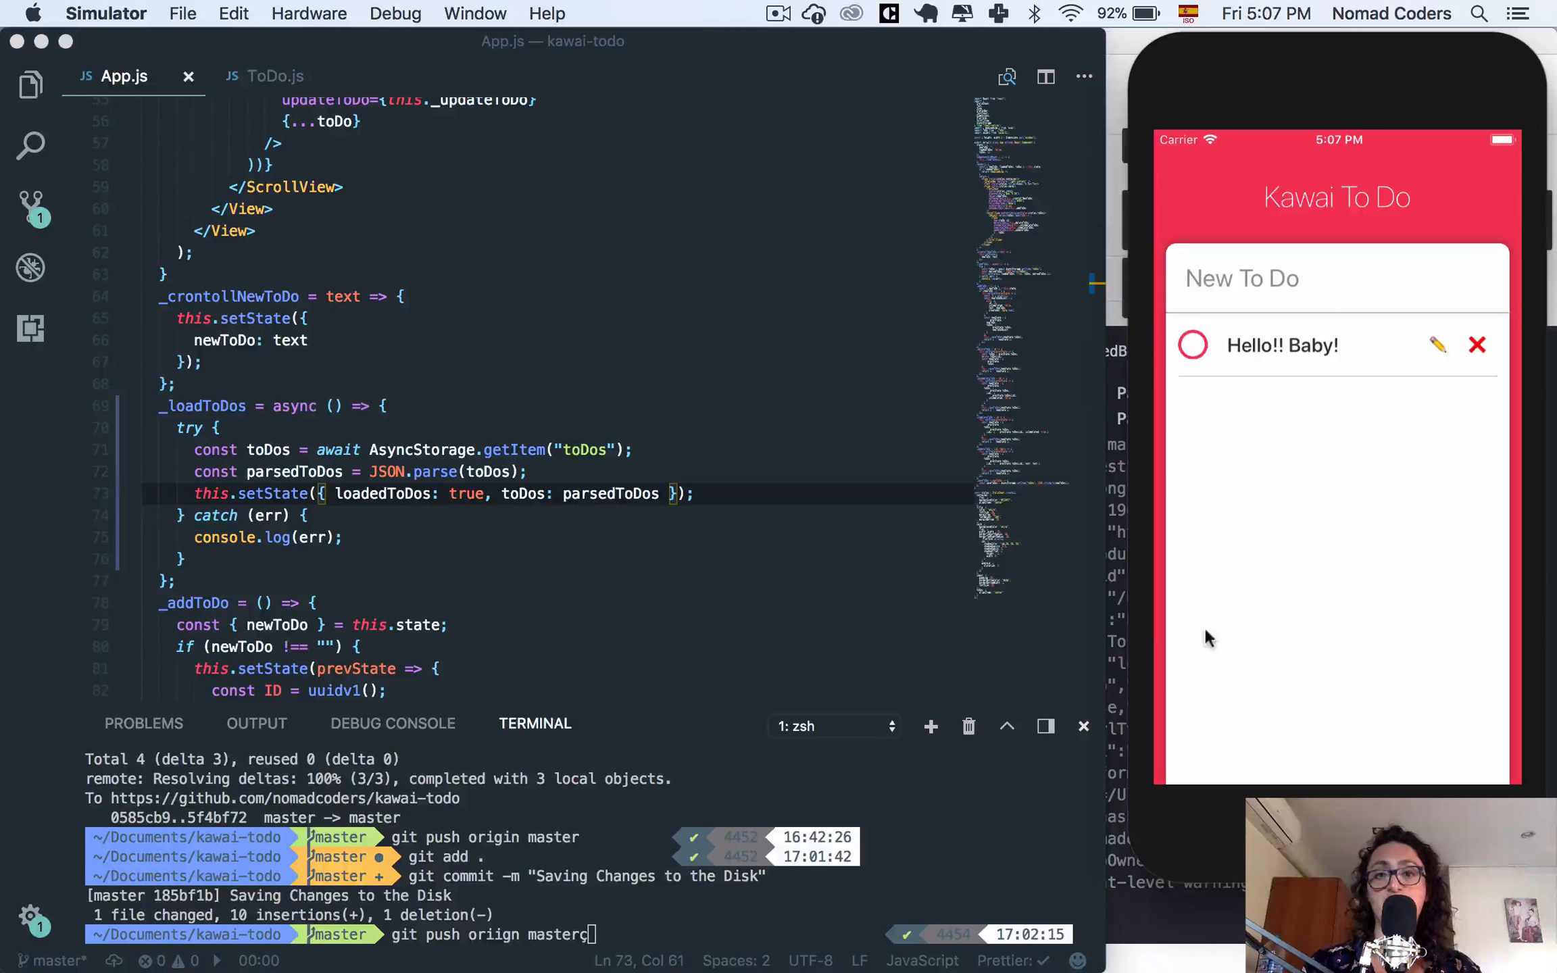
pyautogui.moveTo(758, 464)
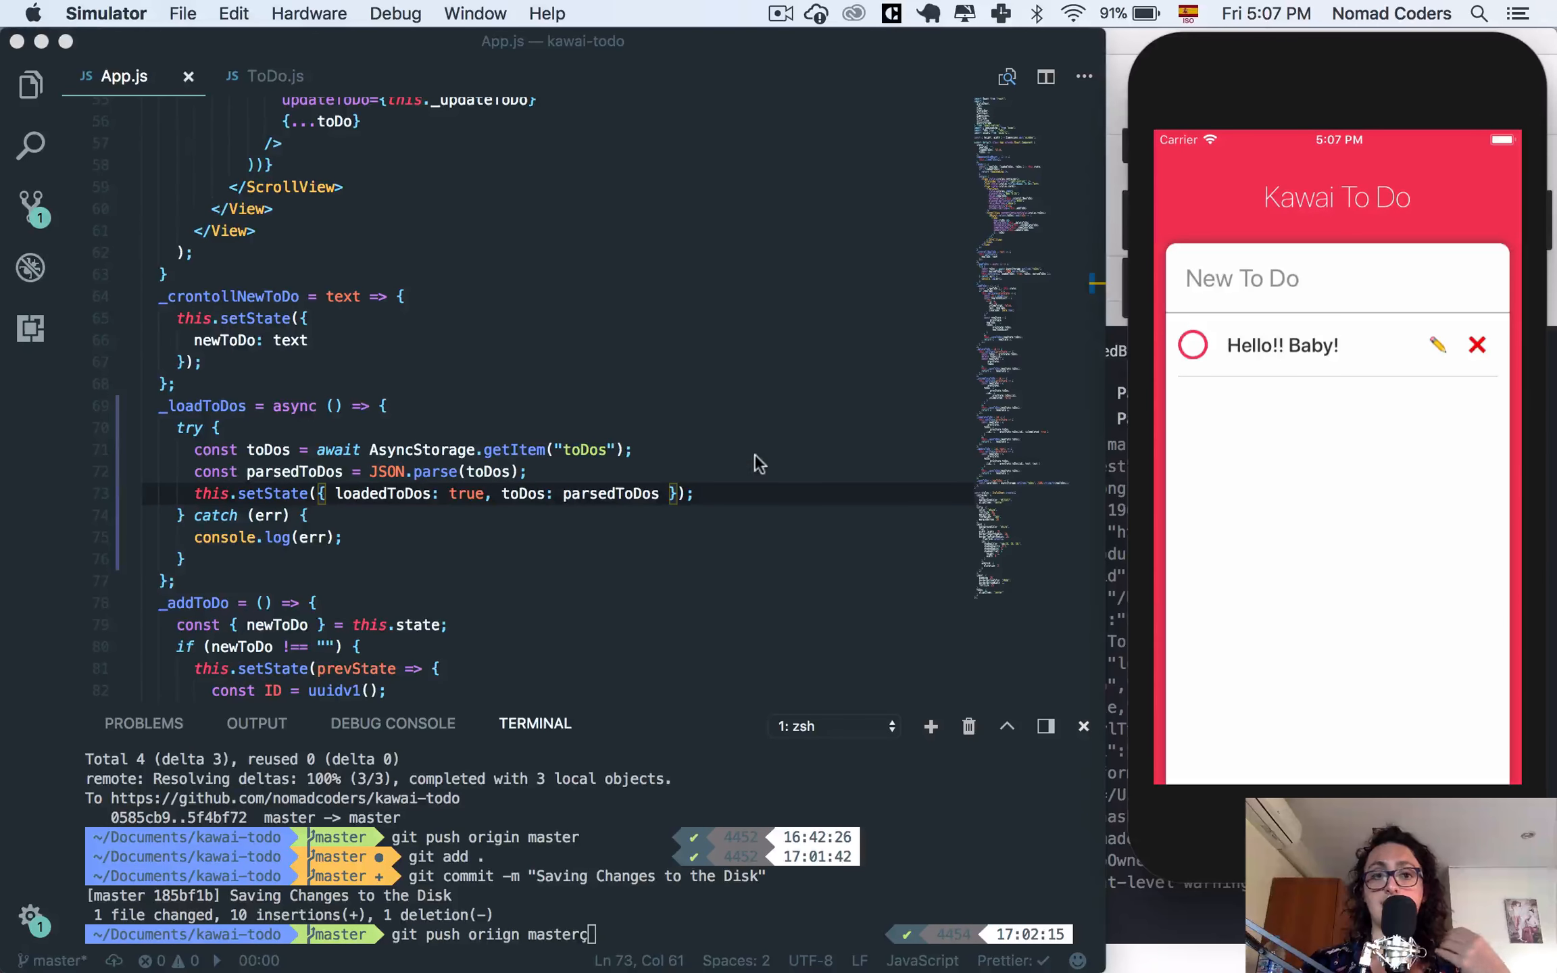
pyautogui.scroll(-3)
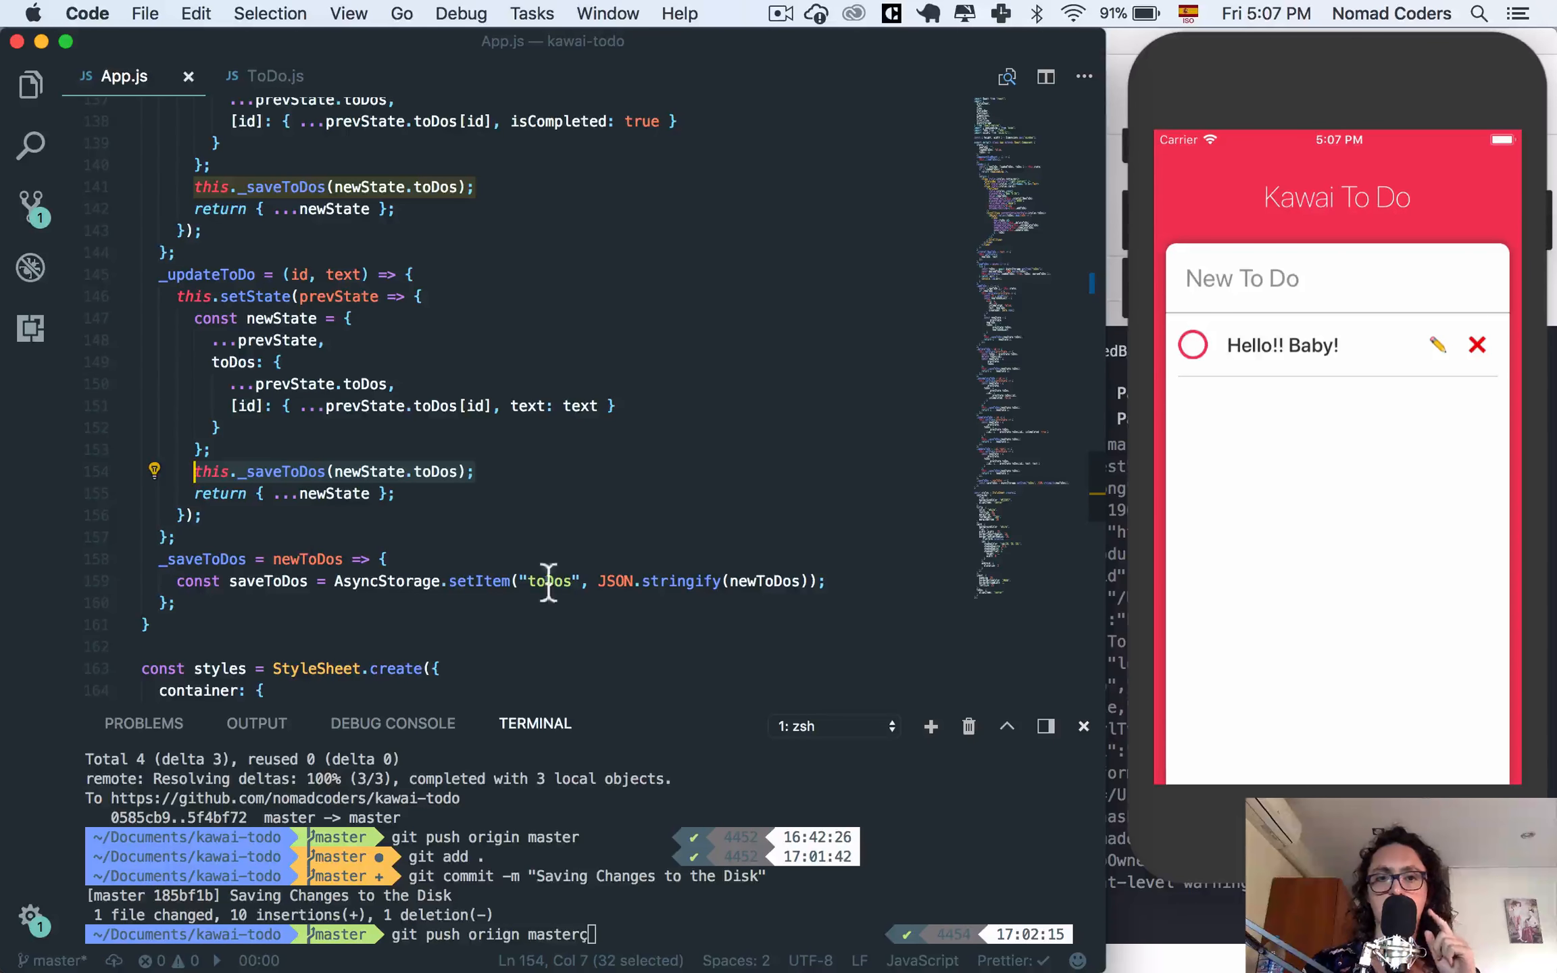
pyautogui.click(1302, 583)
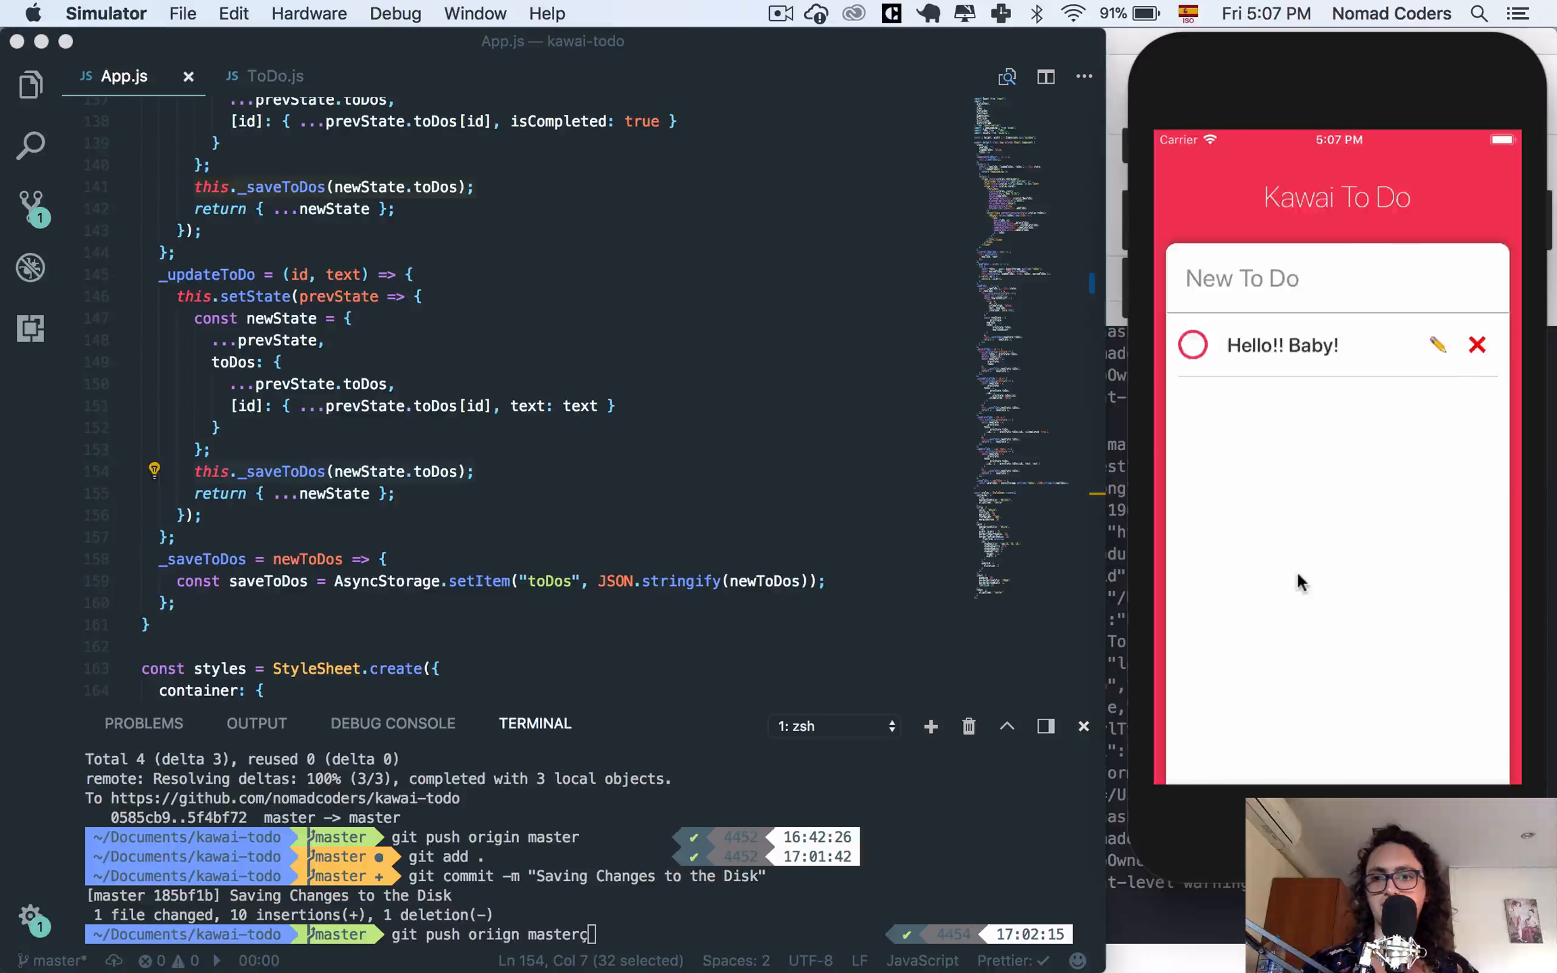
pyautogui.click(1476, 345)
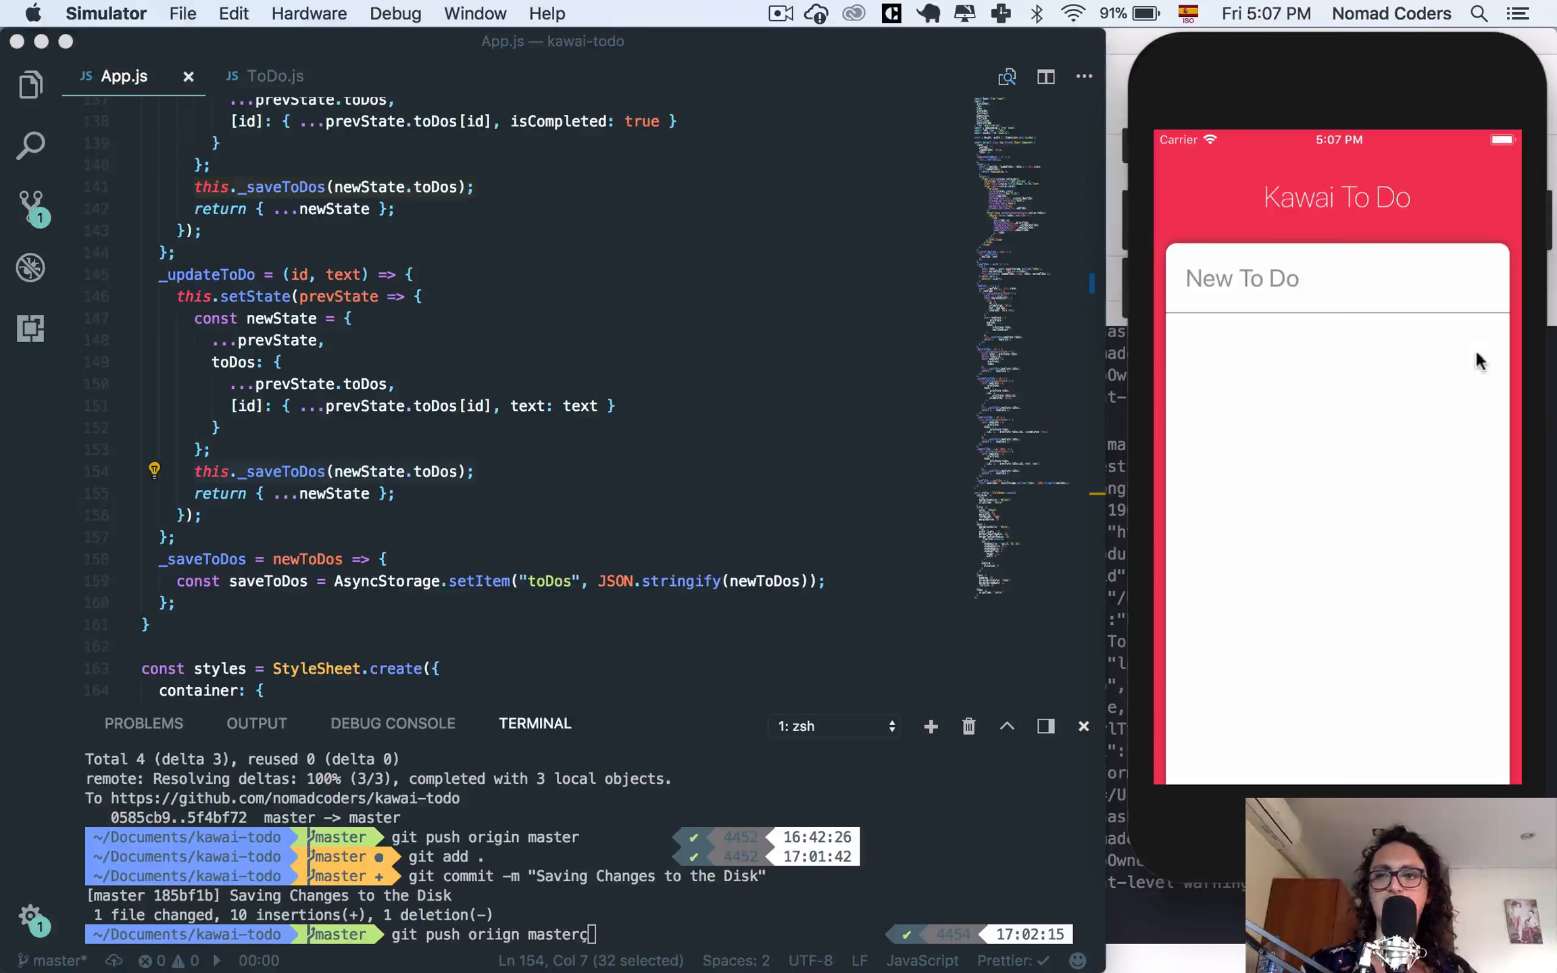
pyautogui.moveTo(1441, 450)
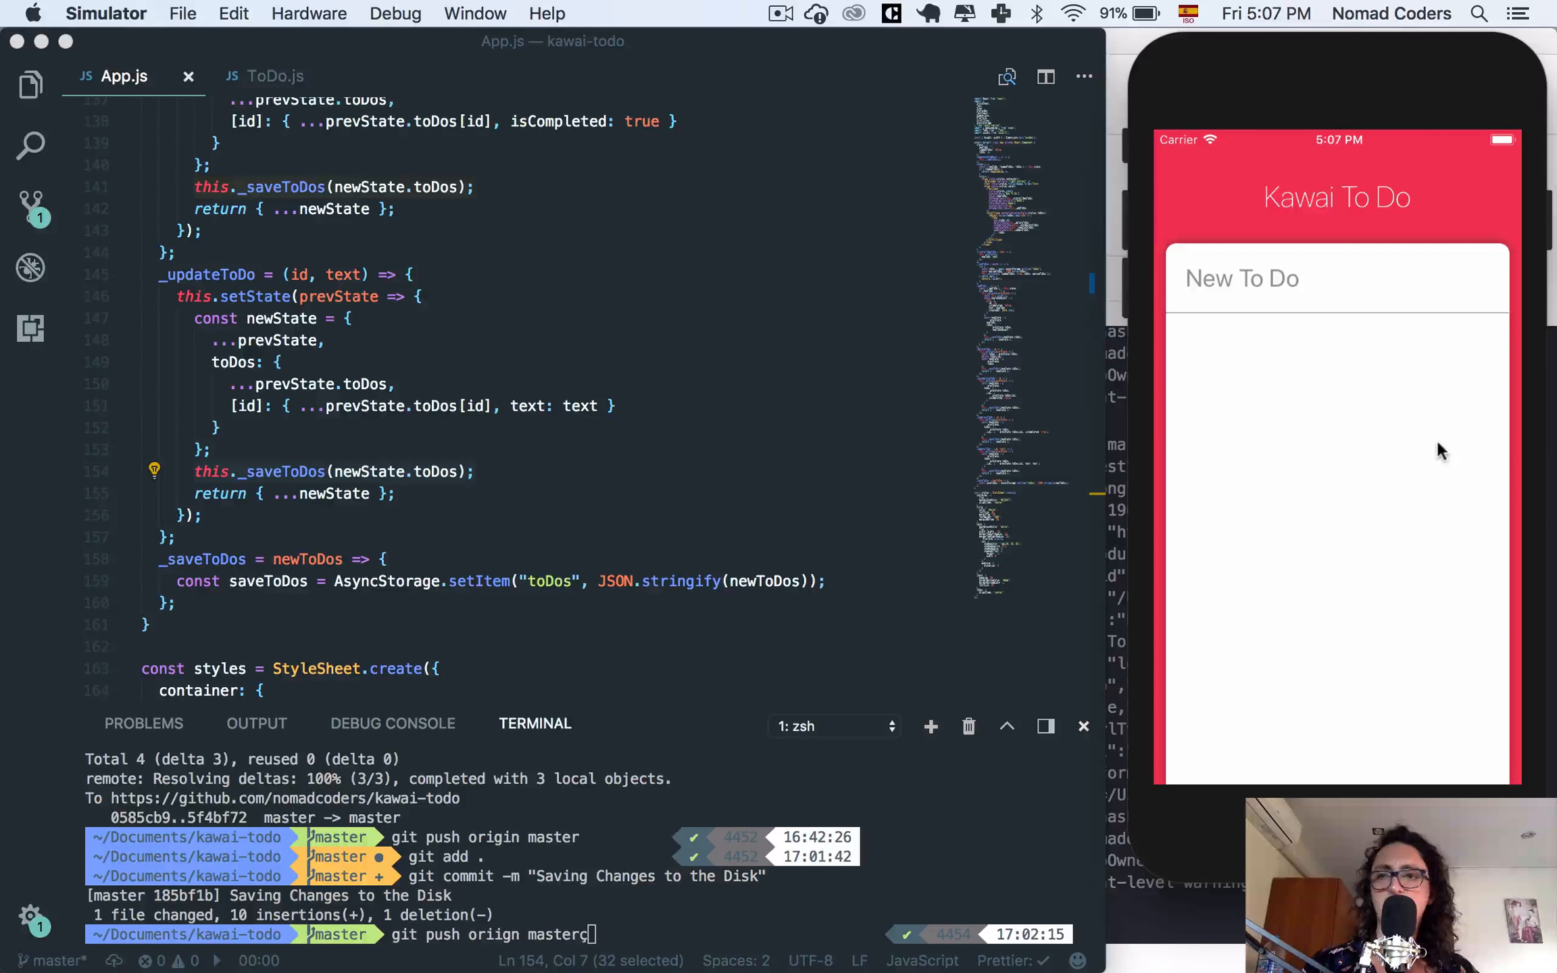
pyautogui.write('Hllo!')
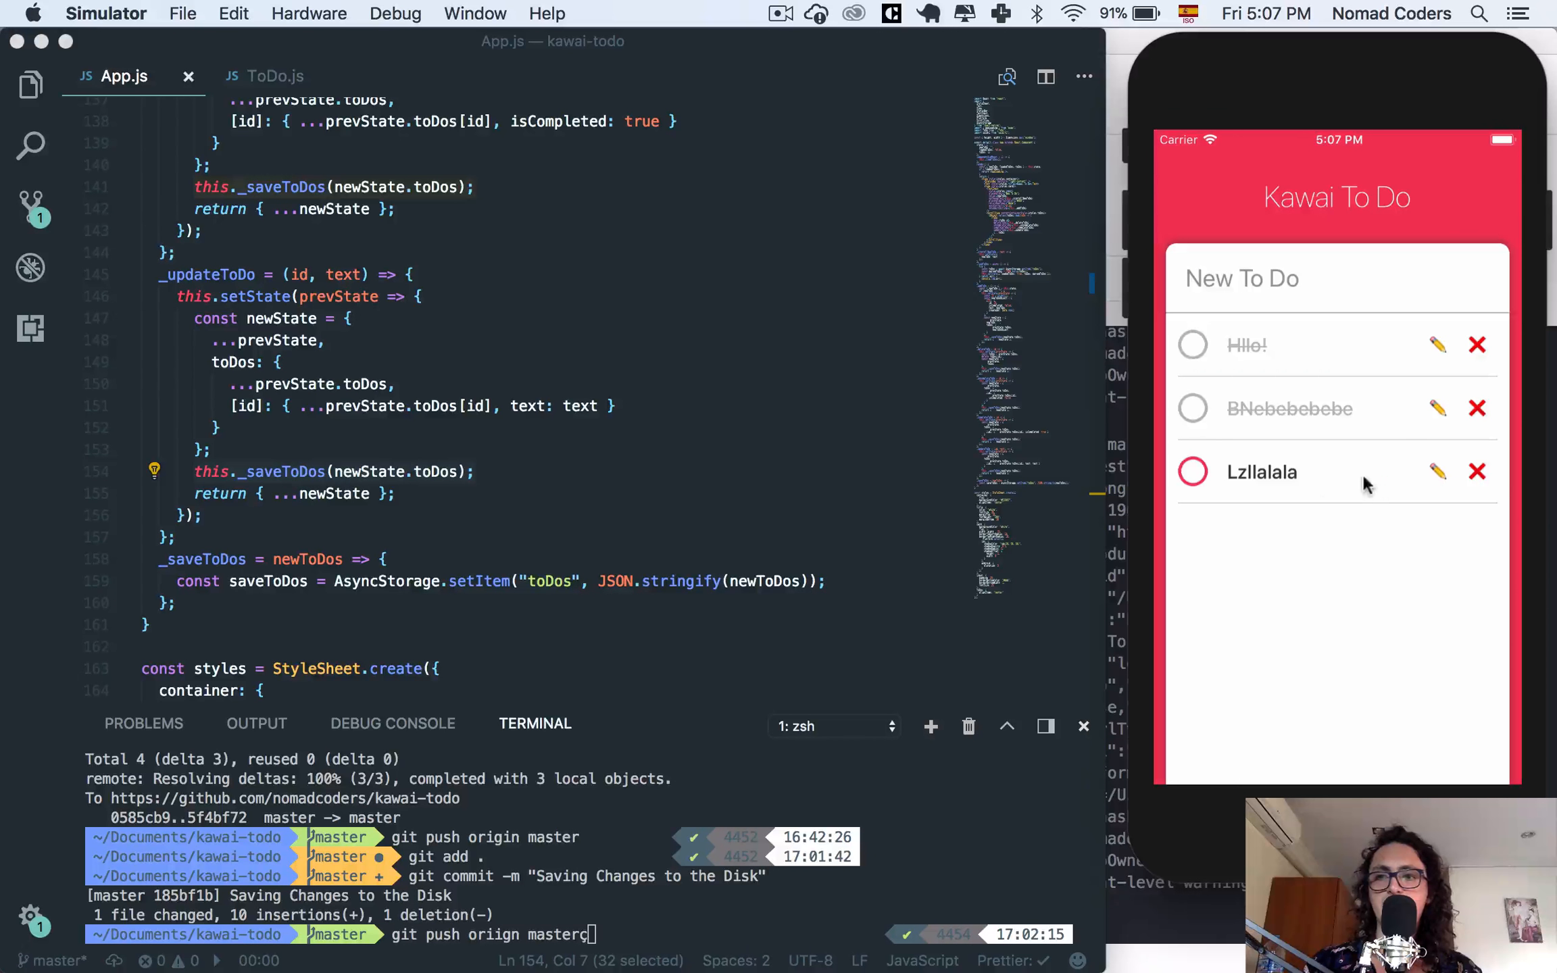
pyautogui.moveTo(1285, 507)
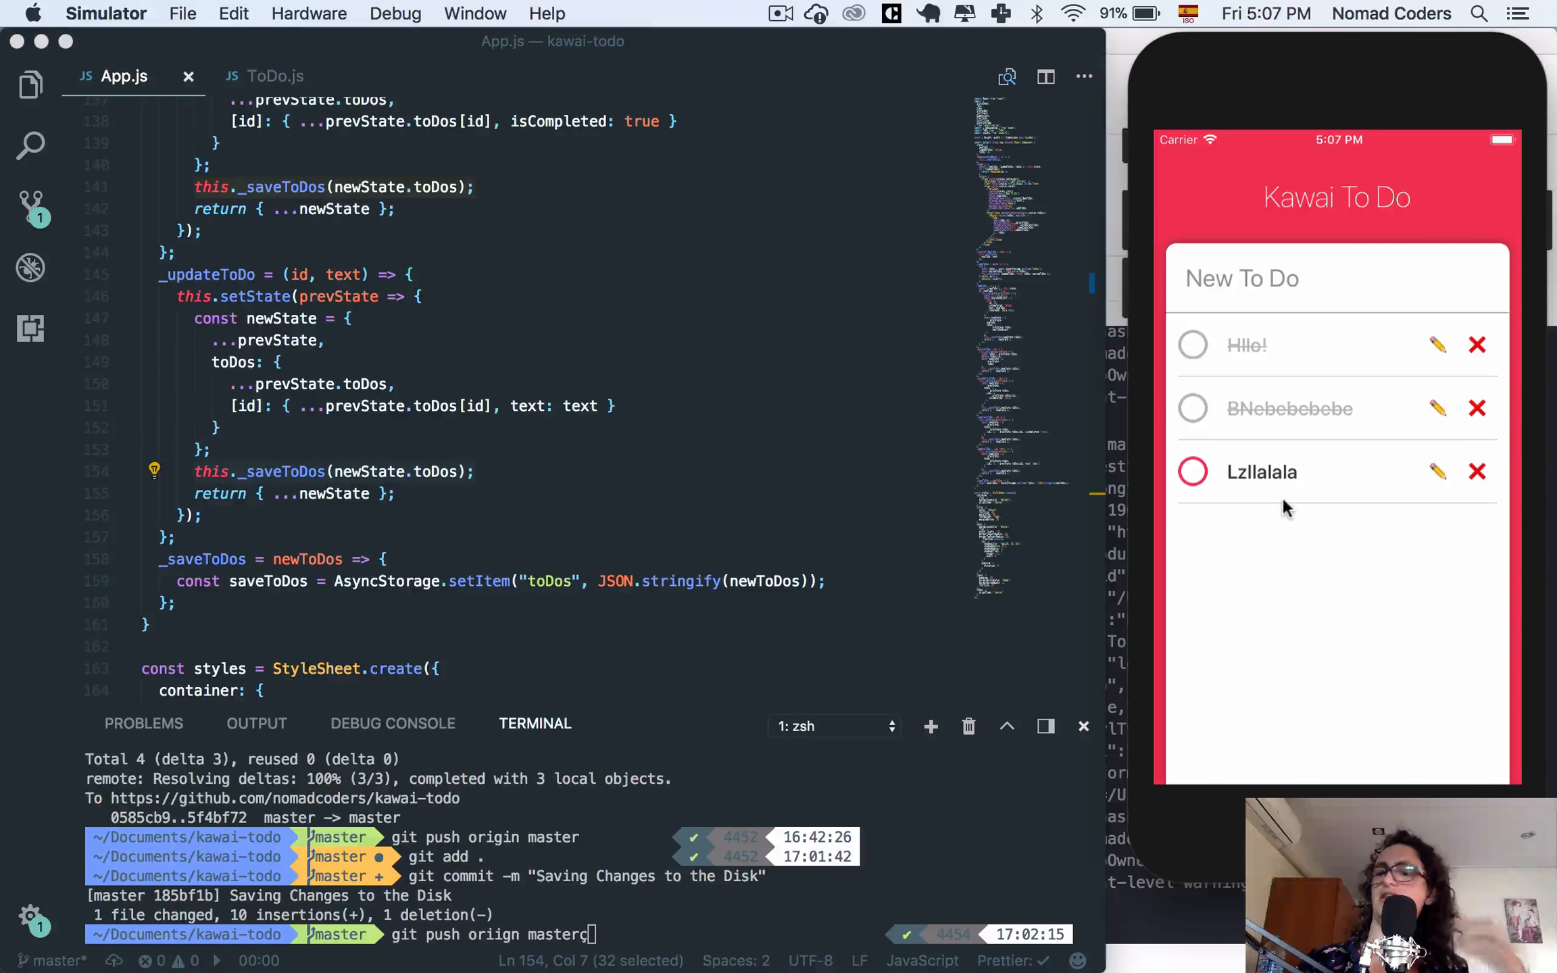
# Submit a new to-do from the simulator's New To Do field.
pyautogui.click(1241, 278)
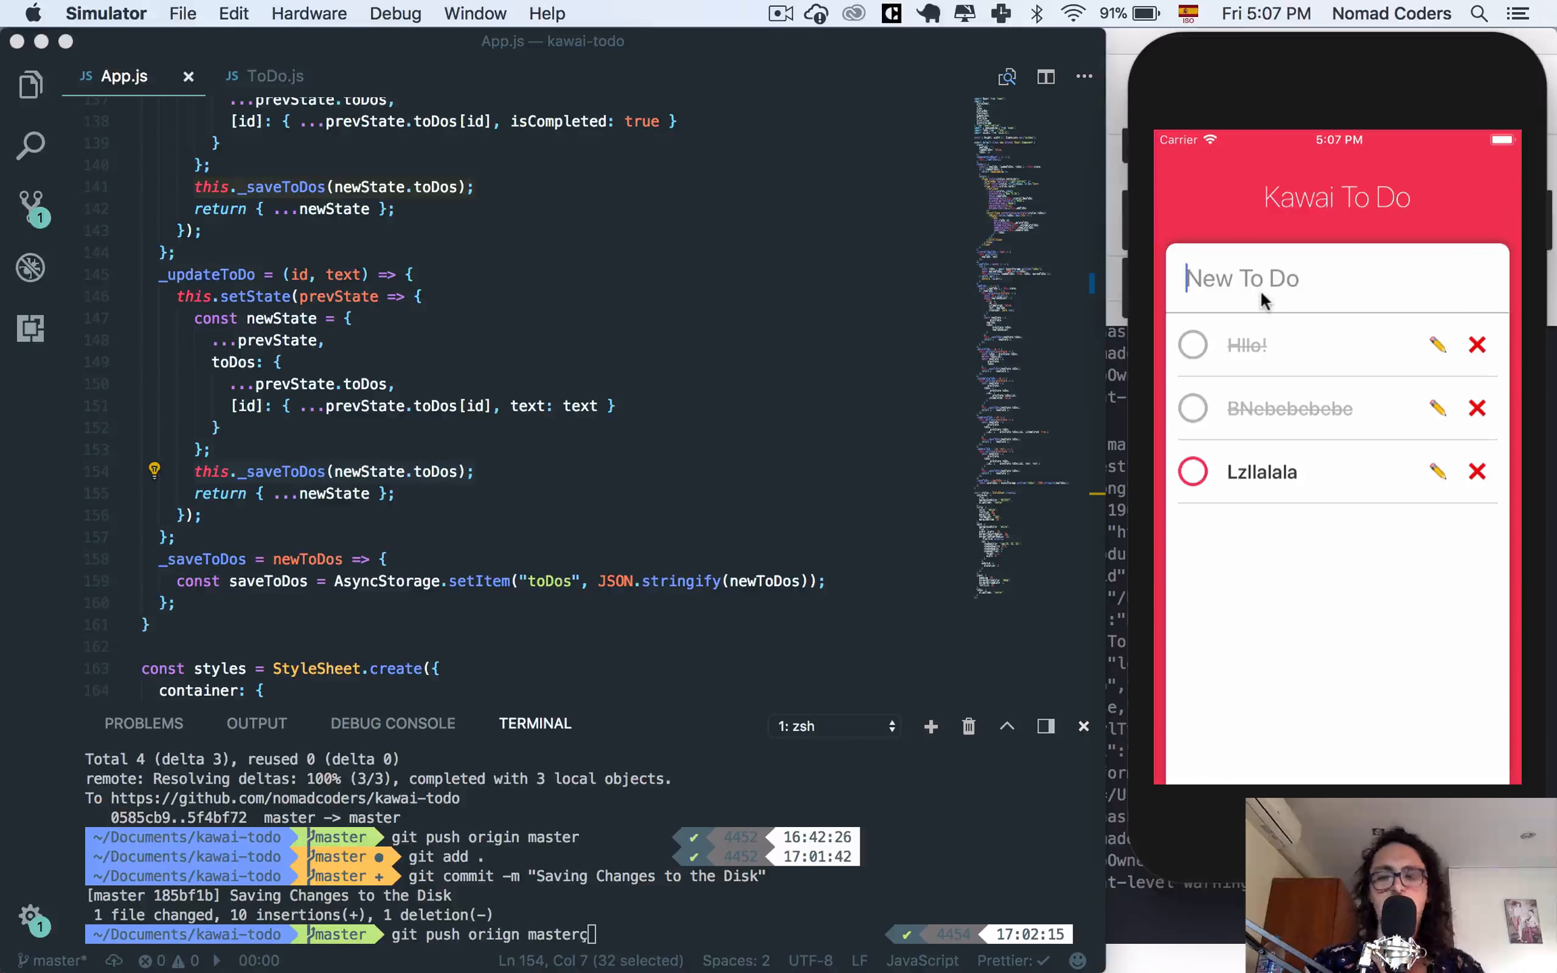
pyautogui.write('H')
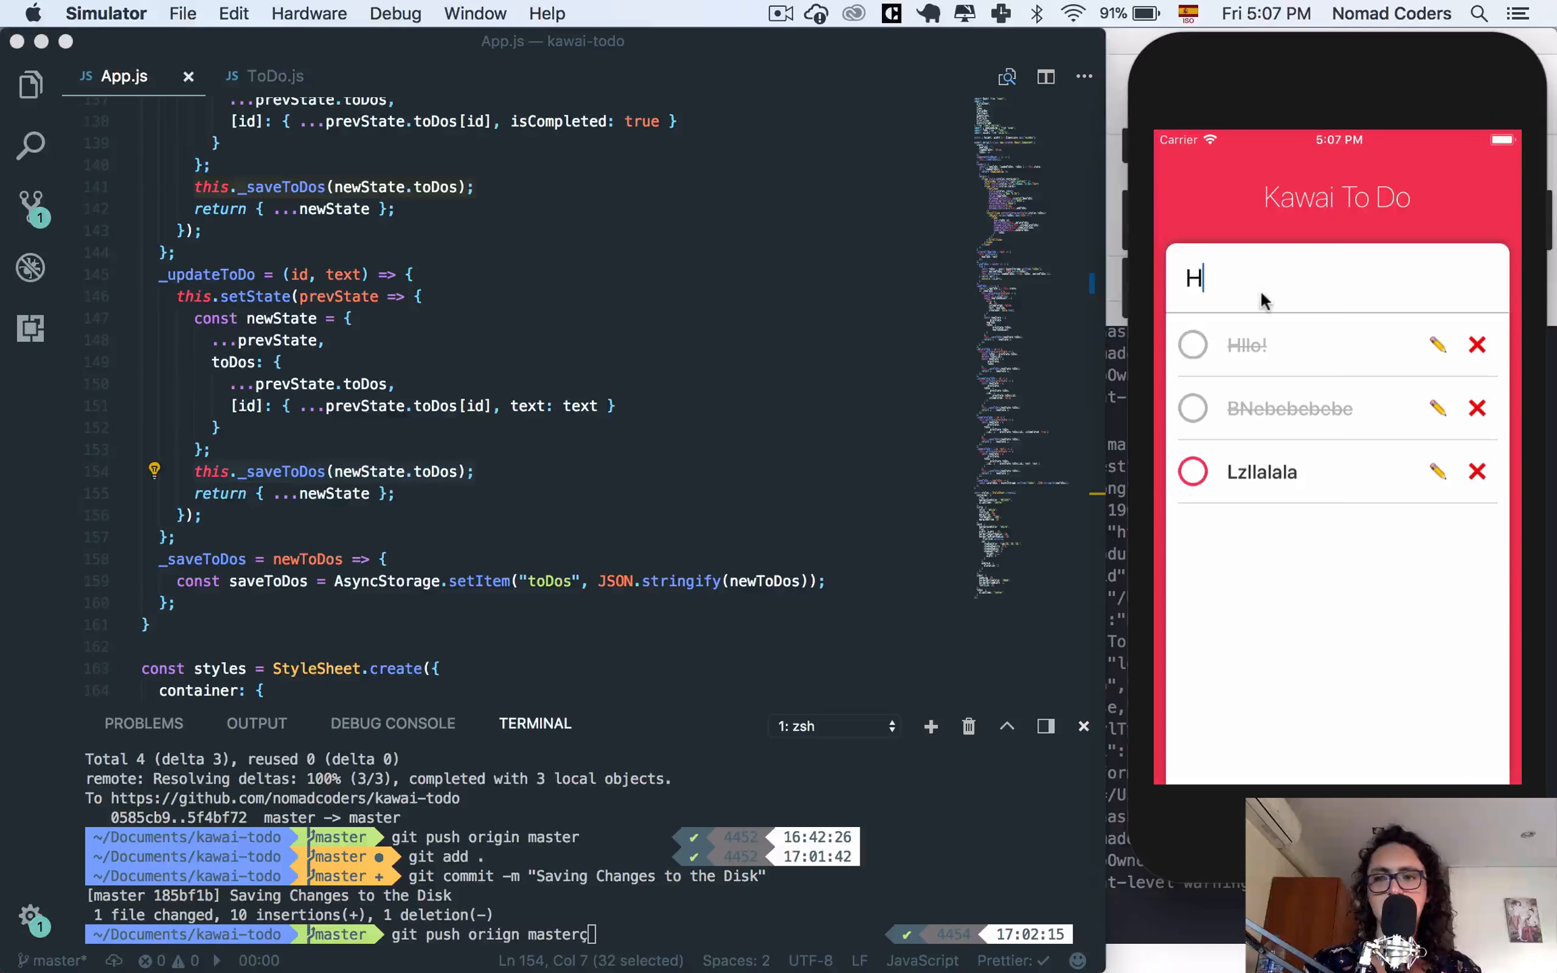
pyautogui.press('Return')
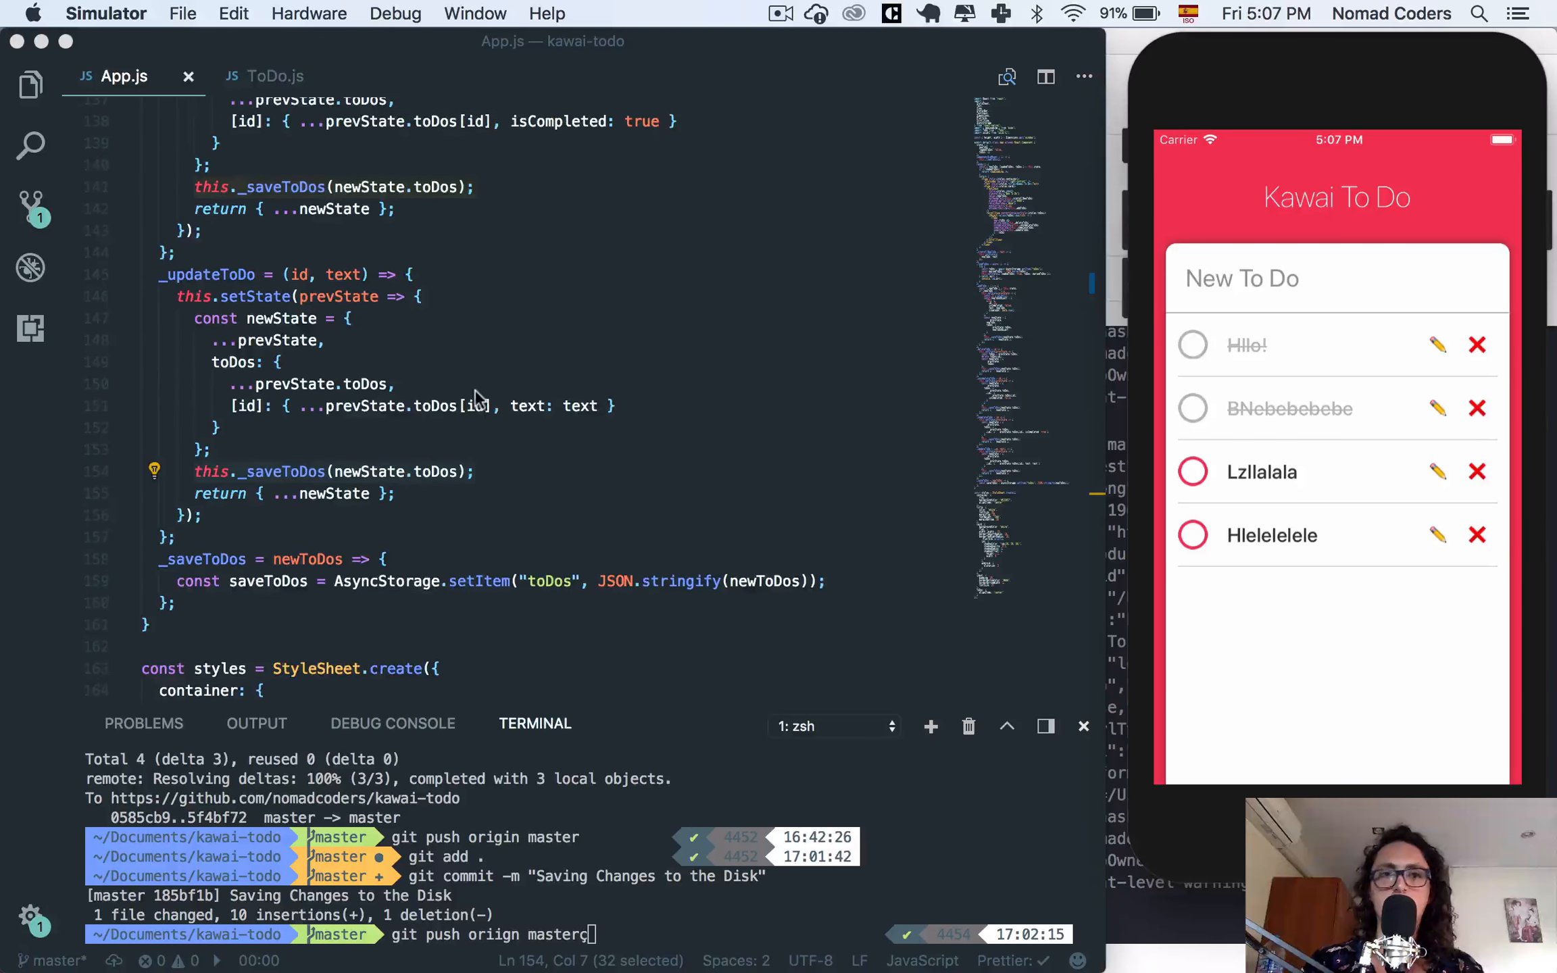
# Add another to-do, then position in the ScrollView render chain in App.js.
pyautogui.scroll(3)
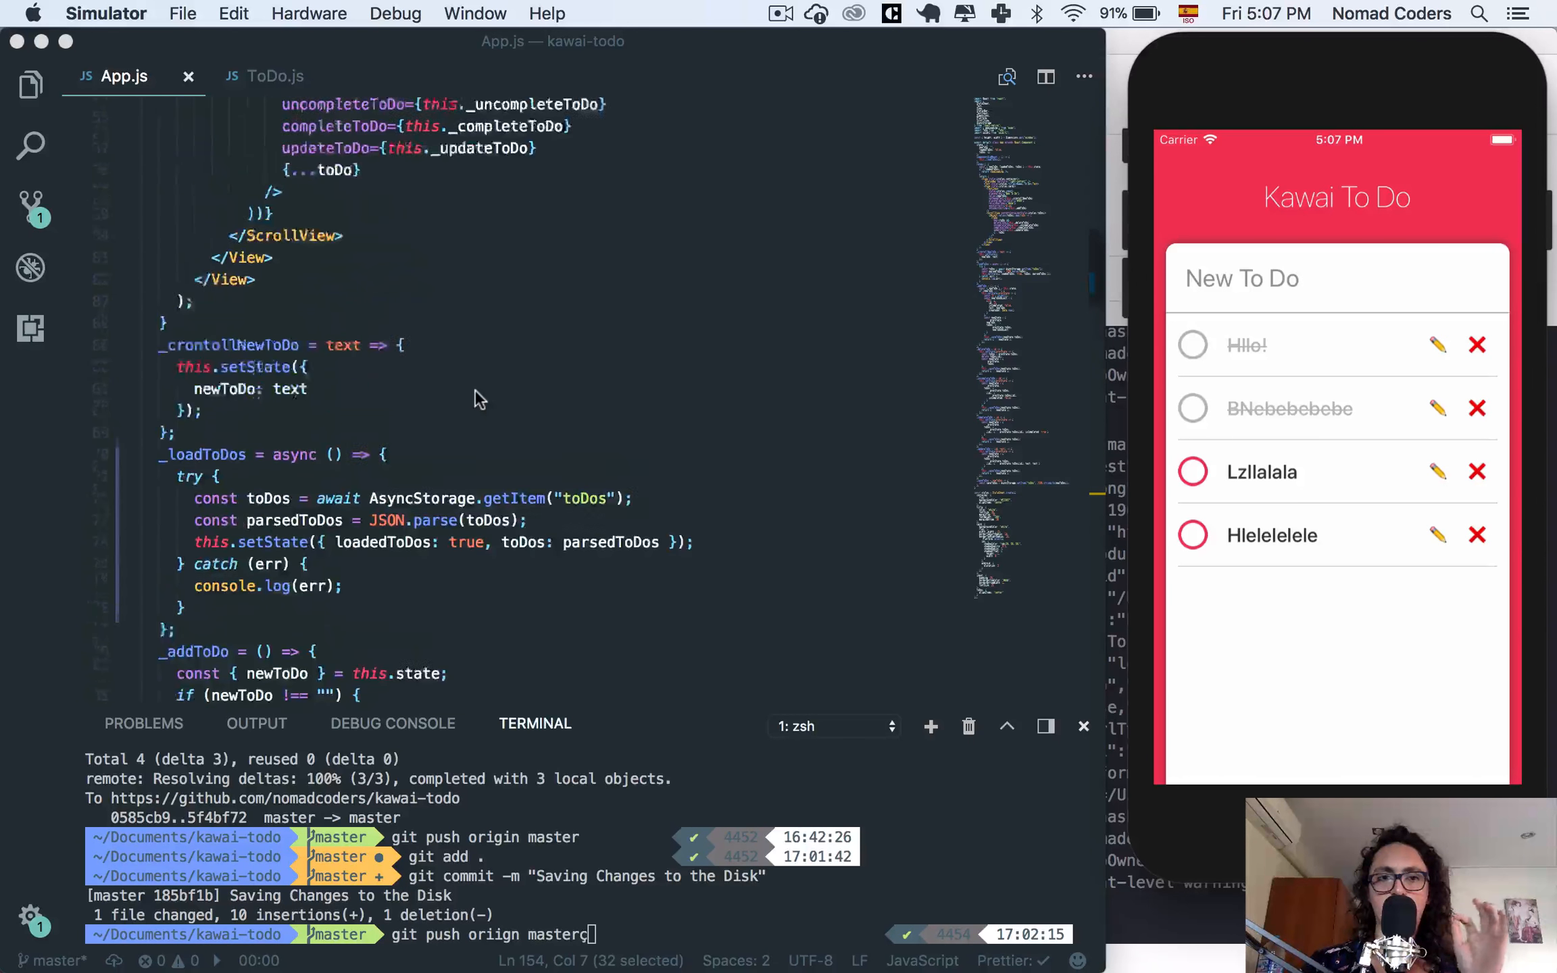
pyautogui.scroll(3)
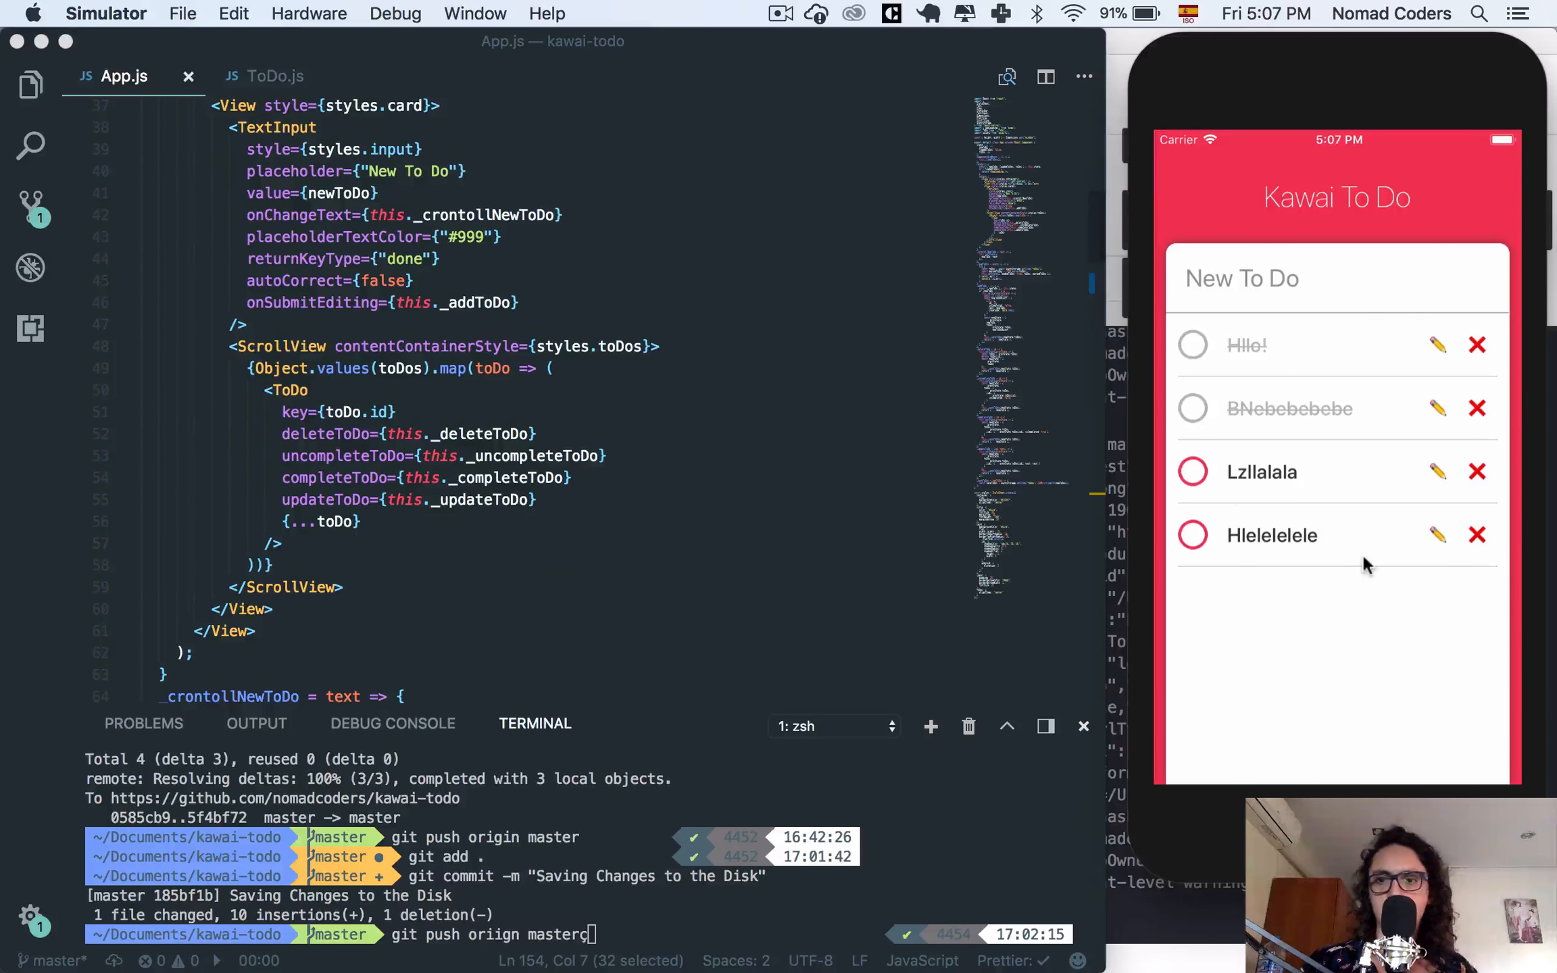
pyautogui.click(1241, 279)
pyautogui.write('Lalalala')
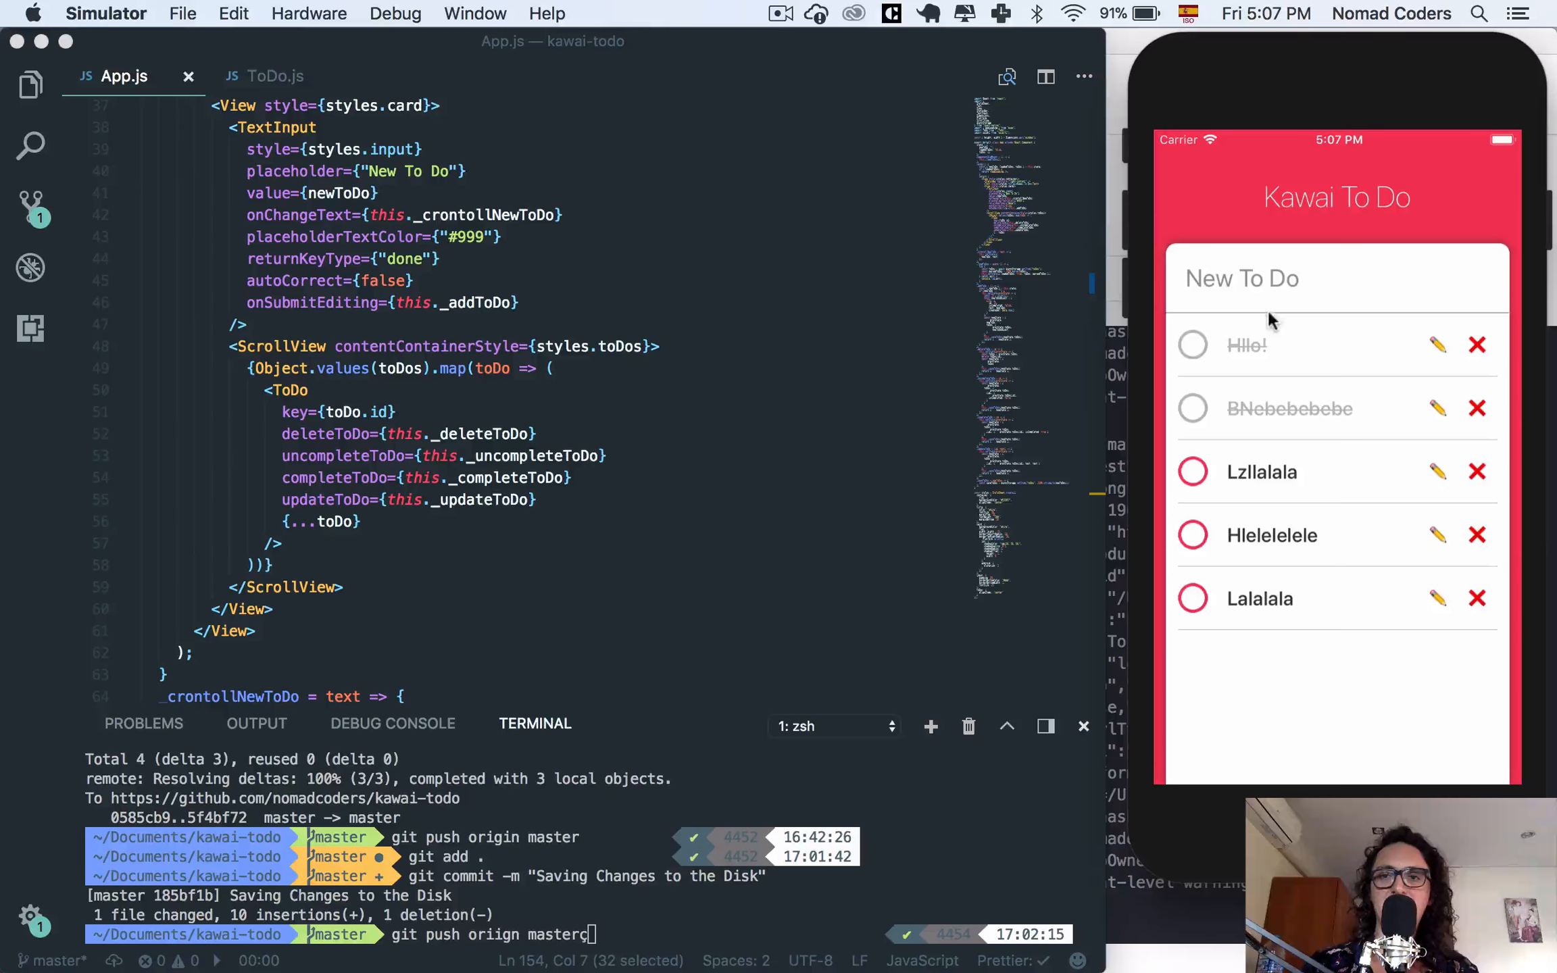
pyautogui.click(443, 383)
pyautogui.write('.reverse()')
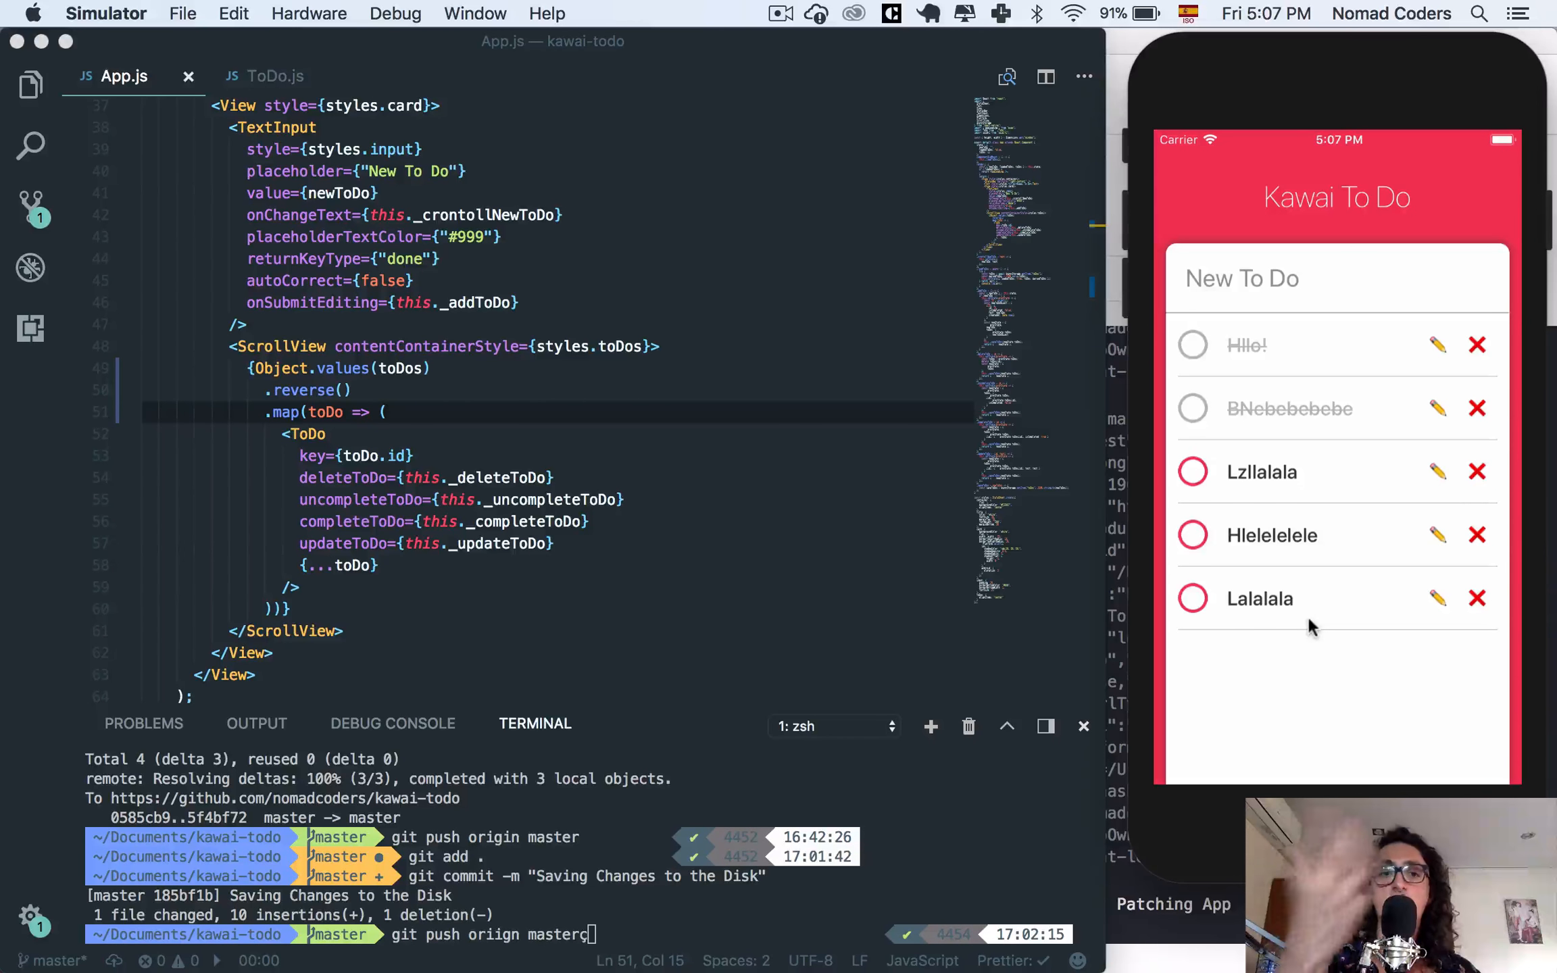
pyautogui.moveTo(1271, 257)
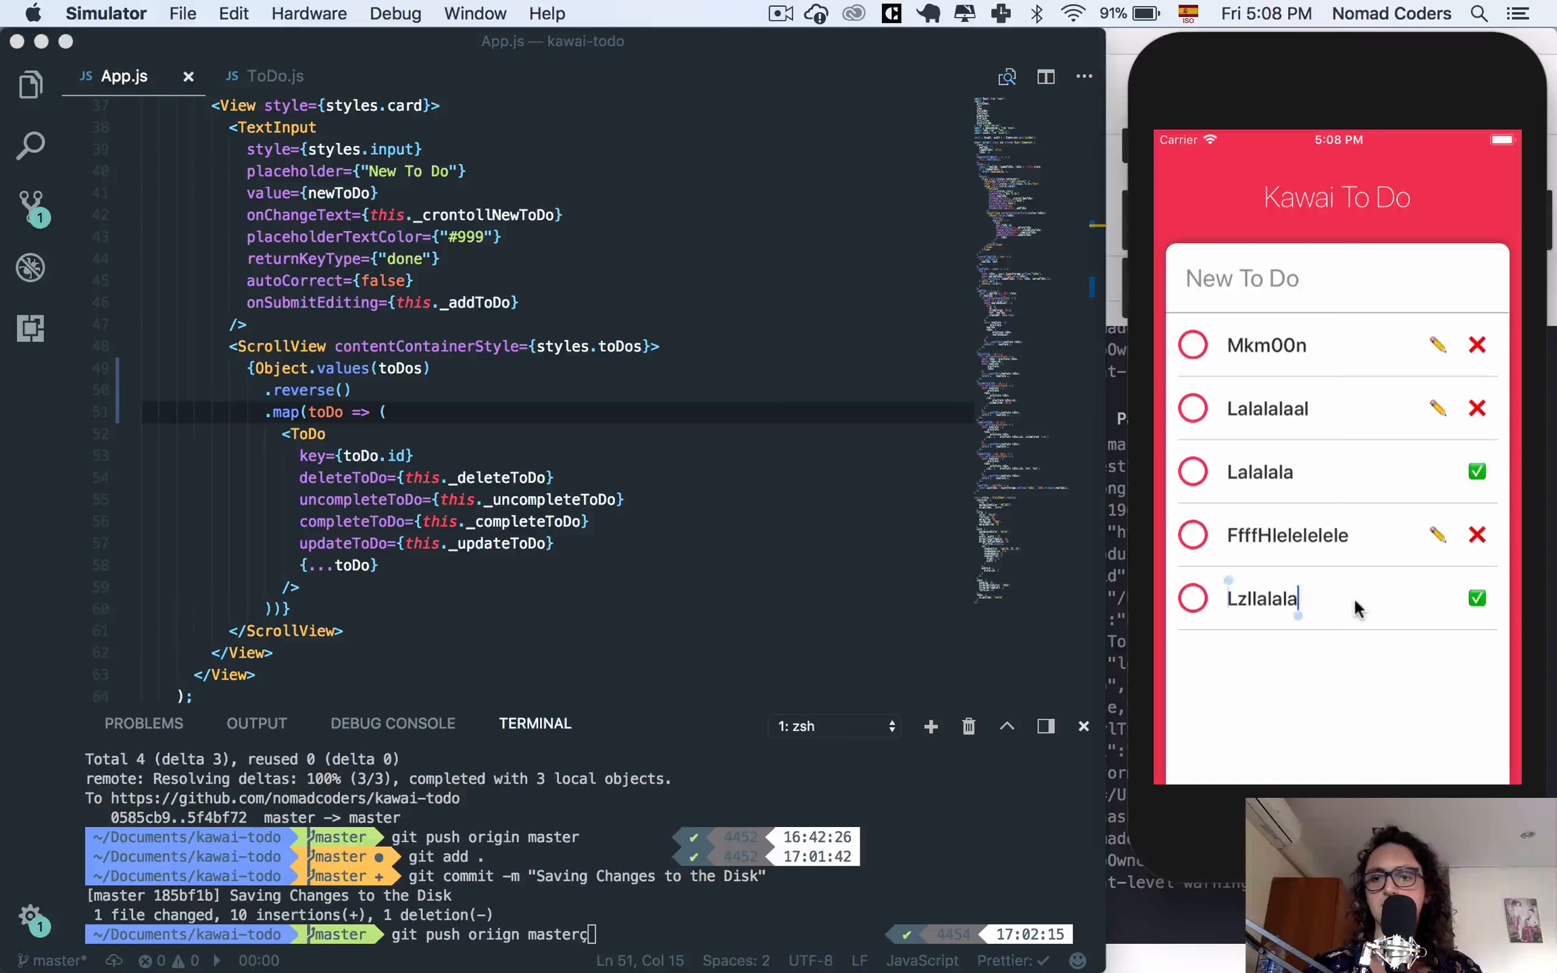
# Render Object.values(toDos).reverse().map so the newest to-dos list first.
pyautogui.write('fffff')
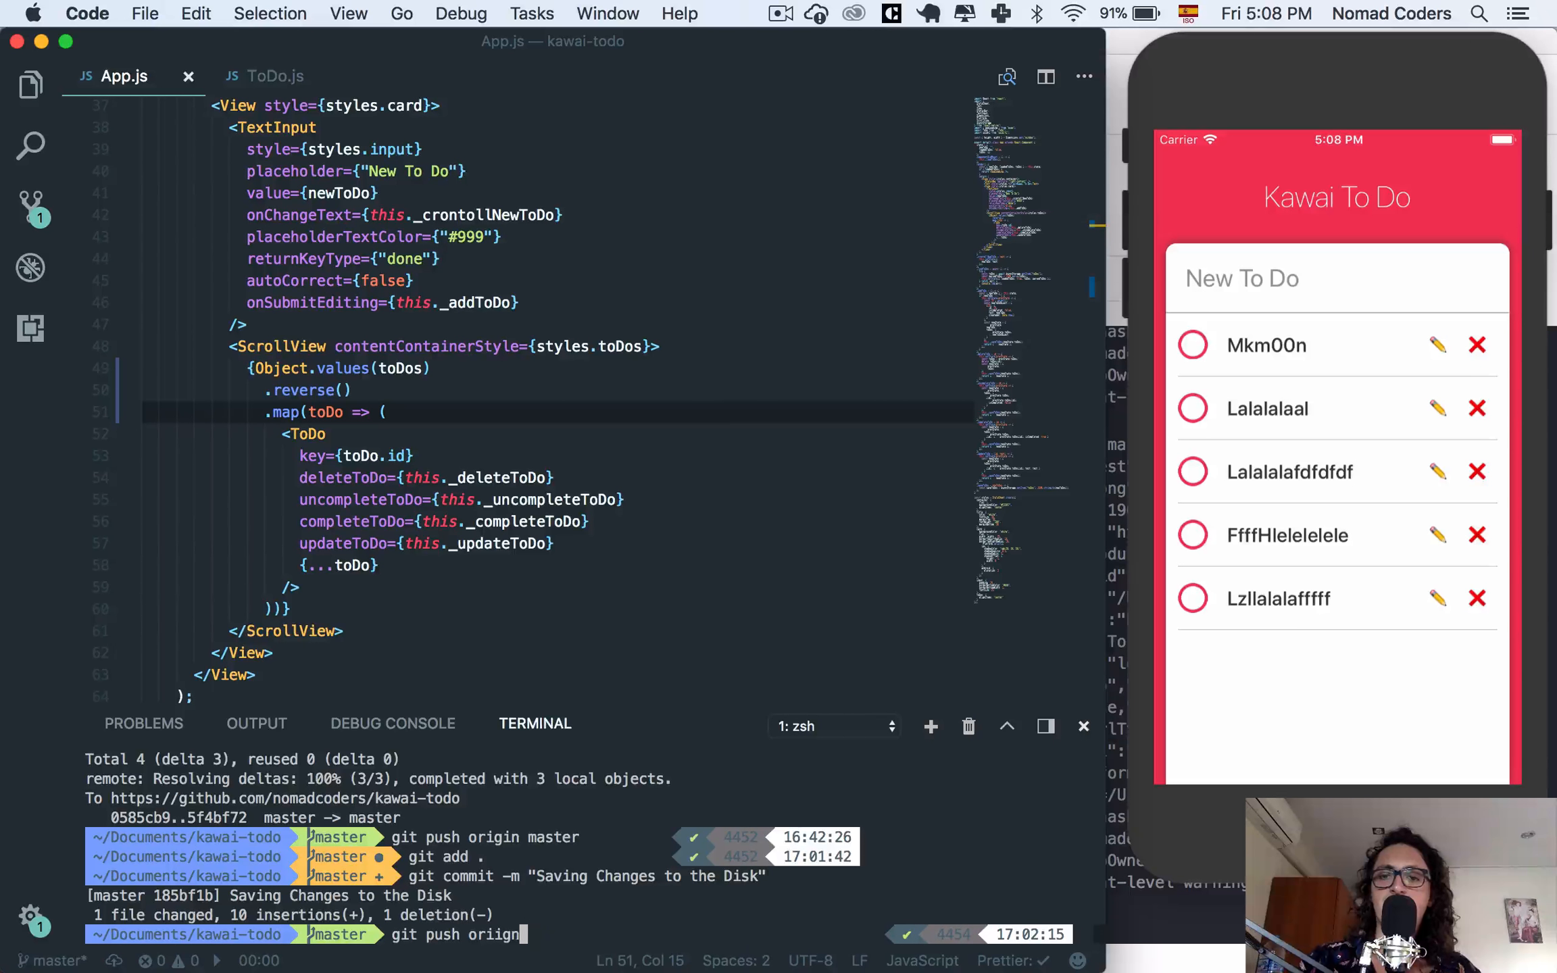
# Clear the mistyped git push command, leaving an empty terminal prompt.
pyautogui.press('Return')
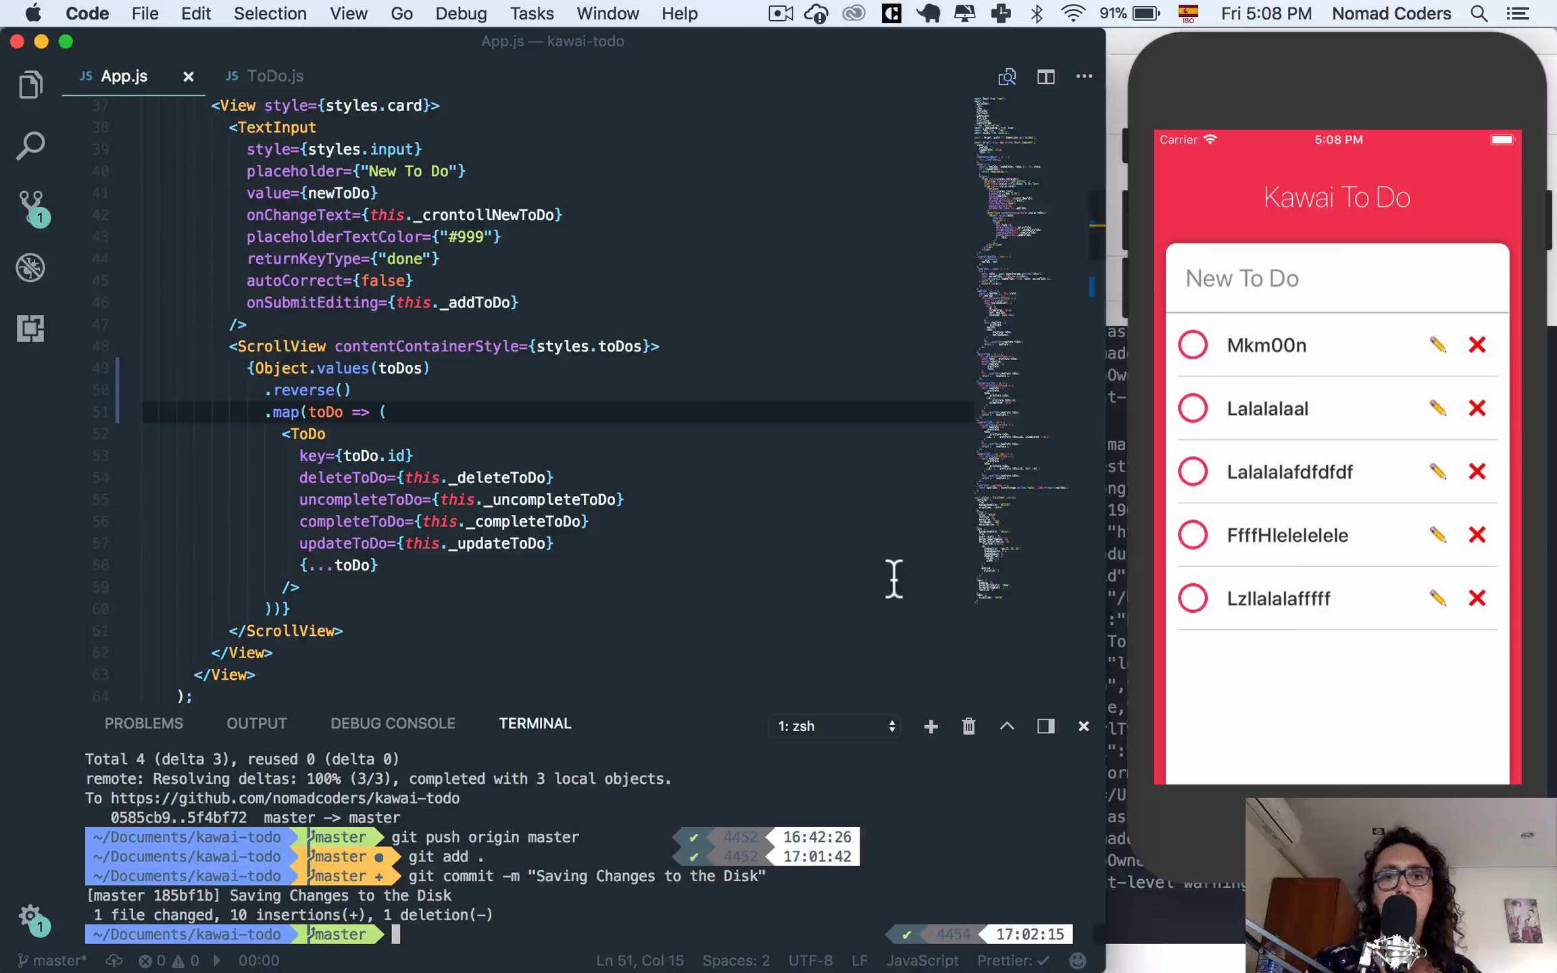
pyautogui.moveTo(487, 938)
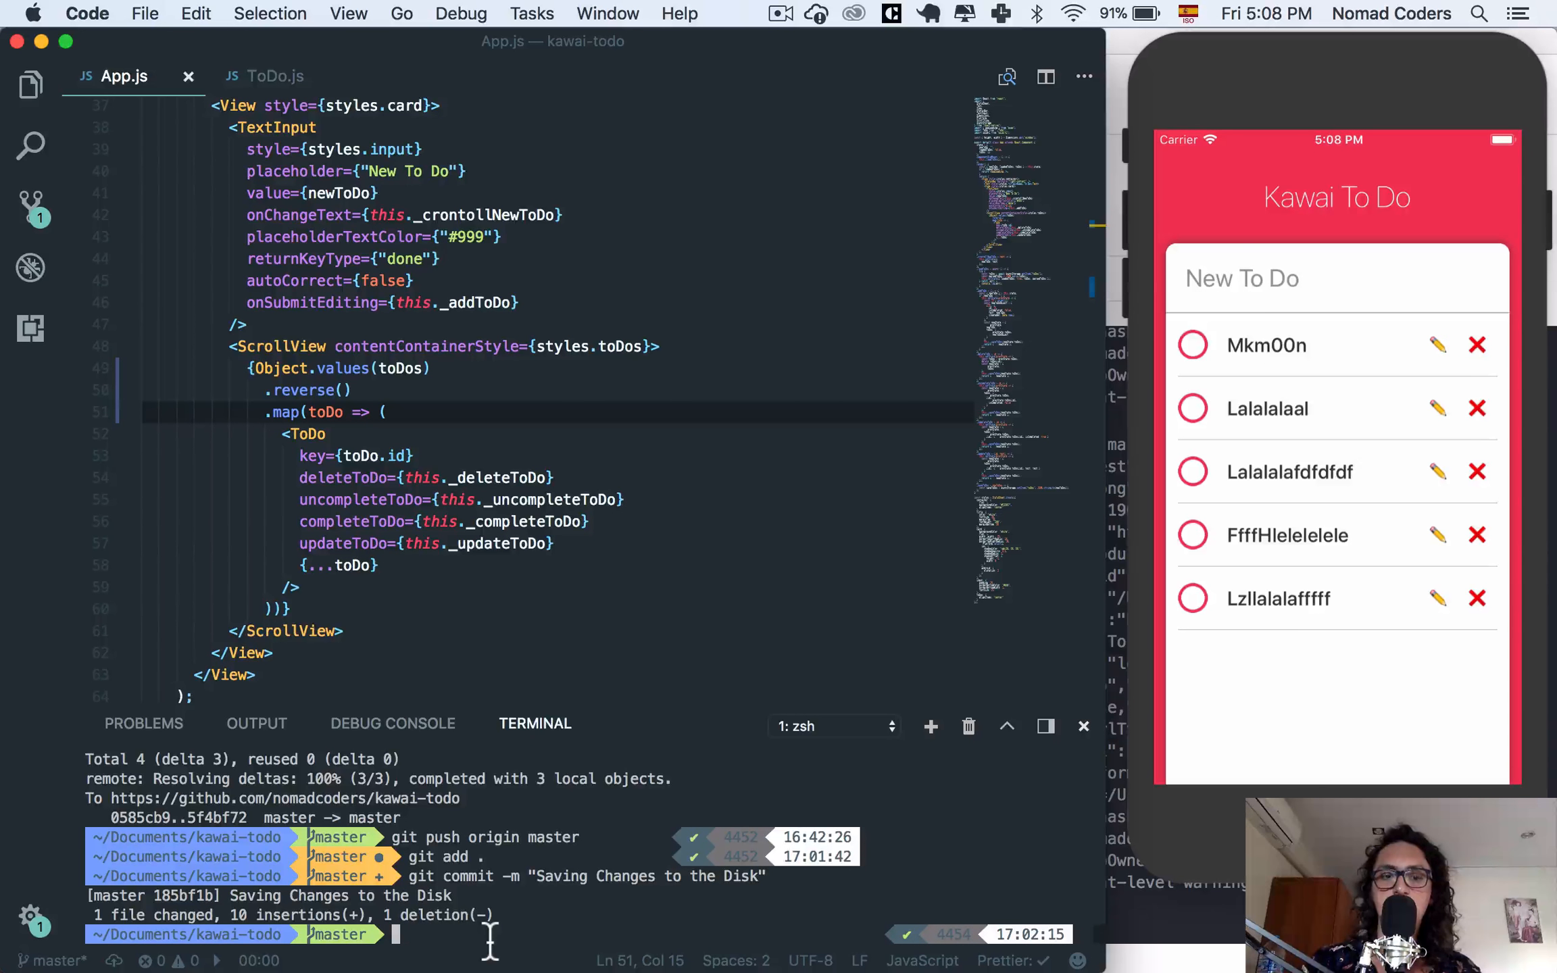